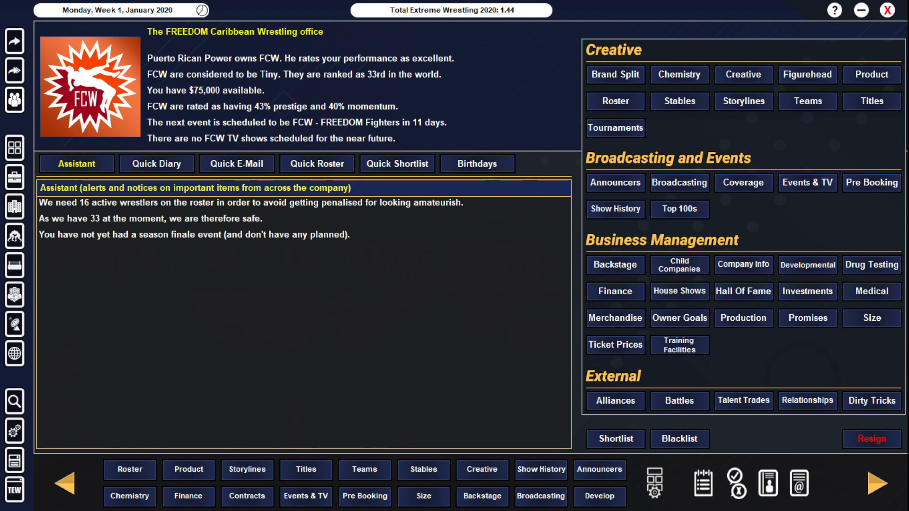
mouse_move(267, 81)
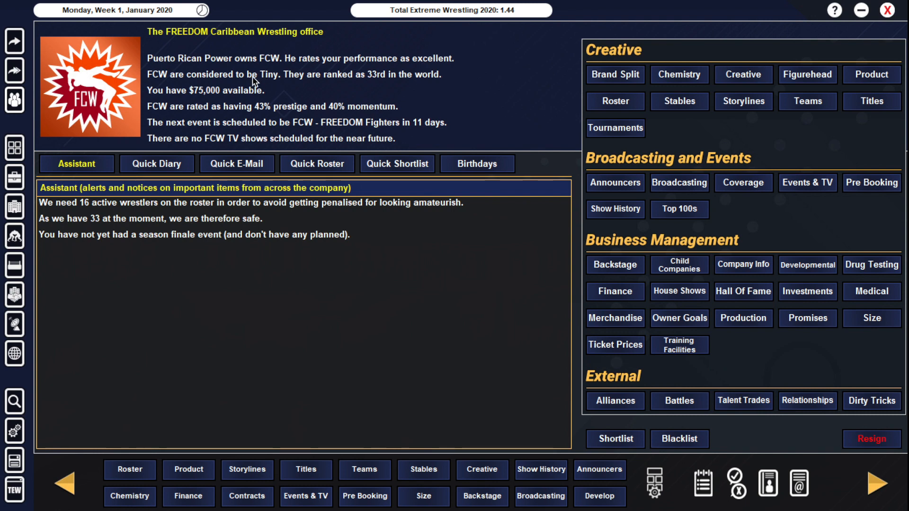
mouse_move(142, 107)
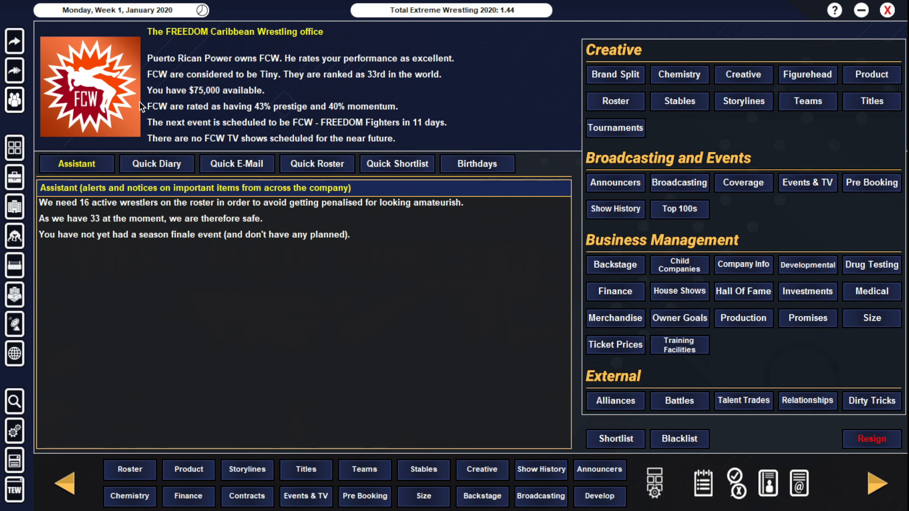
mouse_move(144, 101)
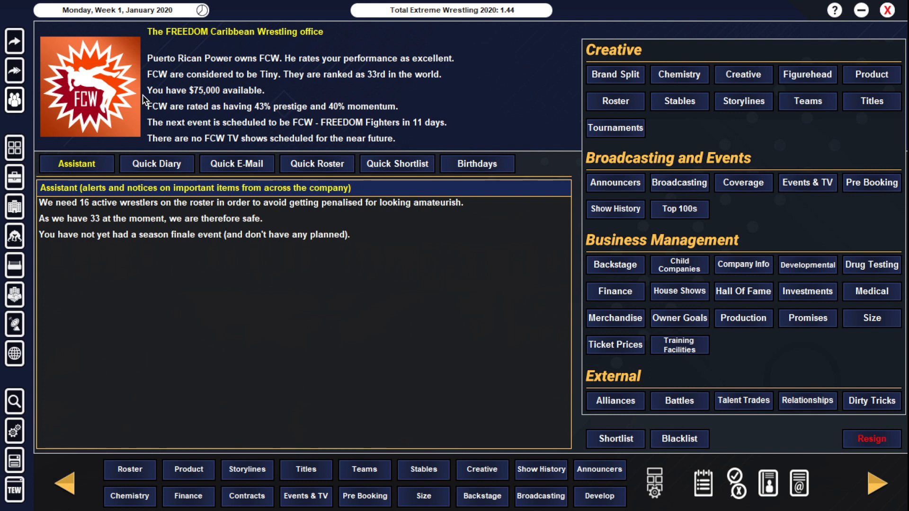
mouse_move(146, 94)
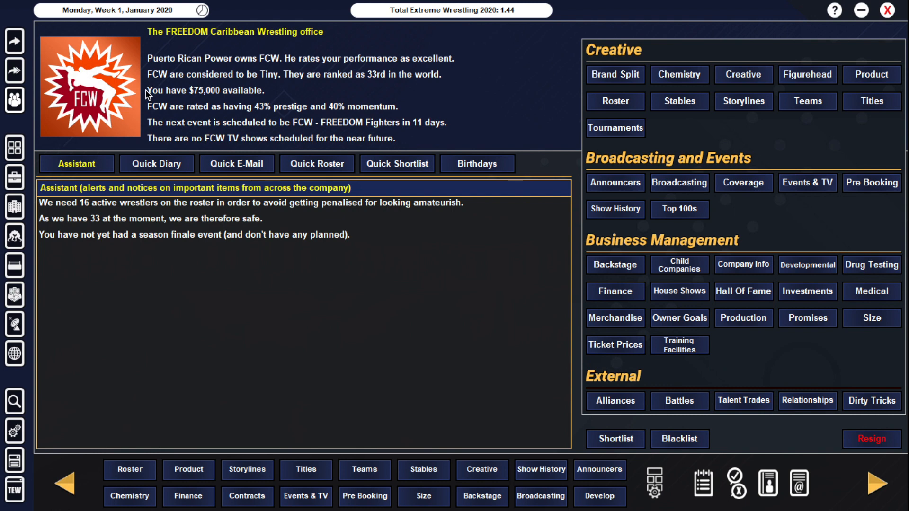
mouse_move(245, 91)
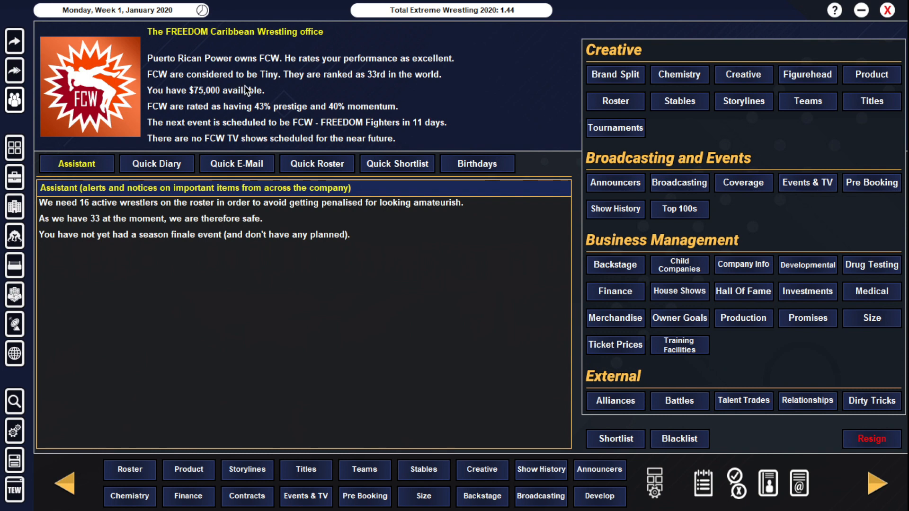
mouse_move(381, 83)
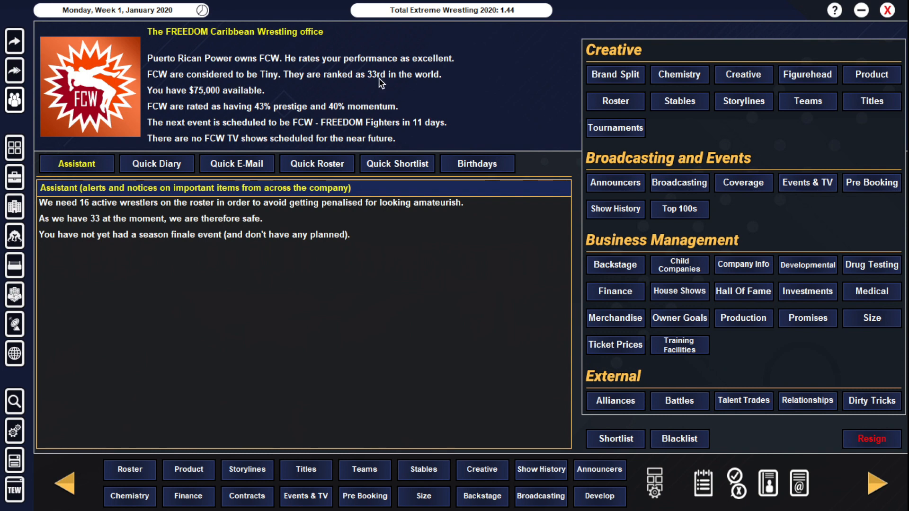
mouse_move(186, 96)
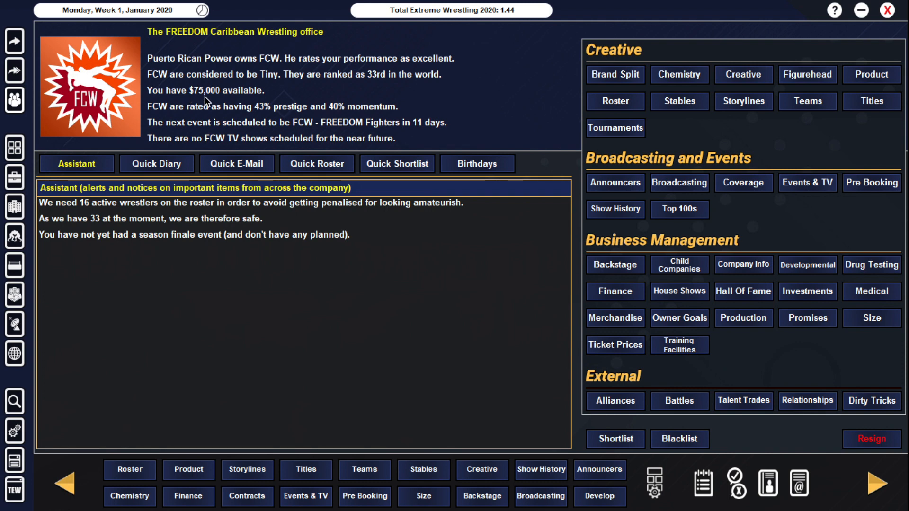
mouse_move(357, 112)
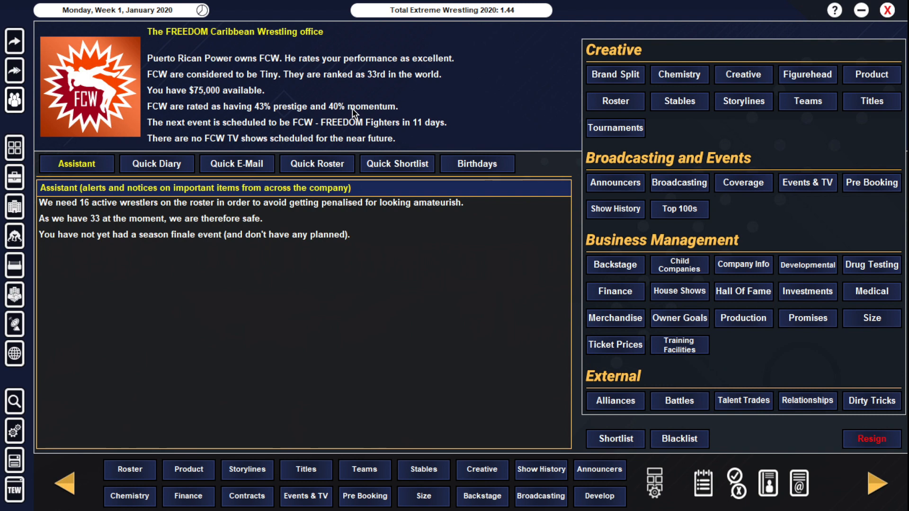
mouse_move(278, 80)
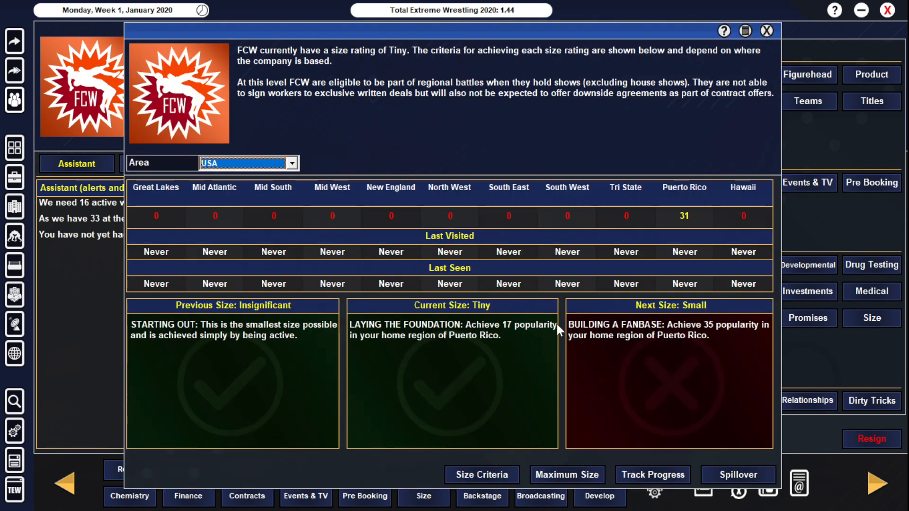
mouse_move(691, 219)
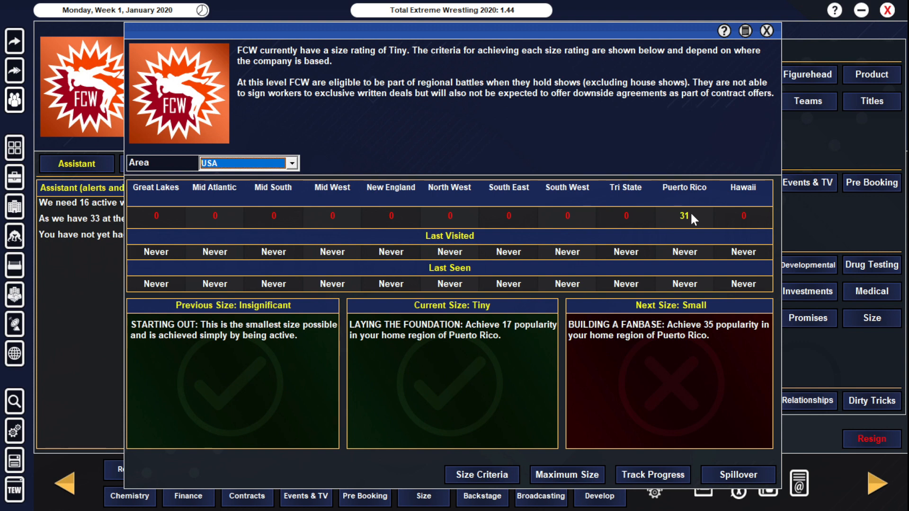
mouse_move(728, 331)
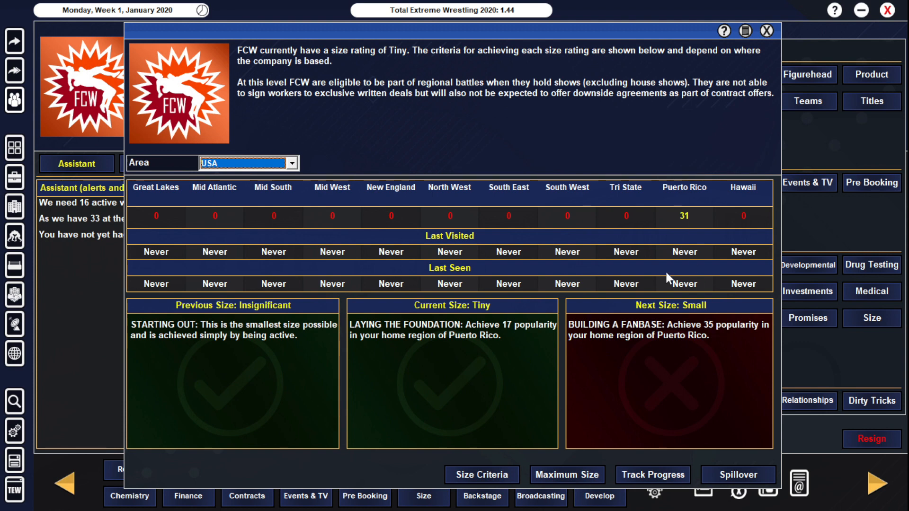
mouse_move(624, 277)
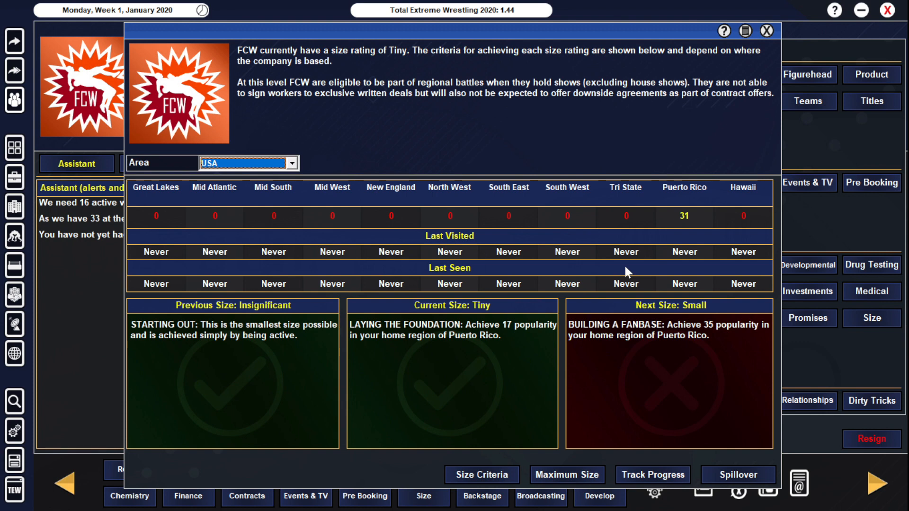
mouse_move(714, 282)
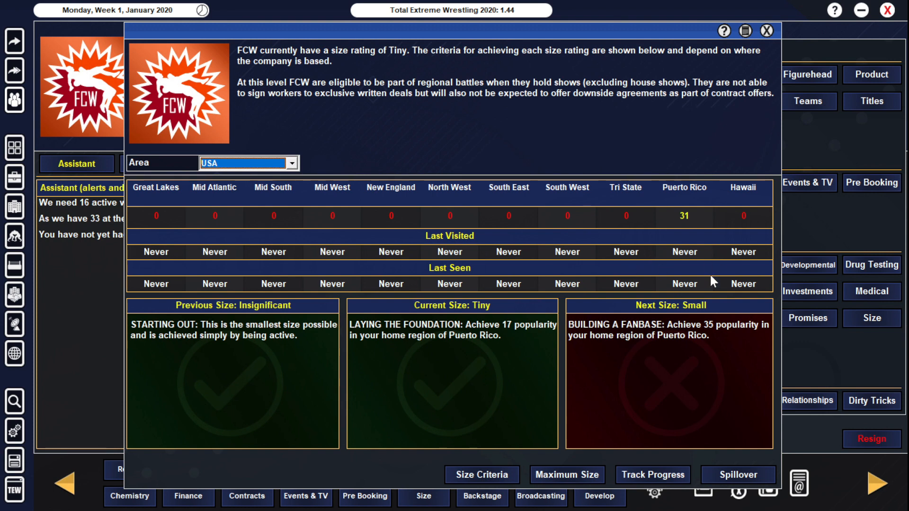
mouse_move(792, 36)
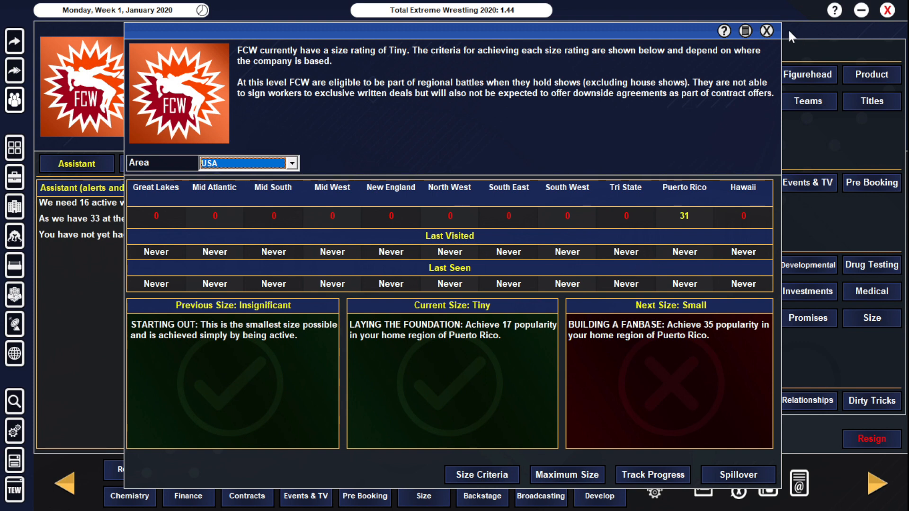
mouse_move(717, 325)
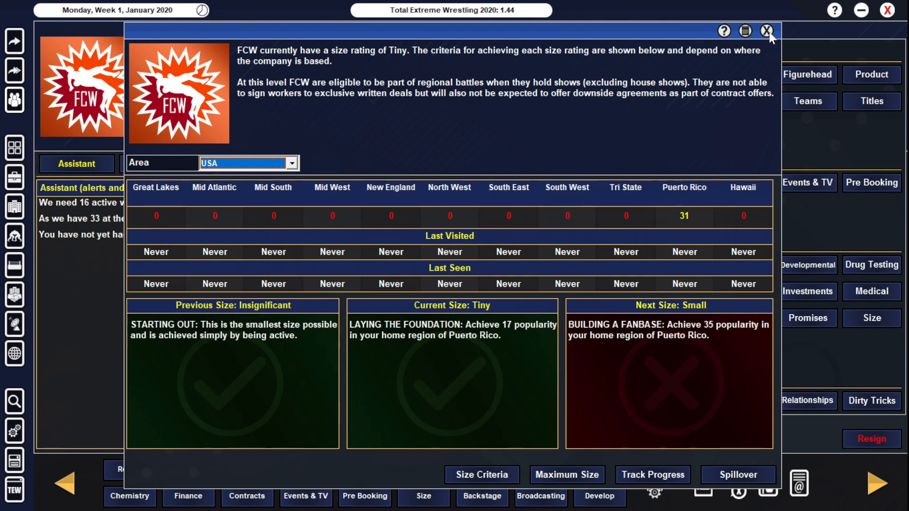
Step: Close the Size overview and expand FCW's full FREEDOM Caribbean Wrestling history on its profile
click(767, 31)
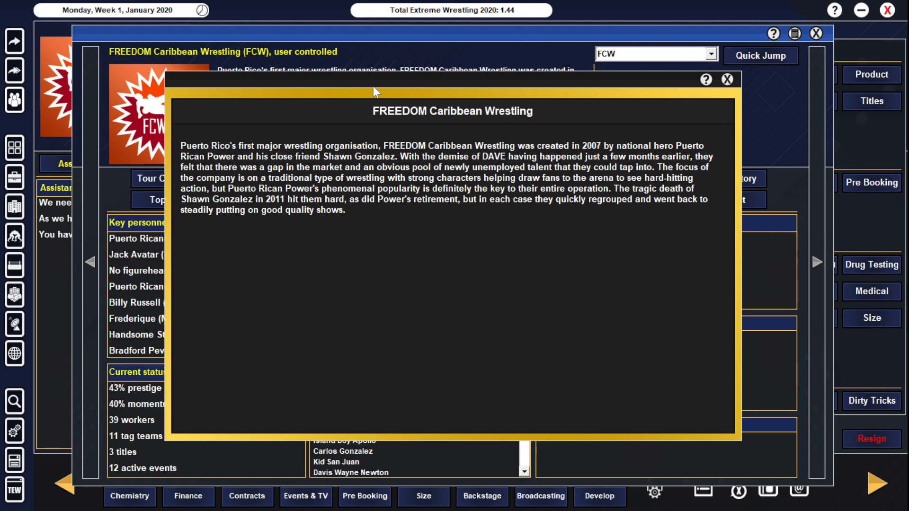
mouse_move(601, 151)
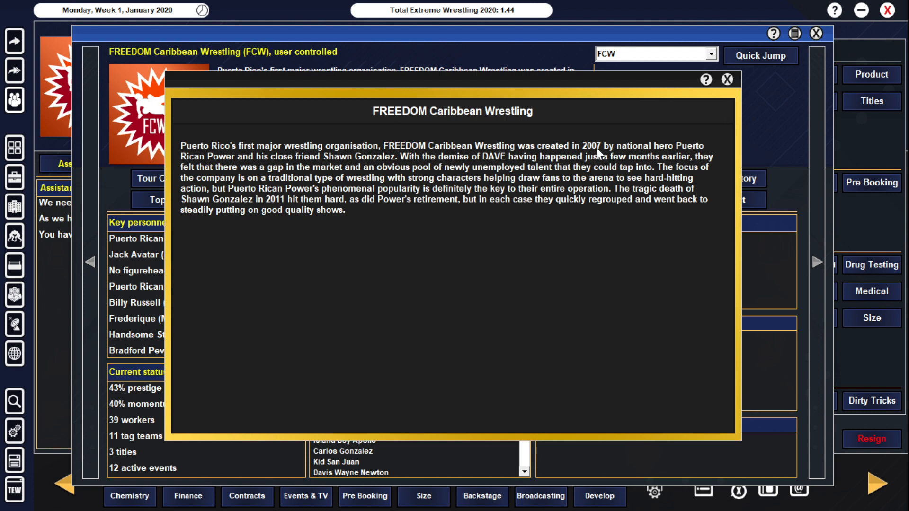
mouse_move(245, 156)
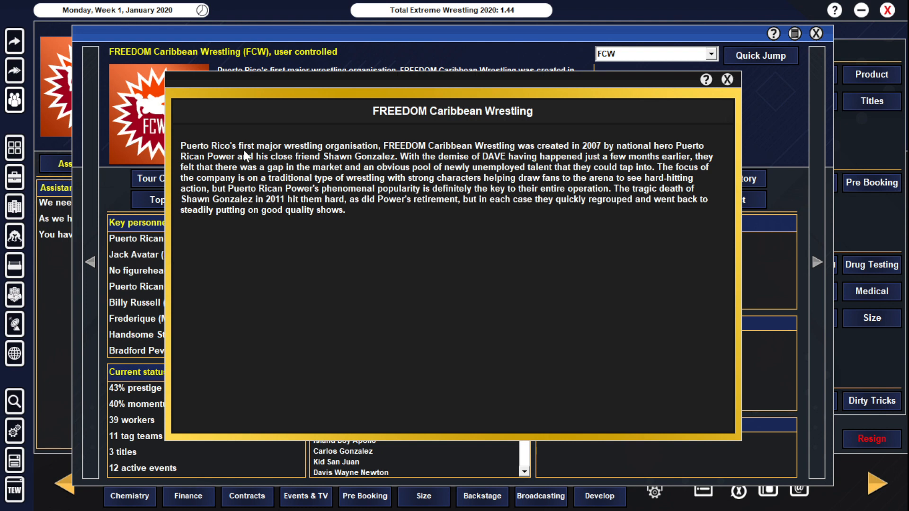
mouse_move(369, 164)
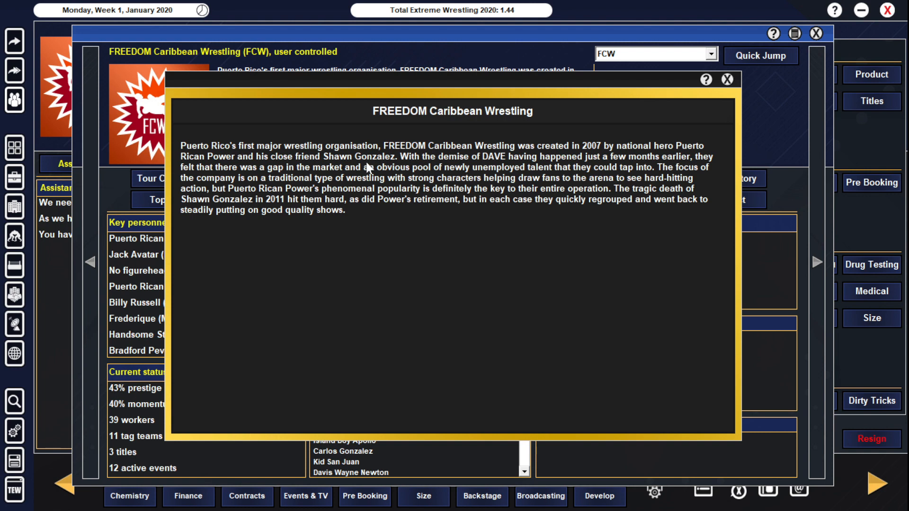
mouse_move(287, 211)
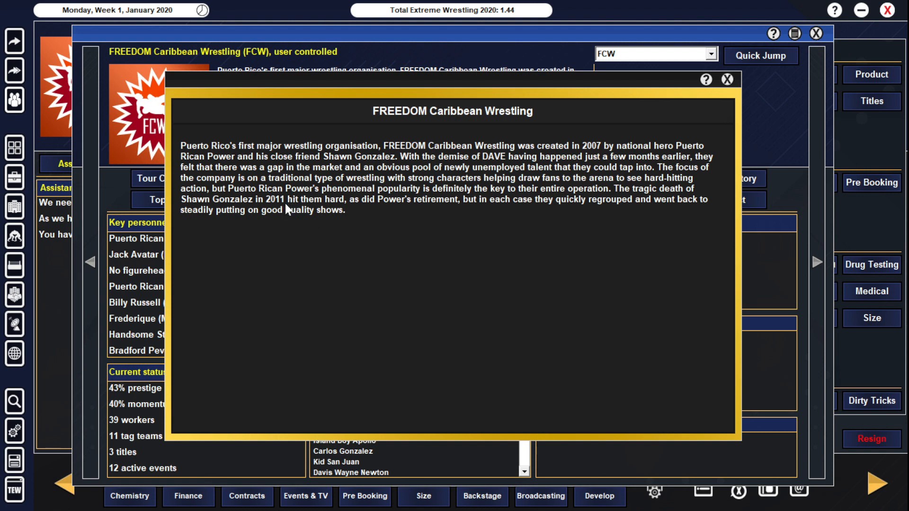
mouse_move(378, 197)
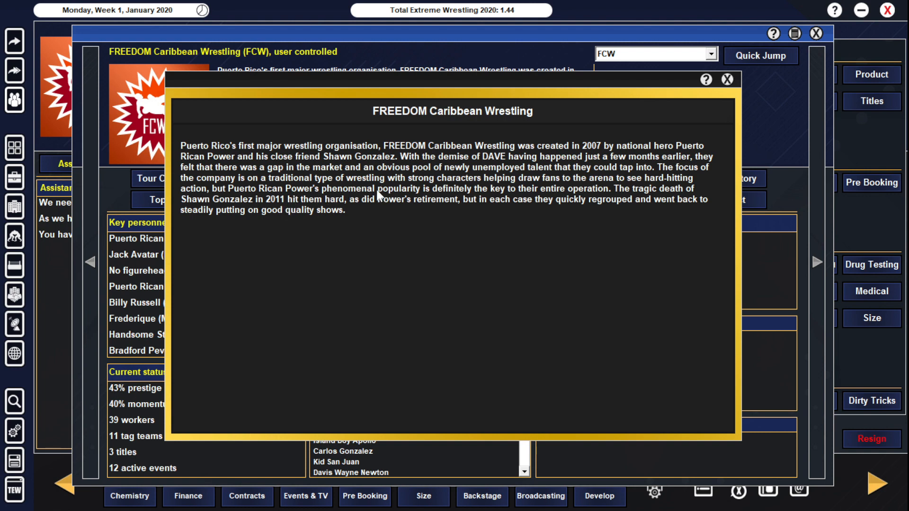
mouse_move(415, 204)
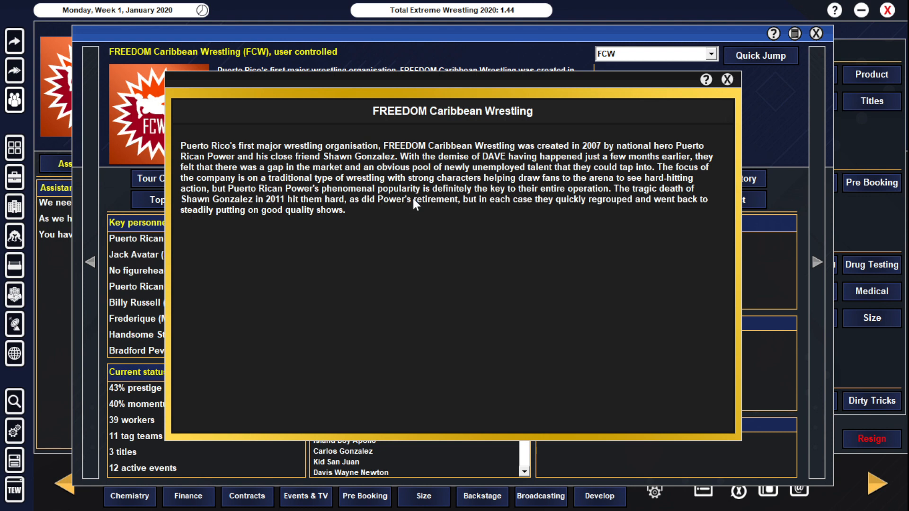
mouse_move(484, 192)
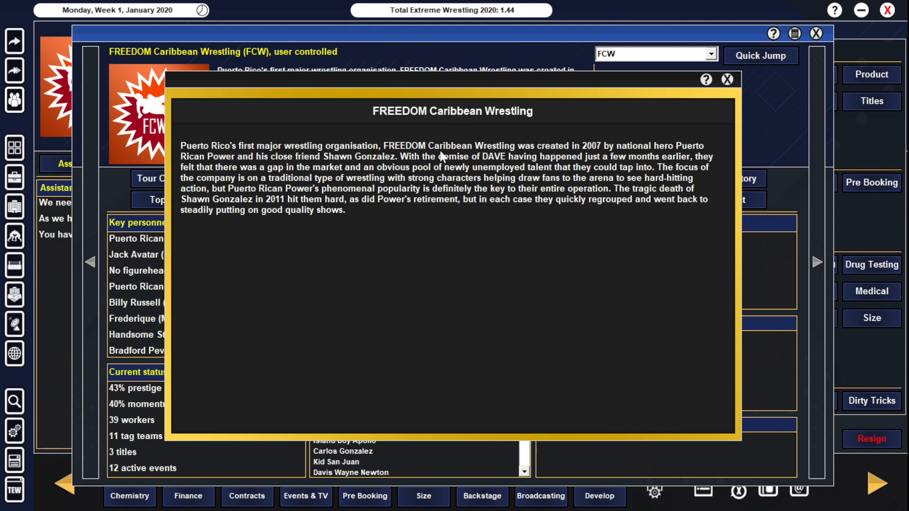
mouse_move(394, 184)
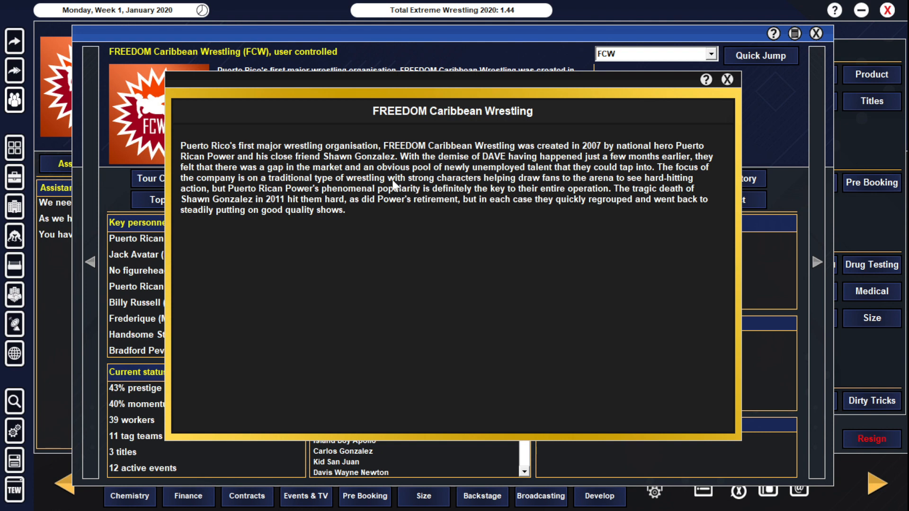
mouse_move(482, 190)
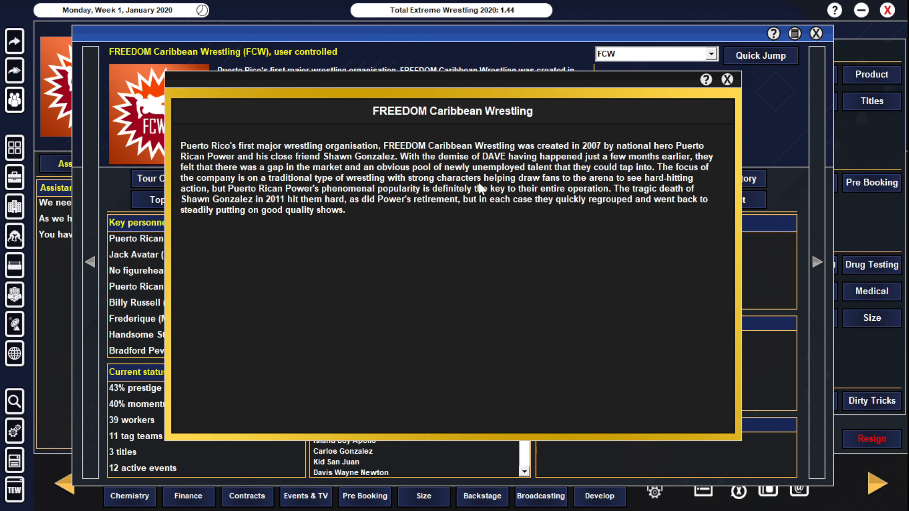
mouse_move(542, 161)
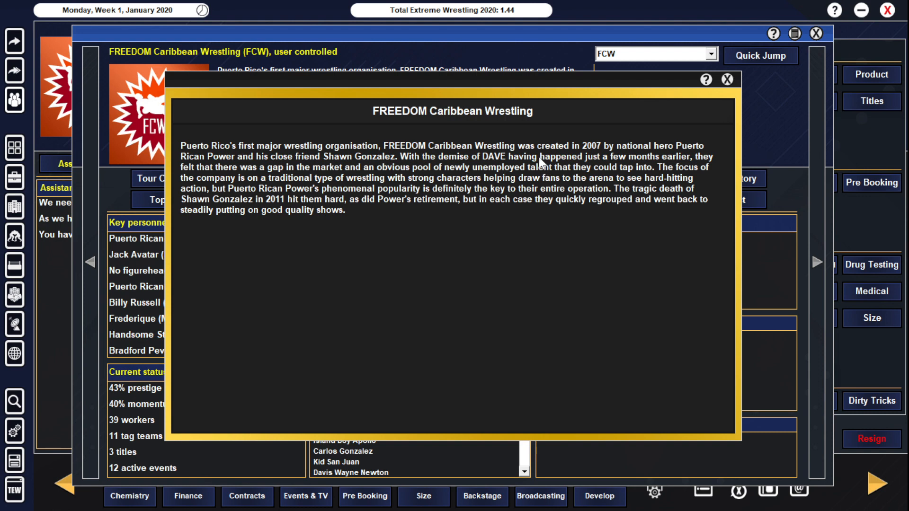
mouse_move(561, 173)
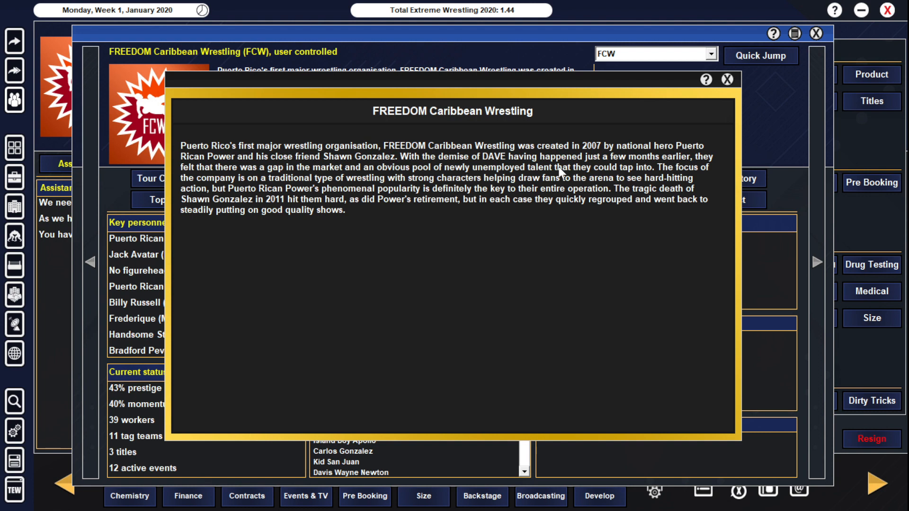
mouse_move(565, 173)
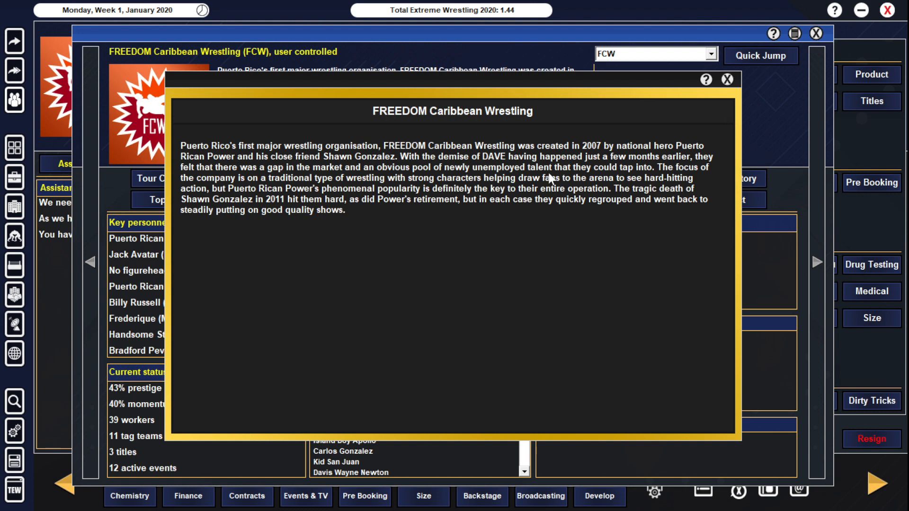
mouse_move(539, 179)
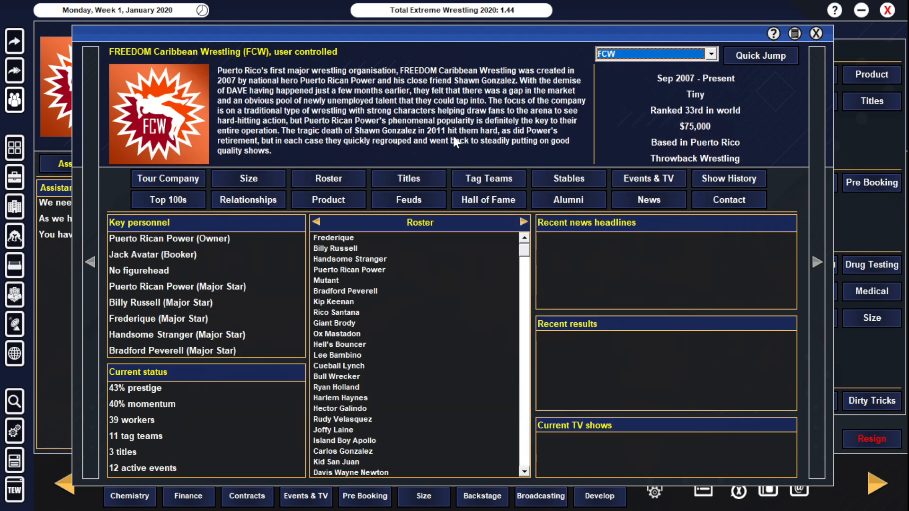
mouse_move(191, 246)
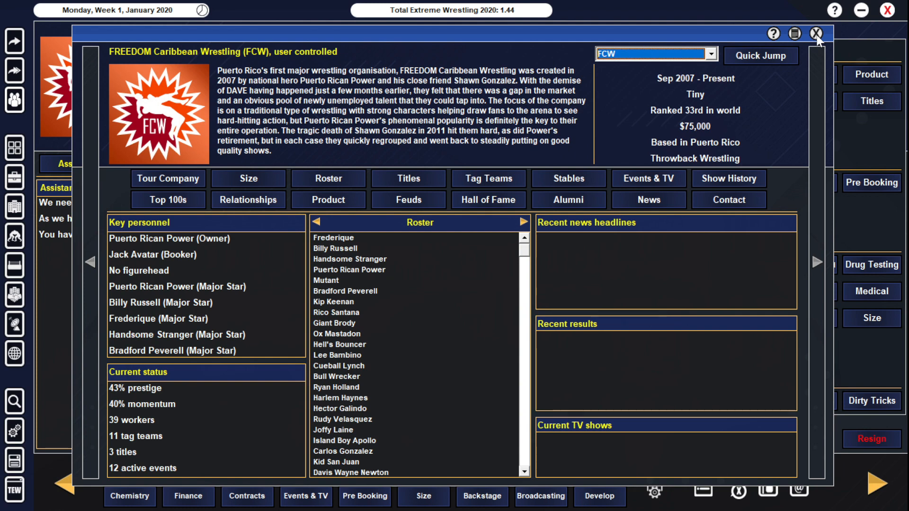
Step: Leave the company profile and review FCW's Throwback Wrestling product and its booking consequences
click(816, 37)
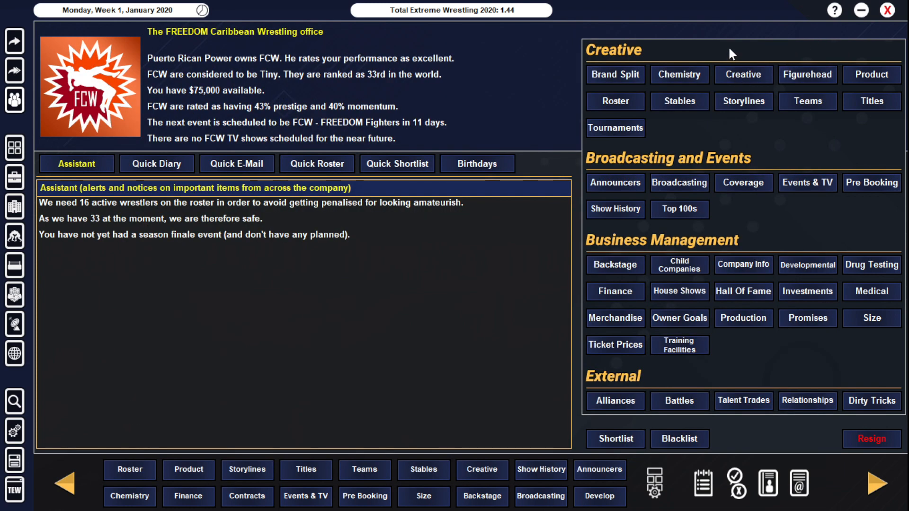
mouse_move(386, 125)
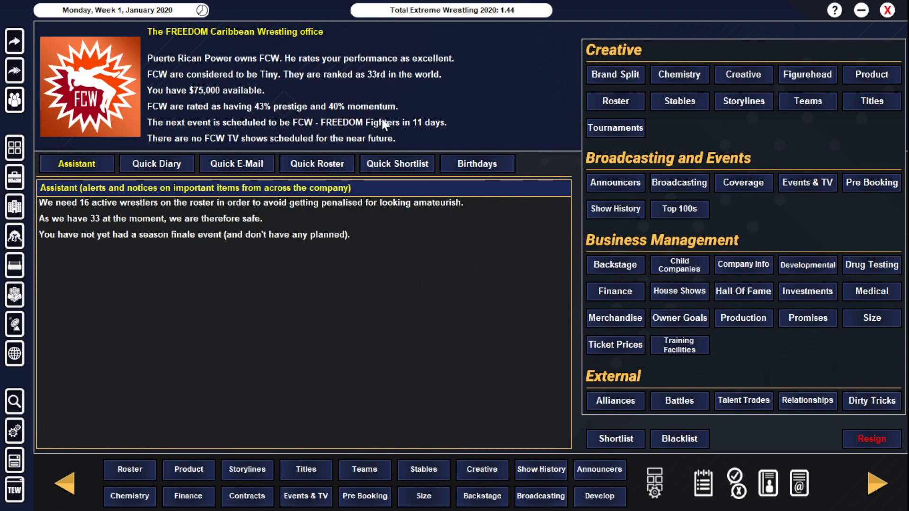
mouse_move(495, 106)
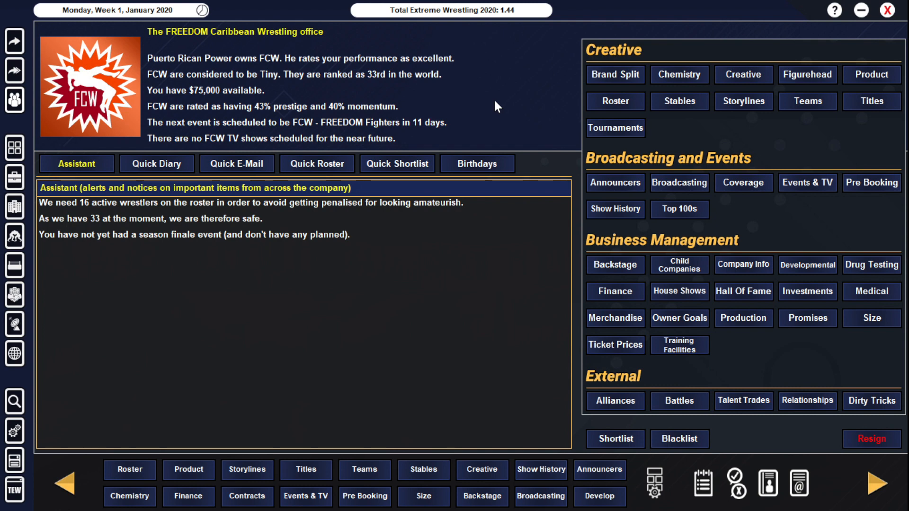
mouse_move(869, 80)
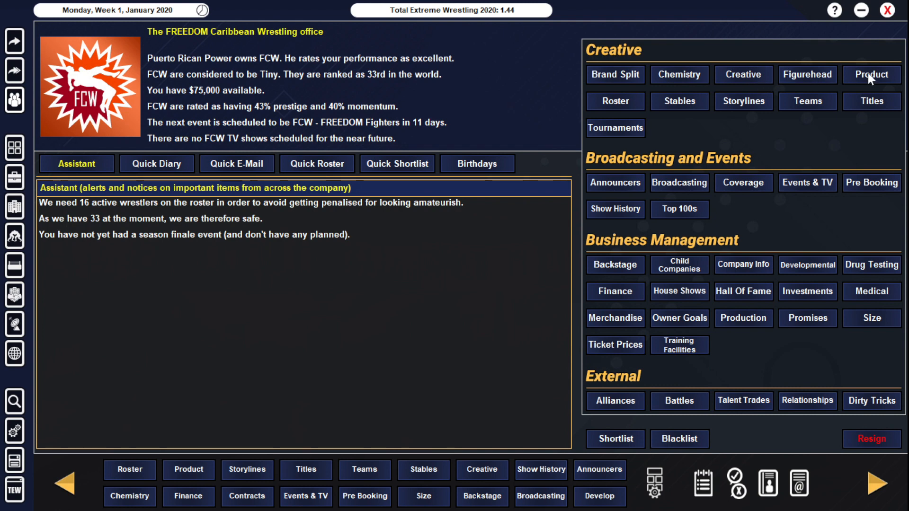
click(871, 74)
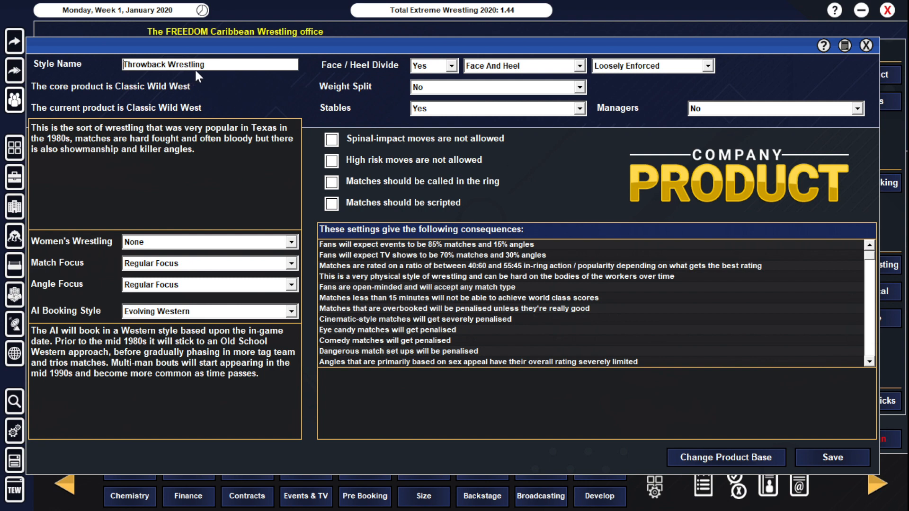
mouse_move(189, 94)
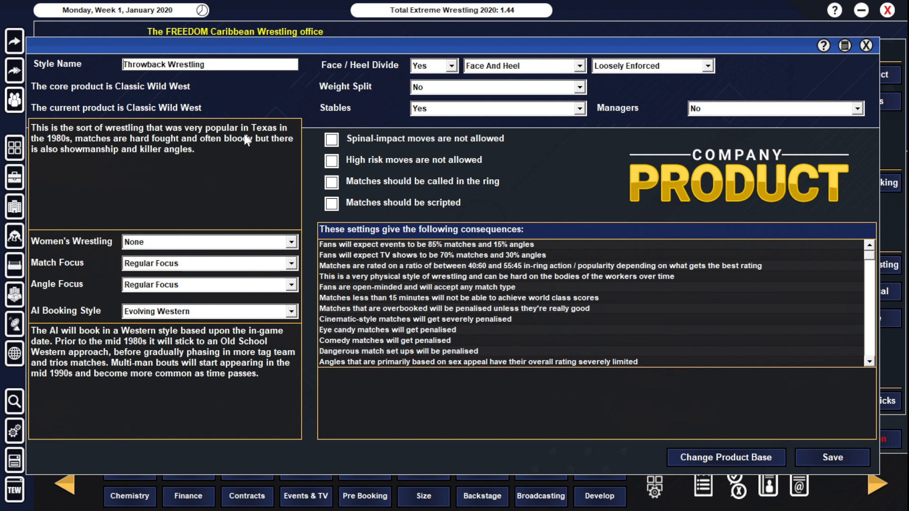
mouse_move(250, 157)
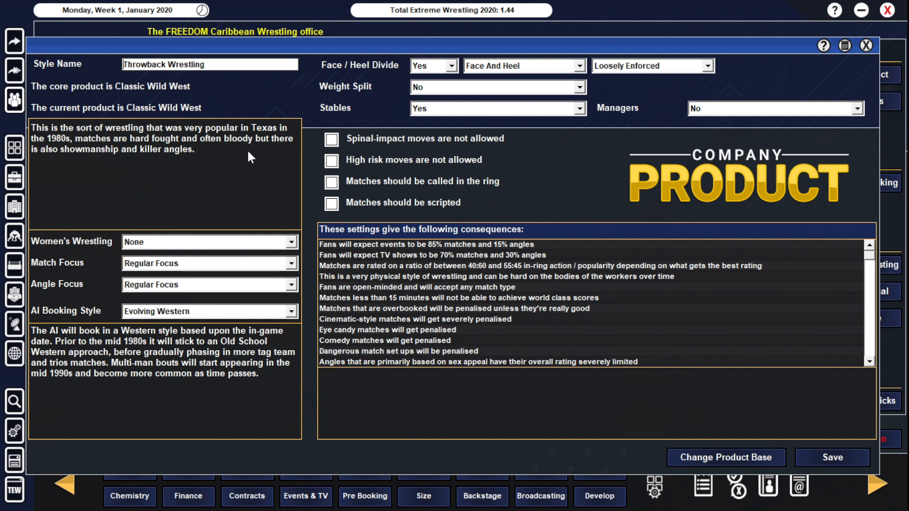
mouse_move(236, 143)
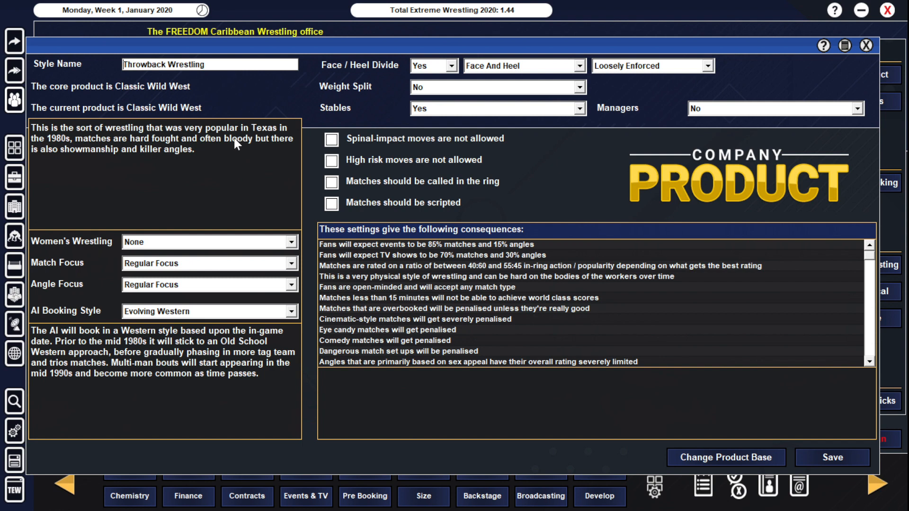
mouse_move(240, 152)
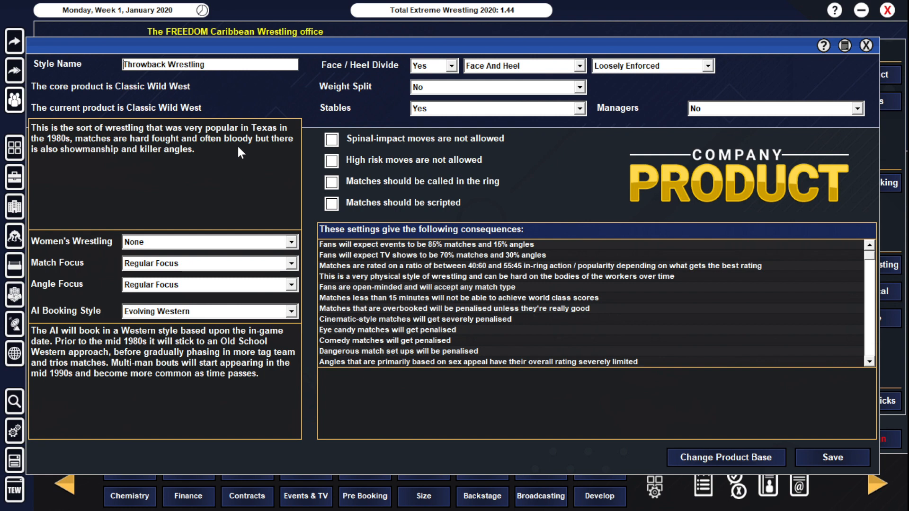
mouse_move(260, 155)
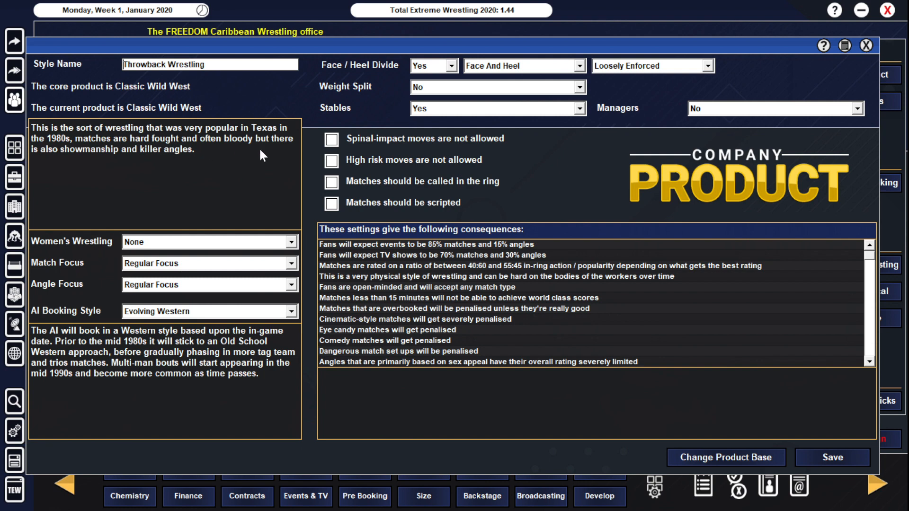
mouse_move(319, 177)
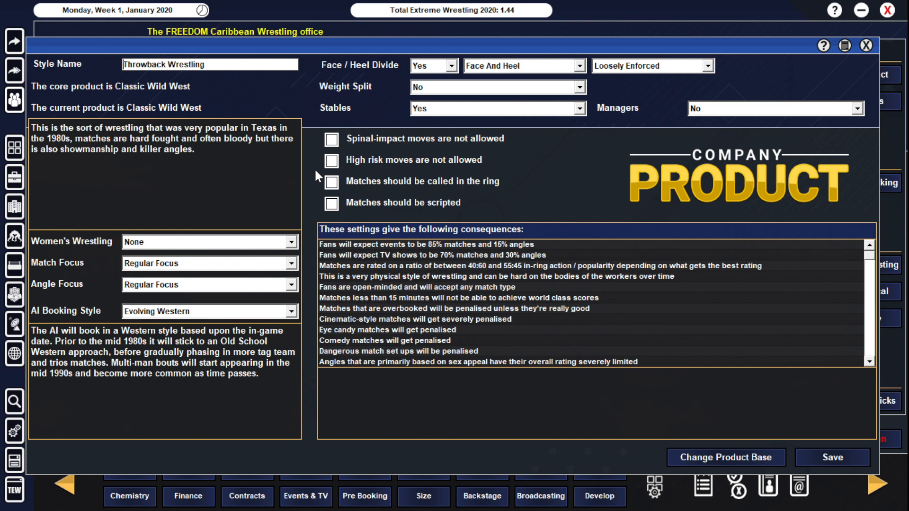
mouse_move(70, 134)
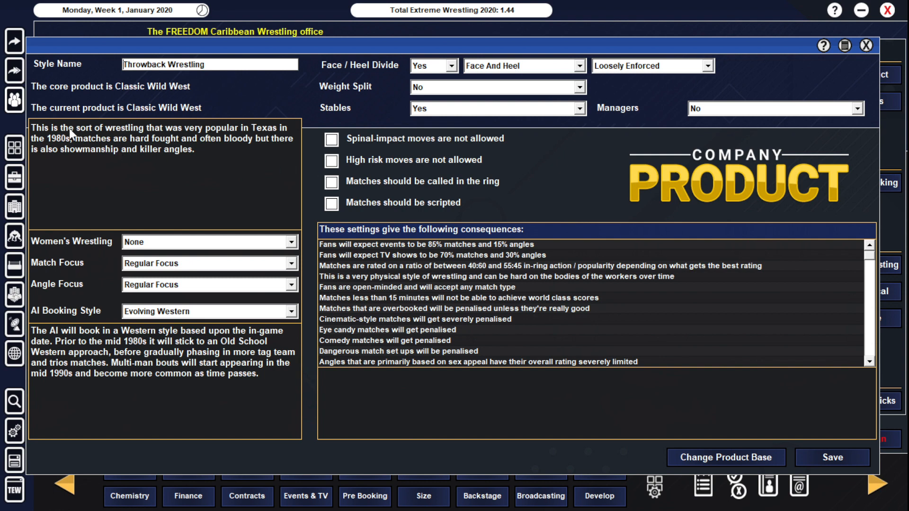
mouse_move(79, 159)
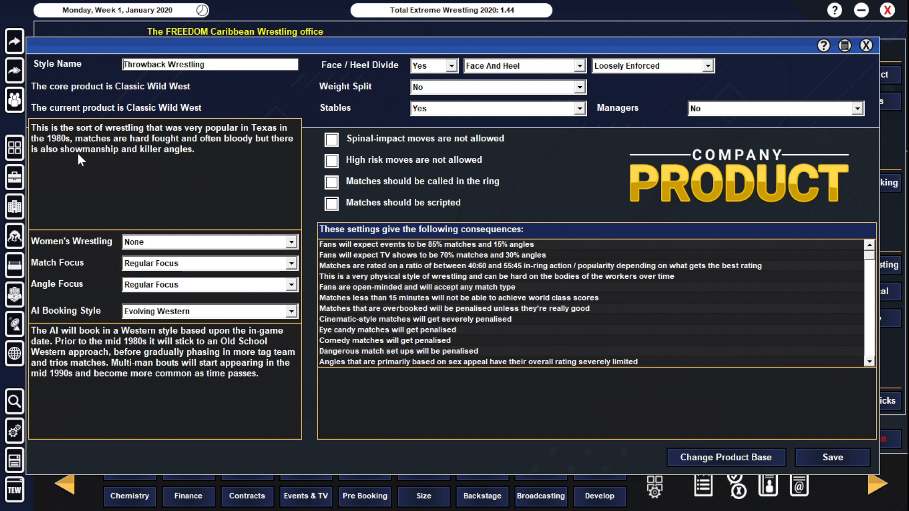
mouse_move(69, 146)
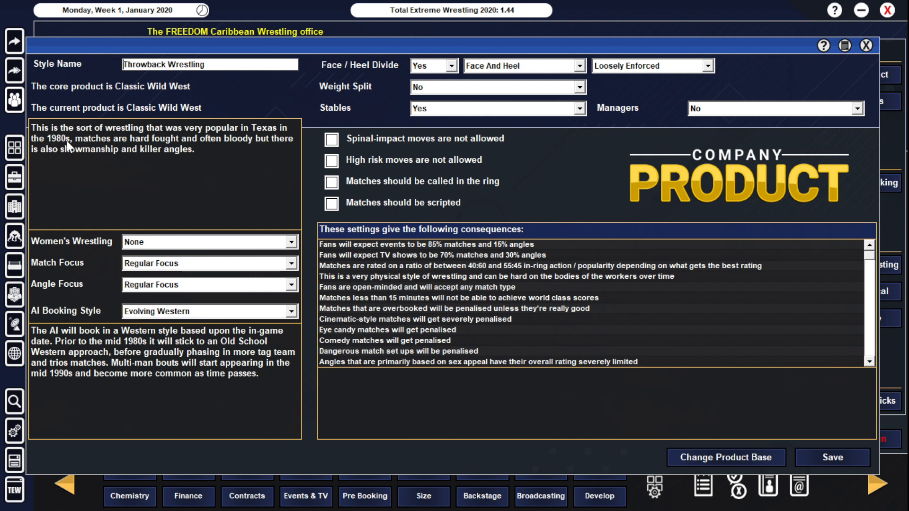
mouse_move(82, 147)
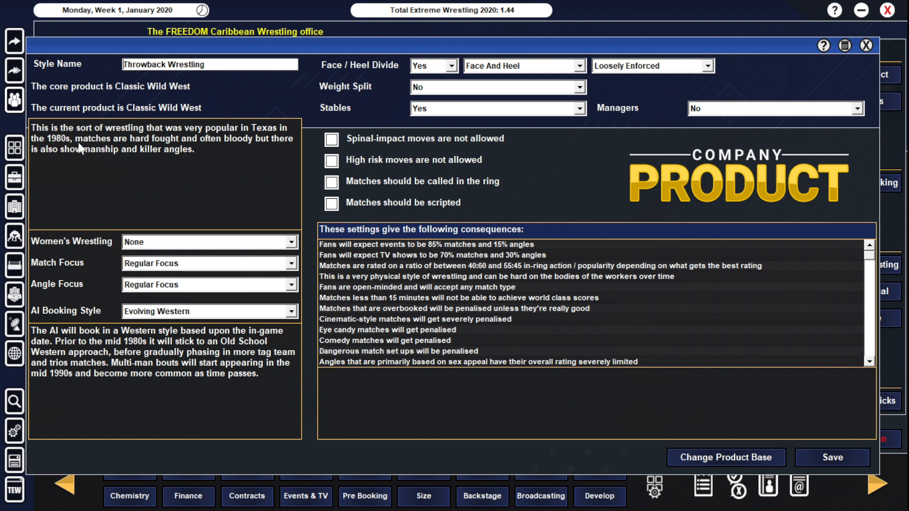
mouse_move(295, 151)
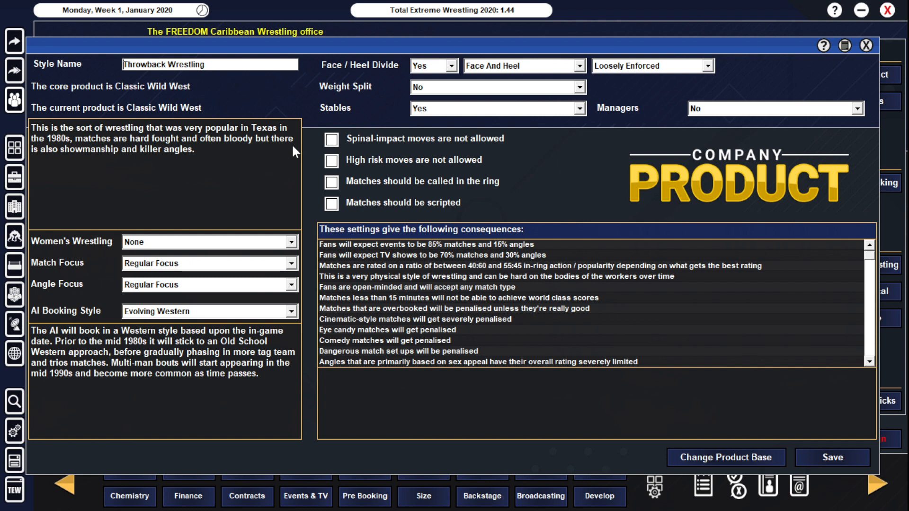
mouse_move(249, 139)
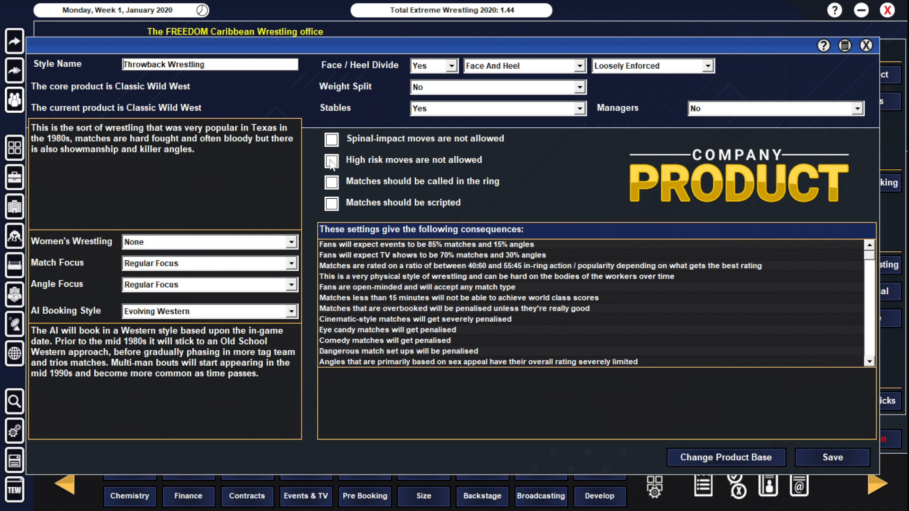
click(332, 159)
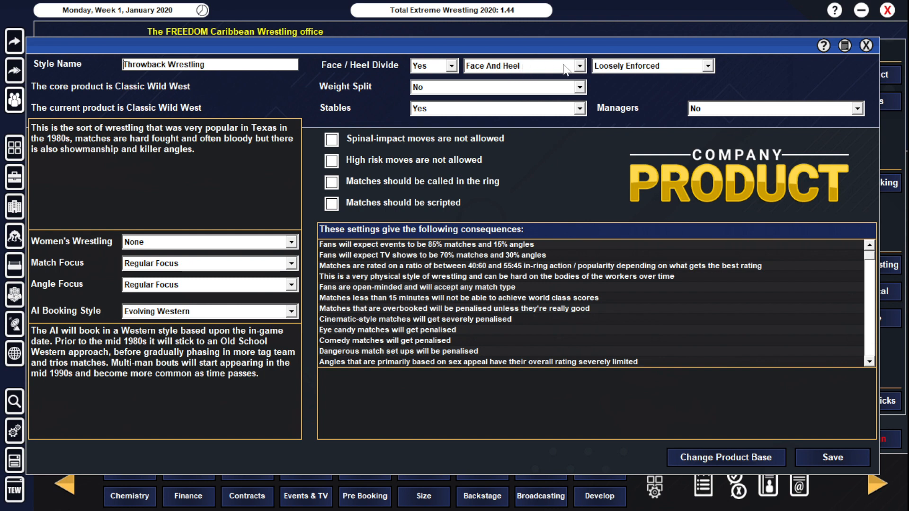
mouse_move(643, 114)
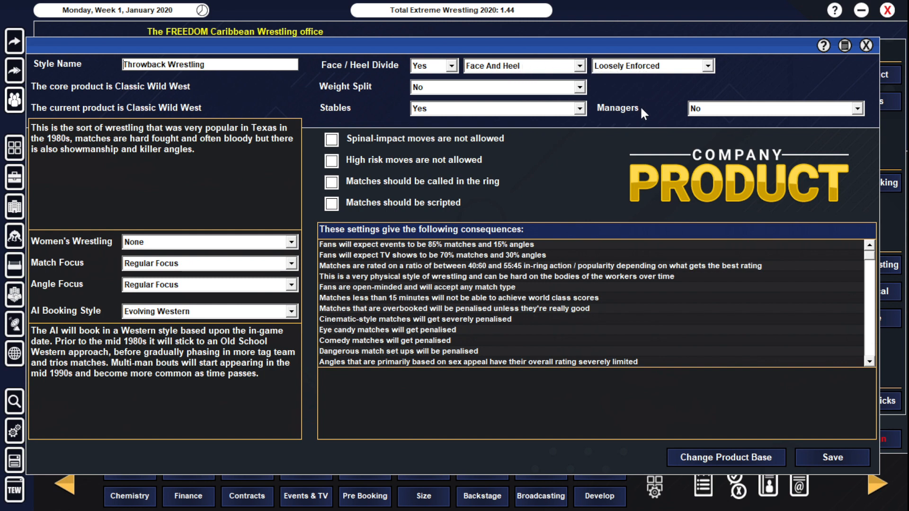
mouse_move(650, 104)
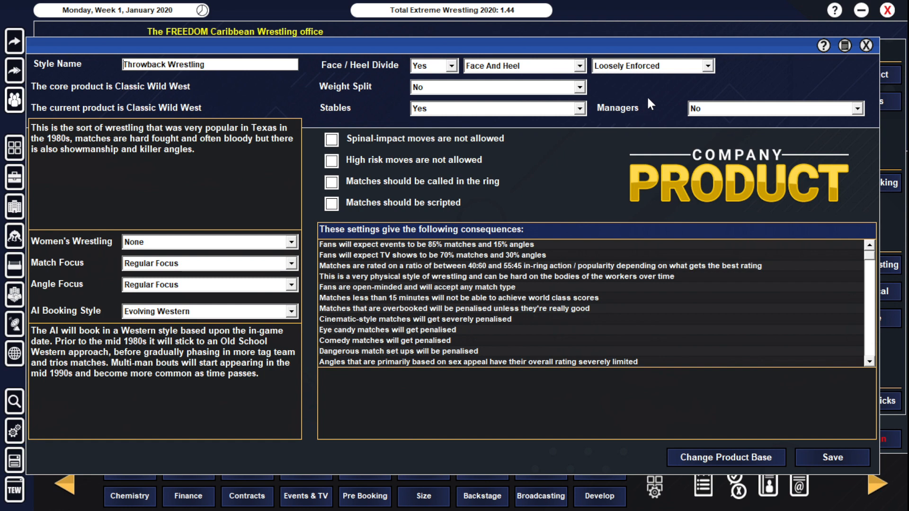
mouse_move(560, 154)
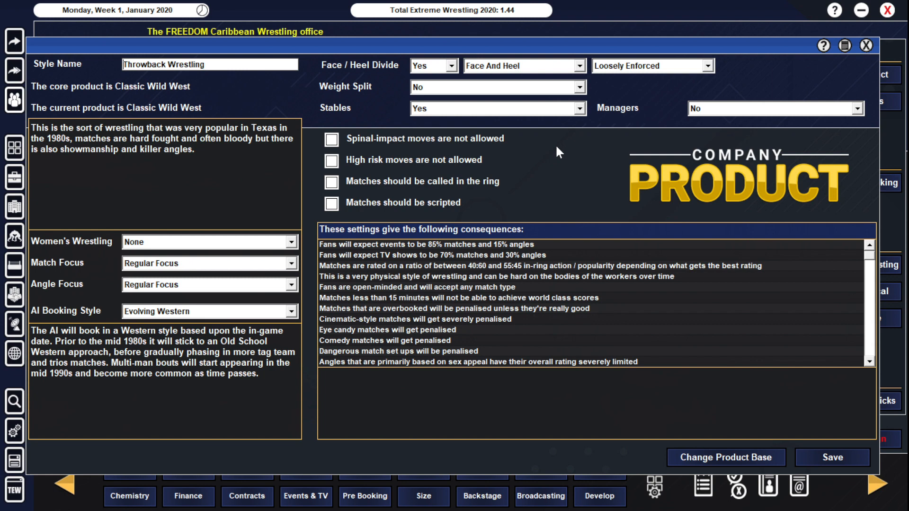
mouse_move(549, 178)
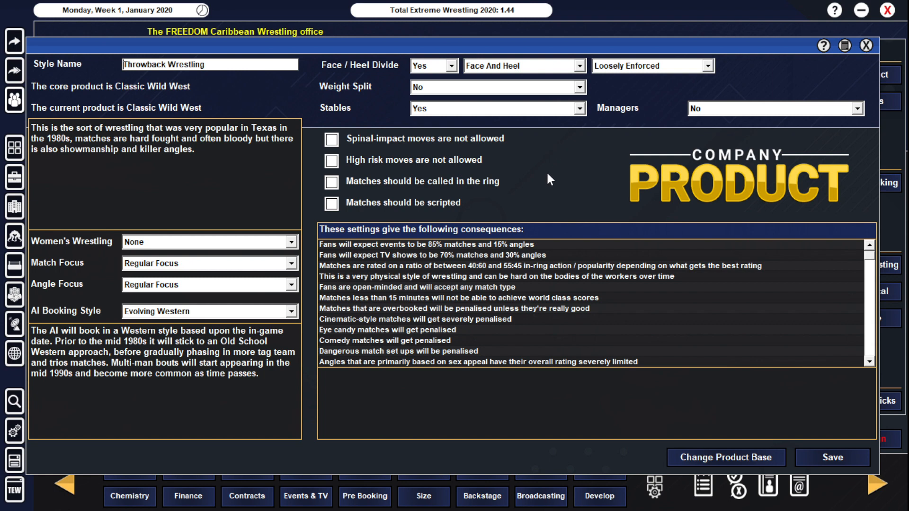
mouse_move(482, 257)
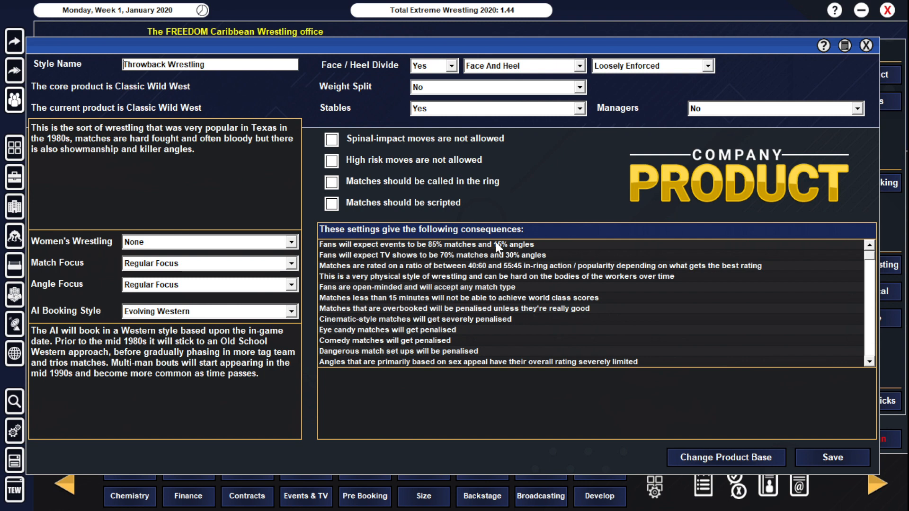
mouse_move(522, 263)
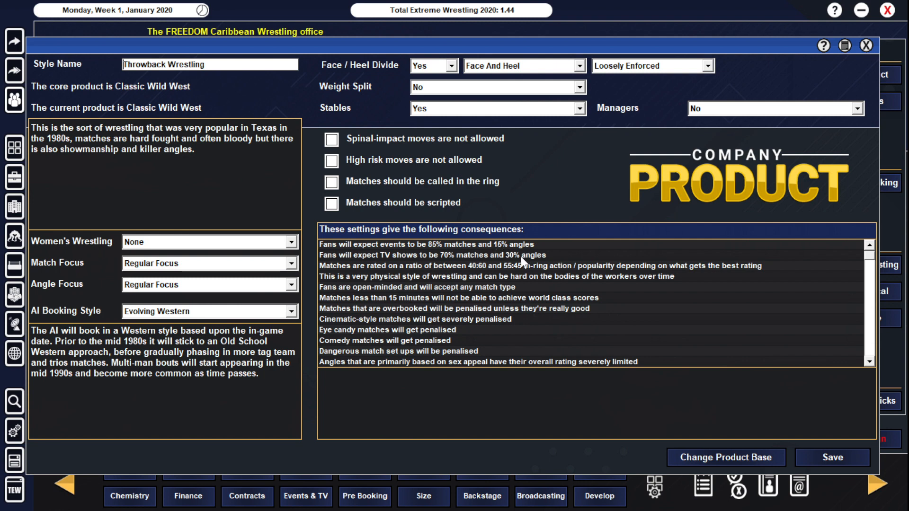
mouse_move(521, 261)
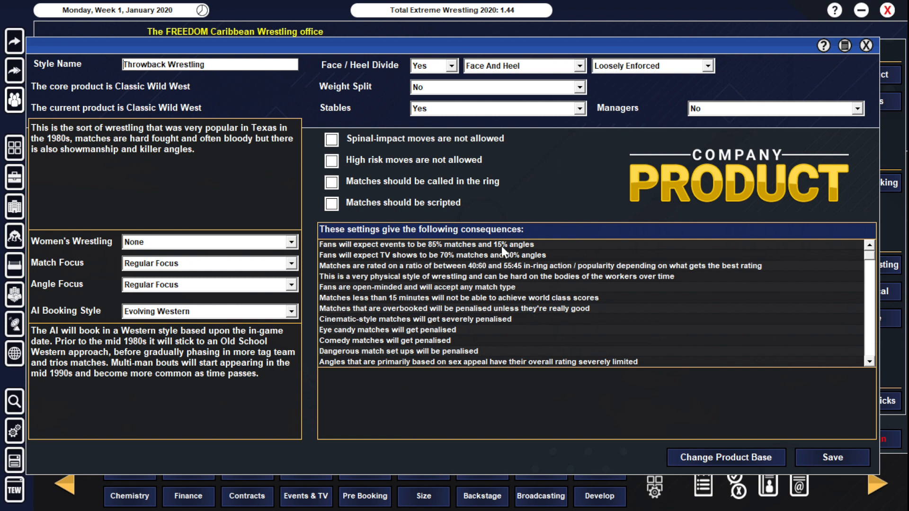
mouse_move(615, 282)
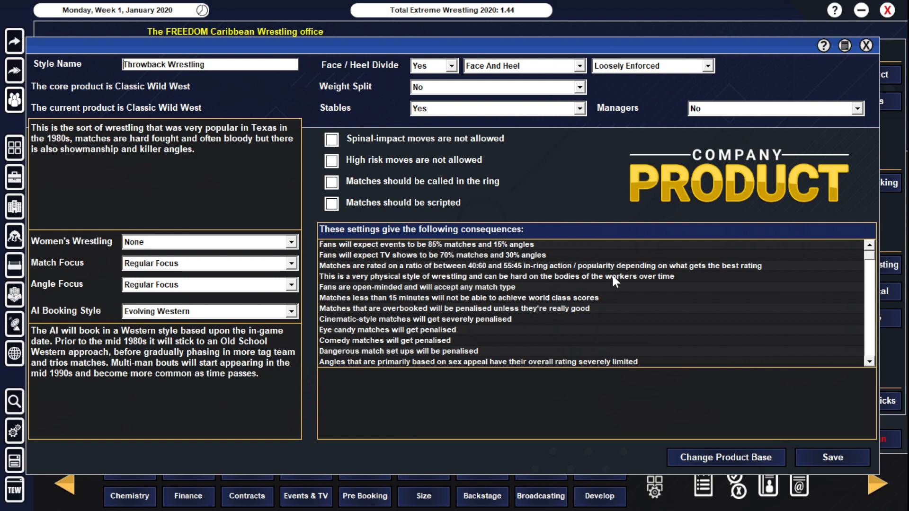
mouse_move(521, 314)
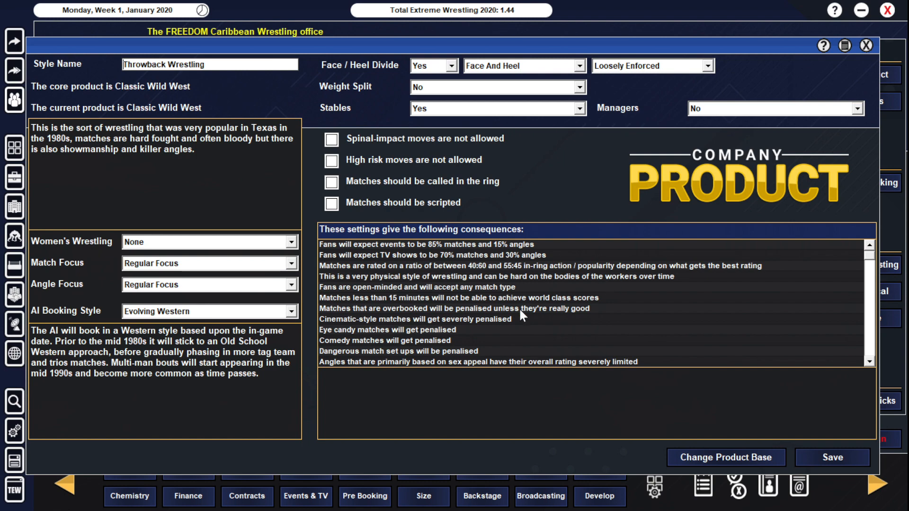
mouse_move(828, 360)
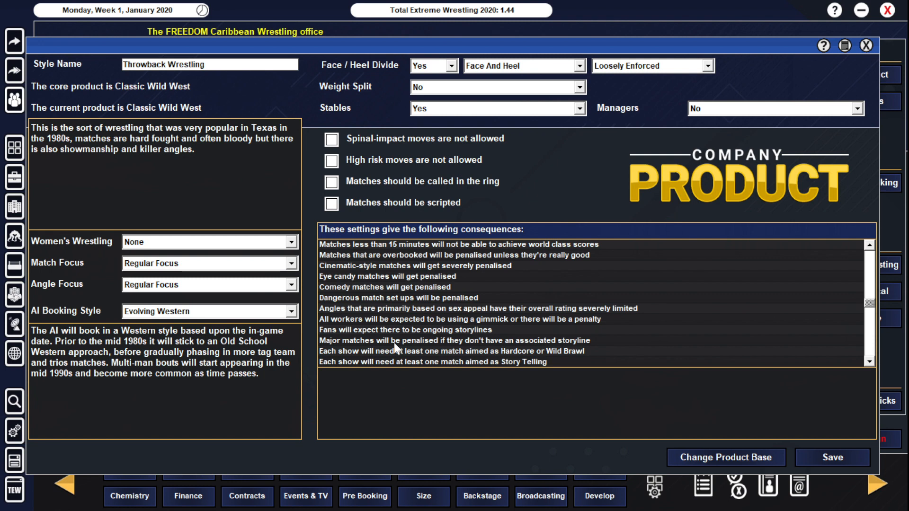
mouse_move(630, 342)
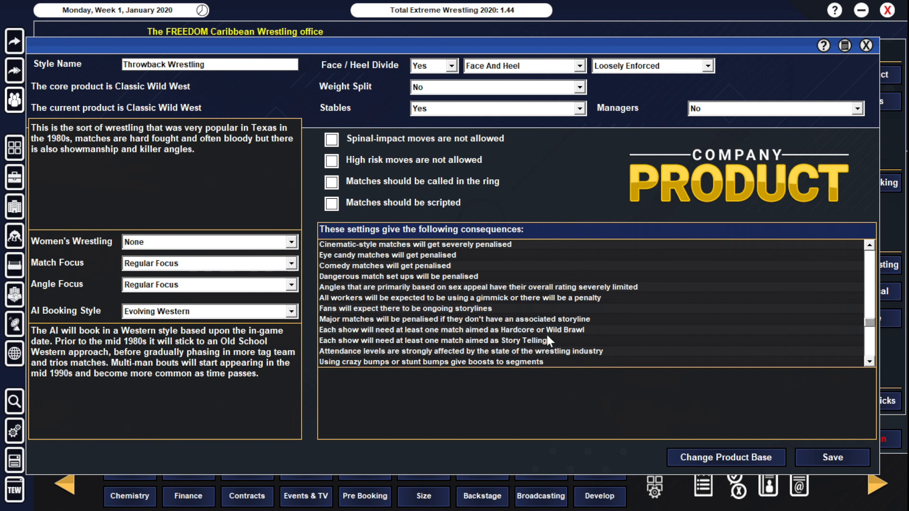
mouse_move(551, 338)
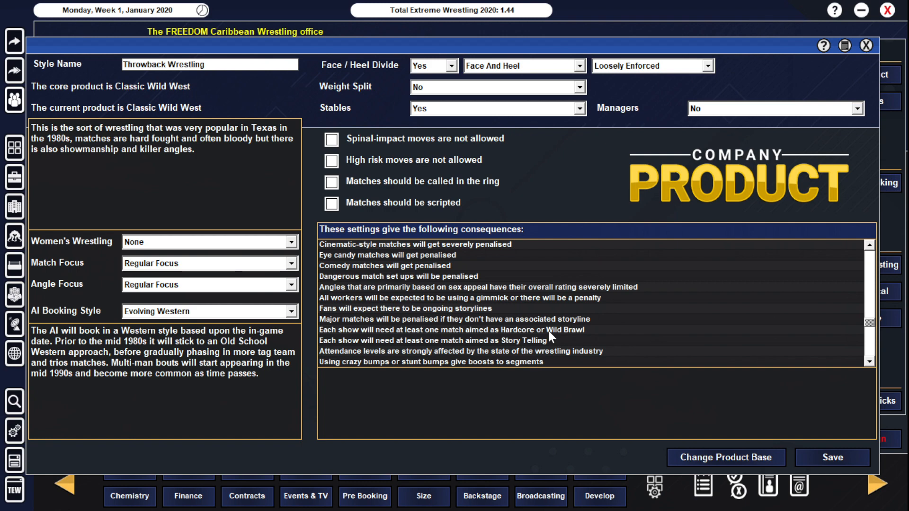
mouse_move(763, 326)
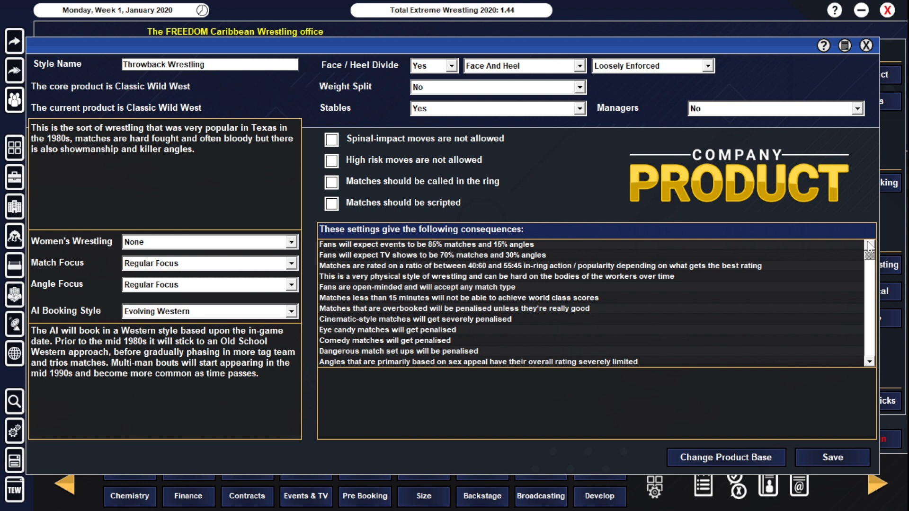
mouse_move(387, 298)
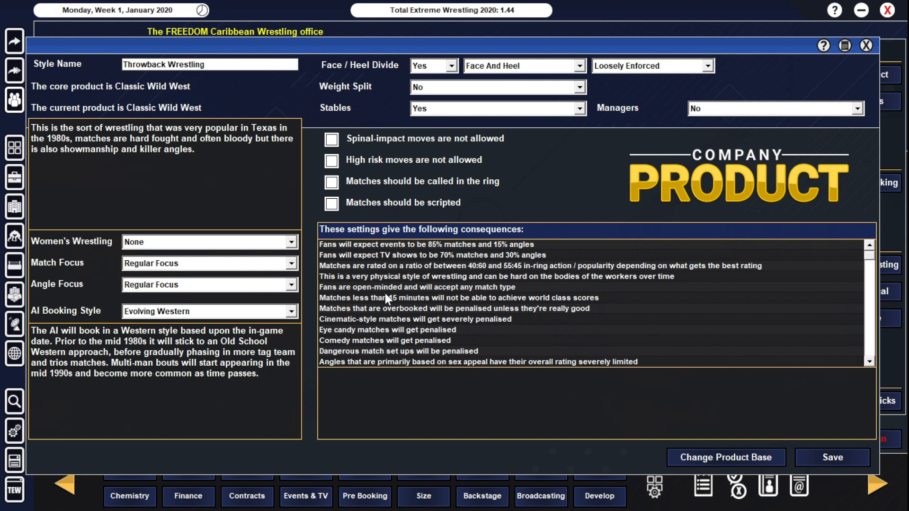
mouse_move(397, 297)
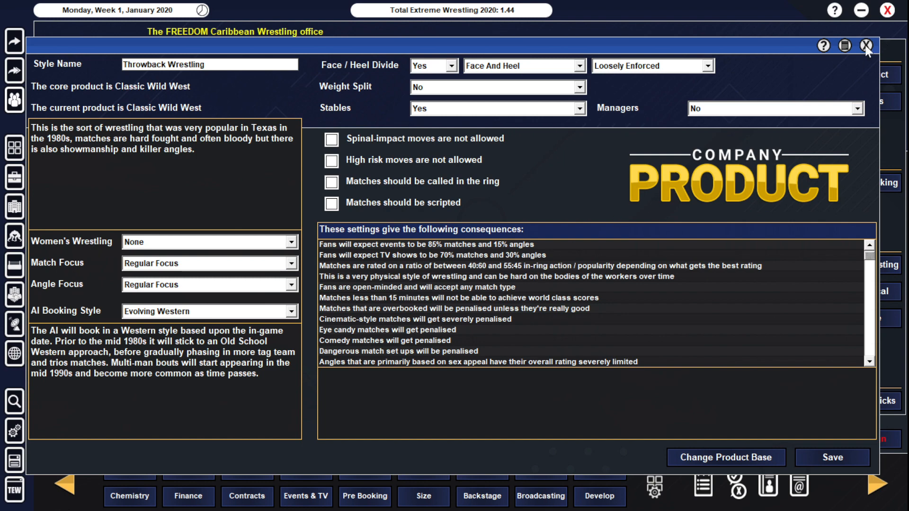
Step: Review the Super Estrellas De La Lucha Libre TV show and FREEDOM Fighters event, then return to the office
click(867, 45)
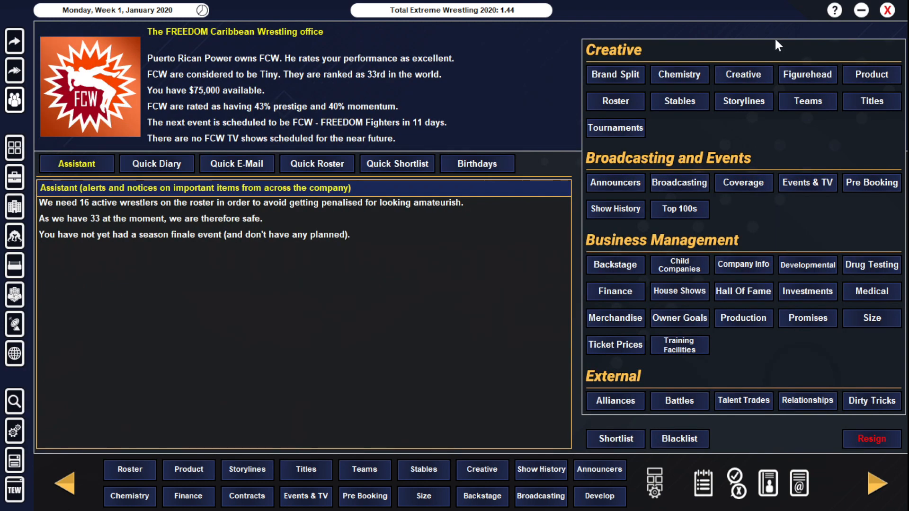
mouse_move(771, 53)
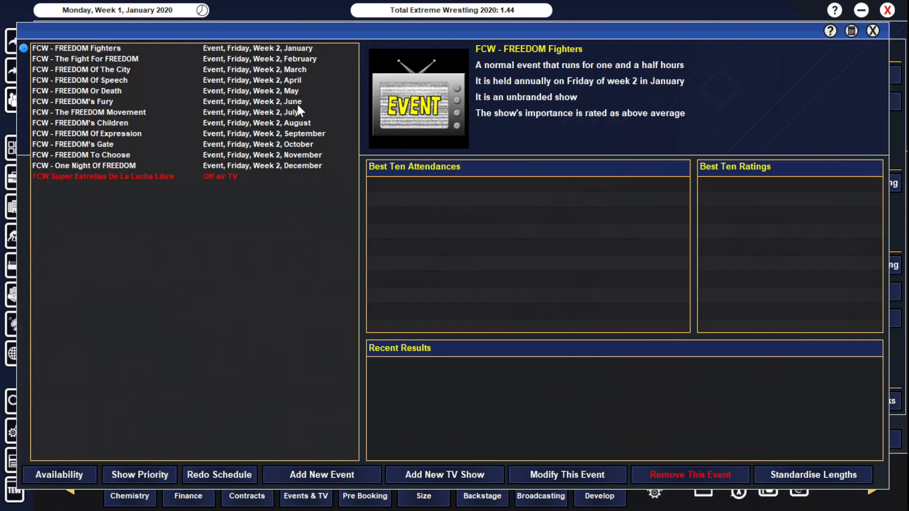
mouse_move(175, 58)
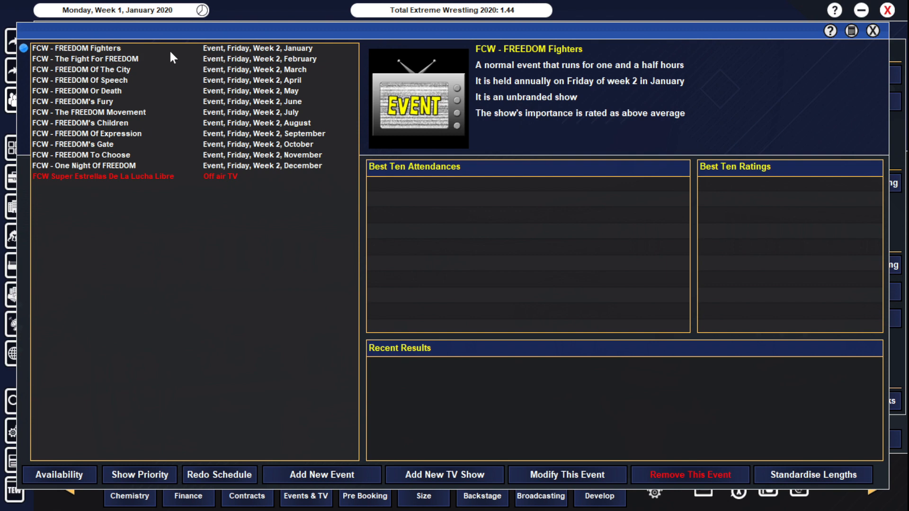
mouse_move(314, 52)
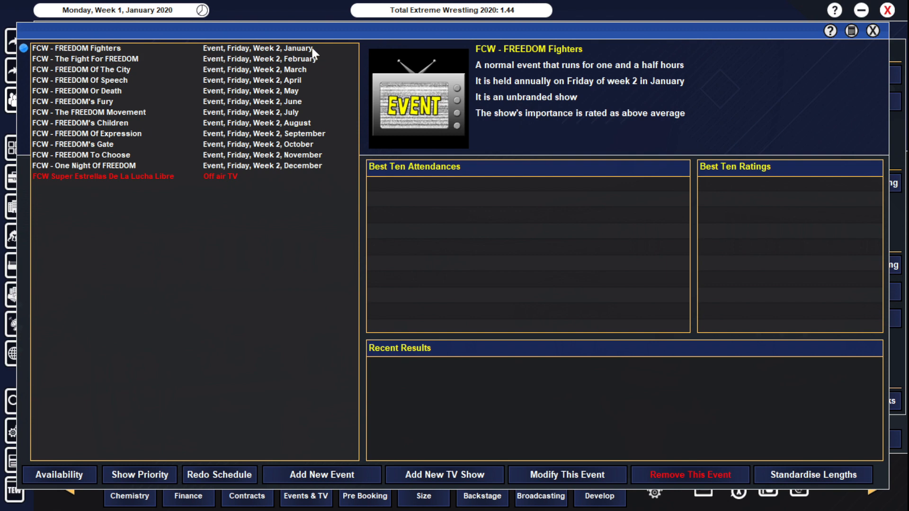
mouse_move(281, 174)
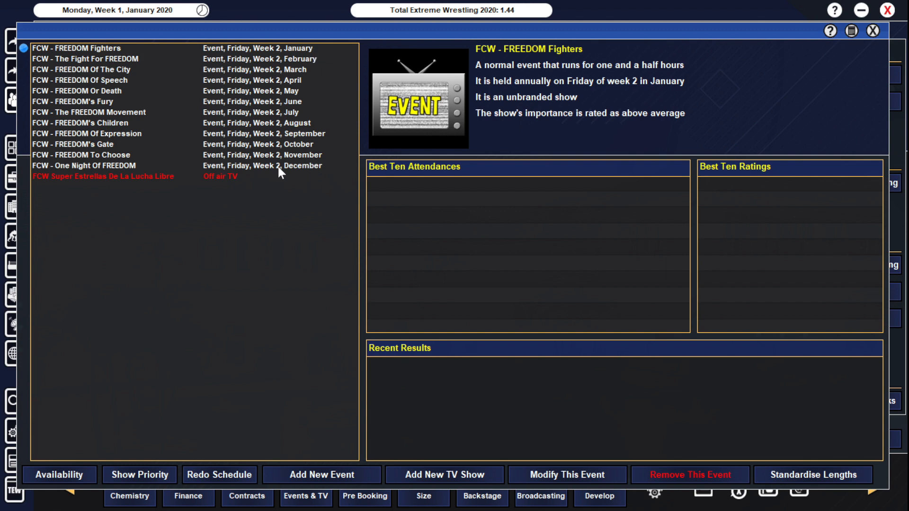
click(104, 176)
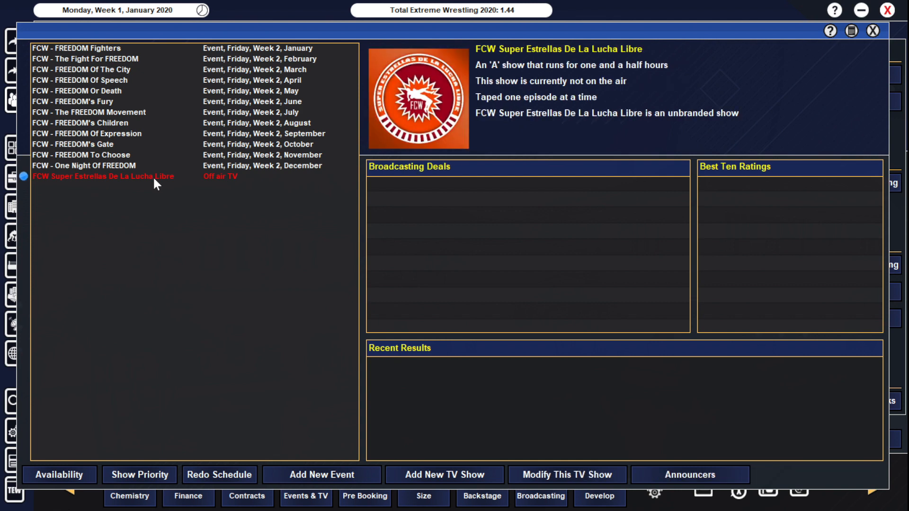
mouse_move(205, 170)
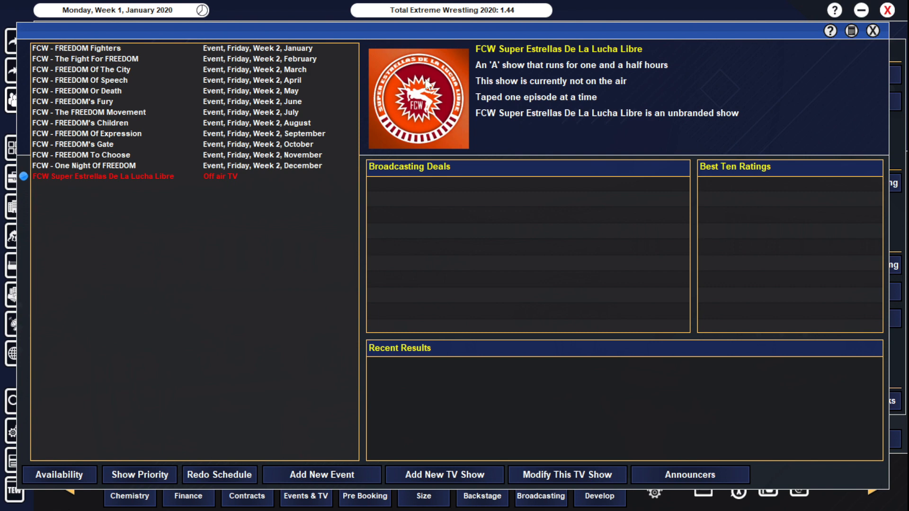
mouse_move(399, 94)
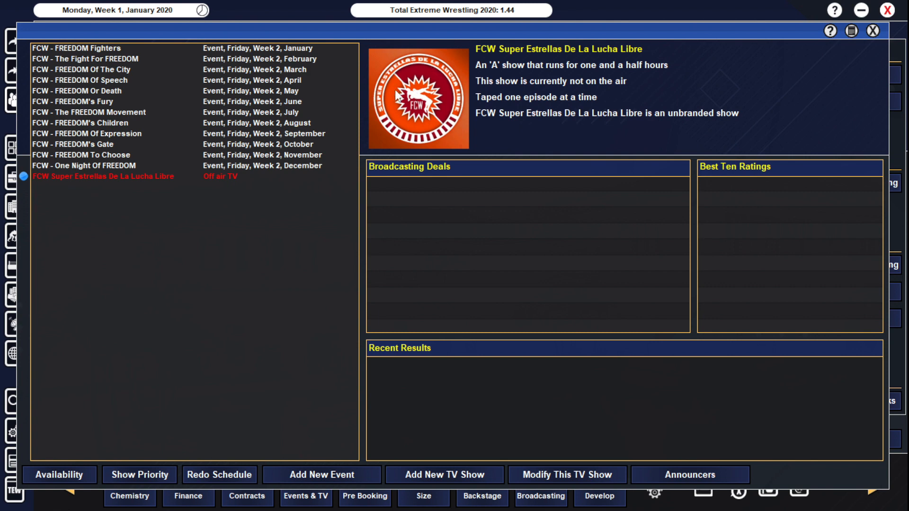
mouse_move(300, 144)
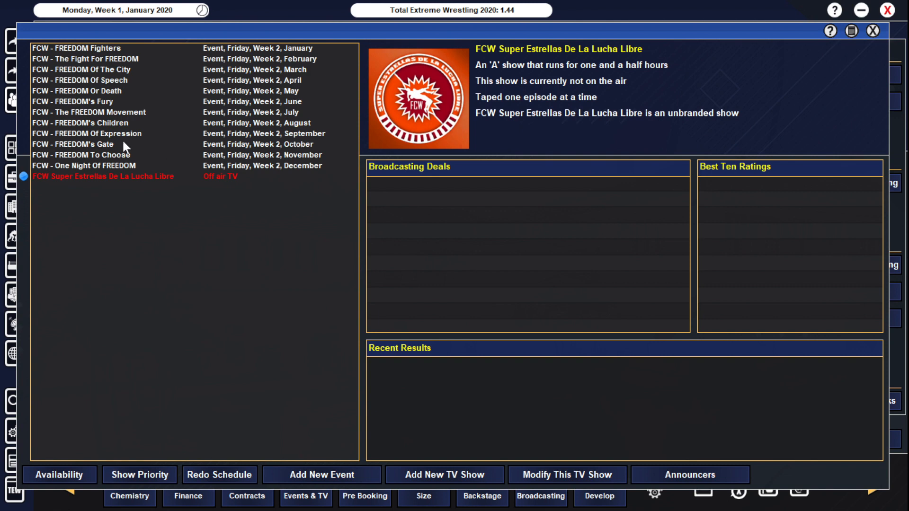
click(75, 48)
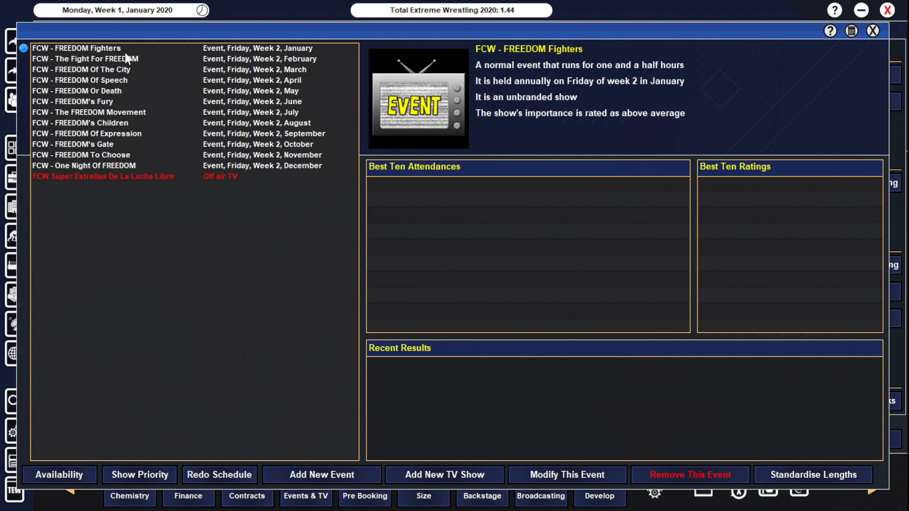
mouse_move(116, 154)
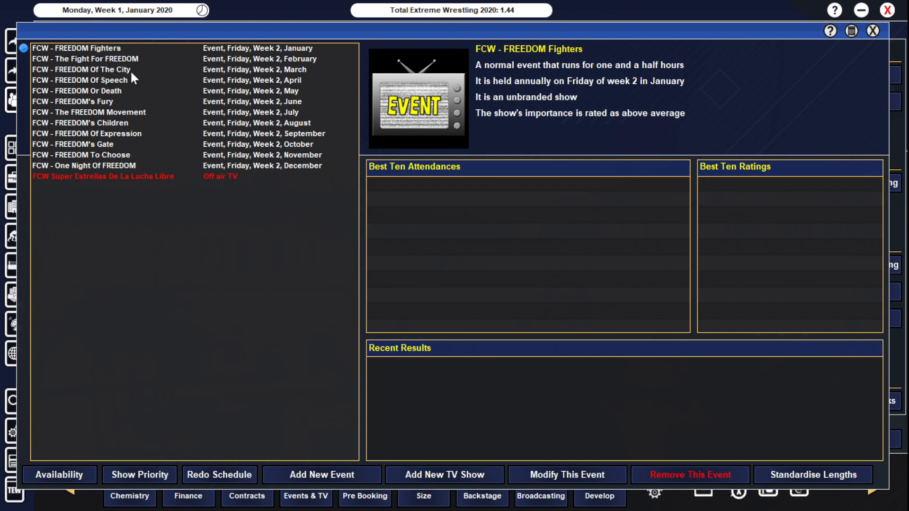
mouse_move(126, 144)
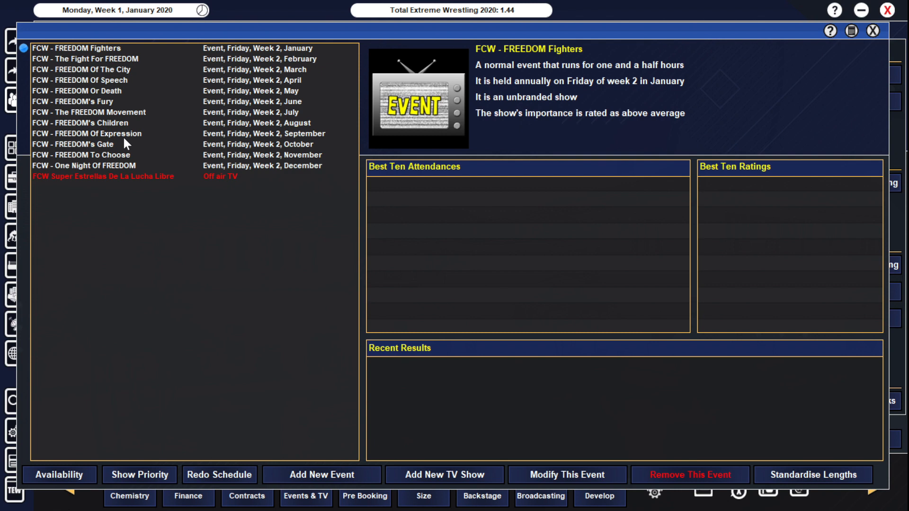
mouse_move(882, 40)
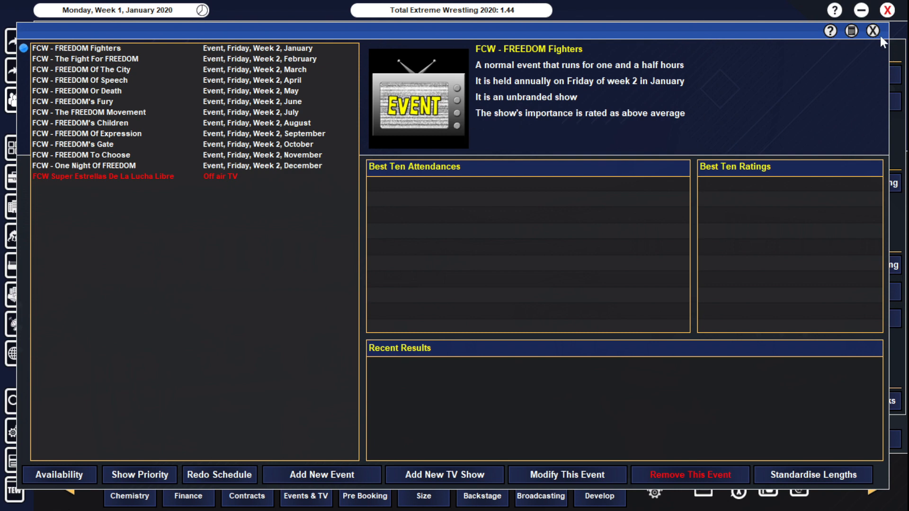
click(872, 31)
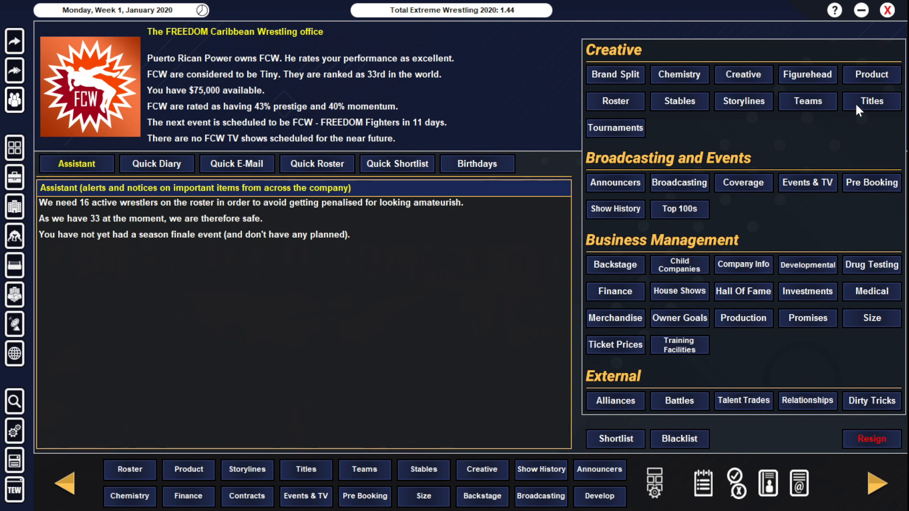
Step: Review the FCW Tag Team, Puerto Rican and People's Championship titles, ending on Xavi Ferrera's People's belt
click(871, 101)
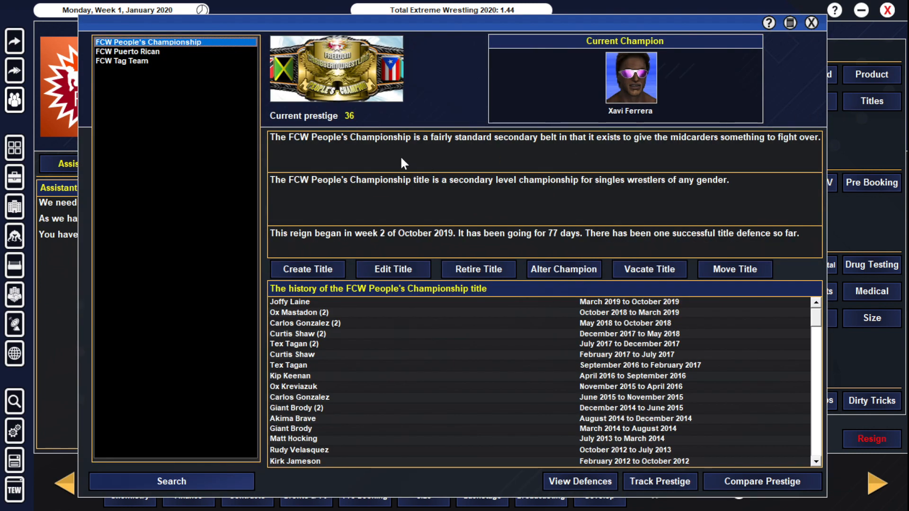
click(127, 51)
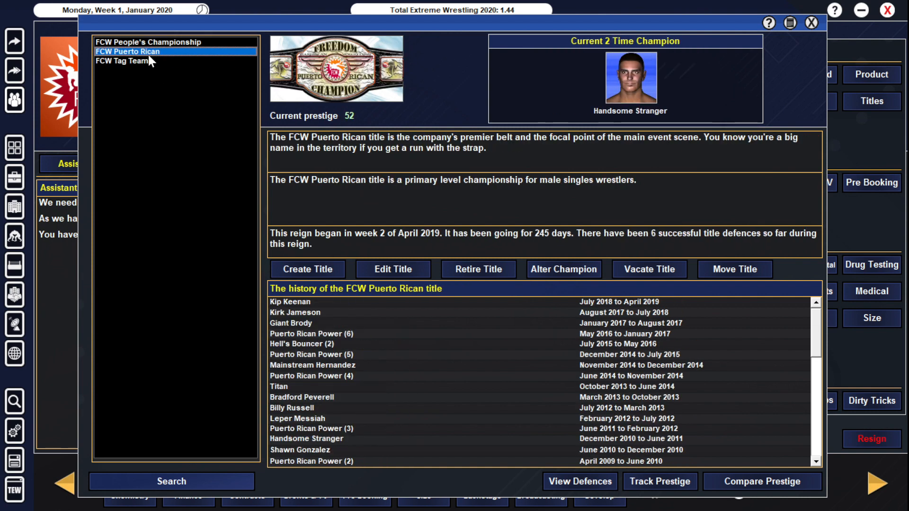
mouse_move(159, 79)
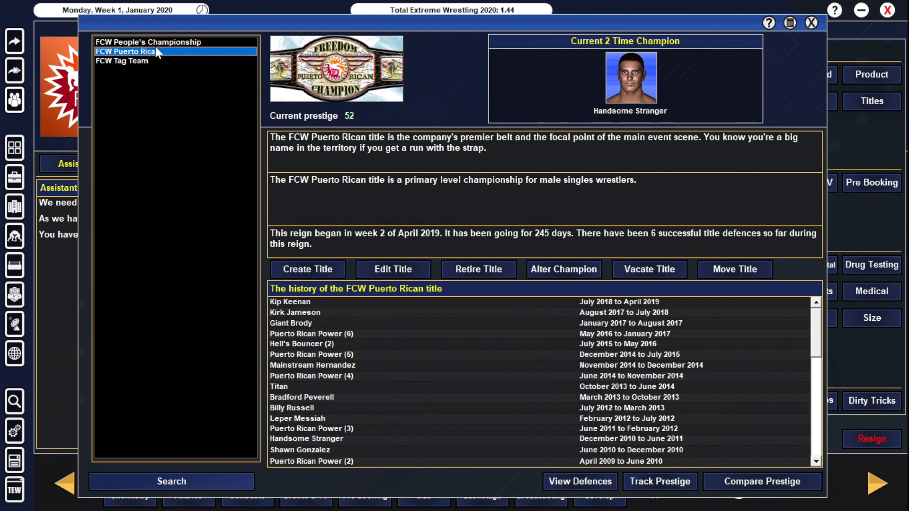
mouse_move(268, 84)
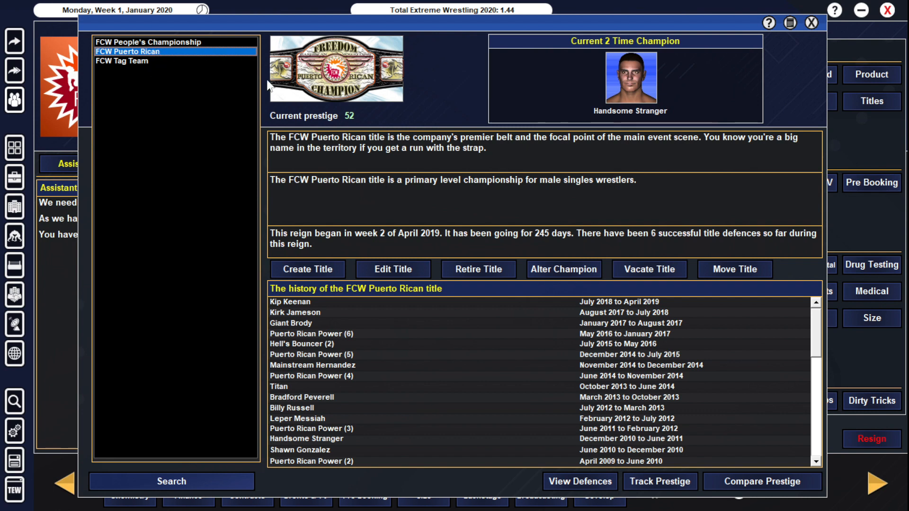
mouse_move(667, 125)
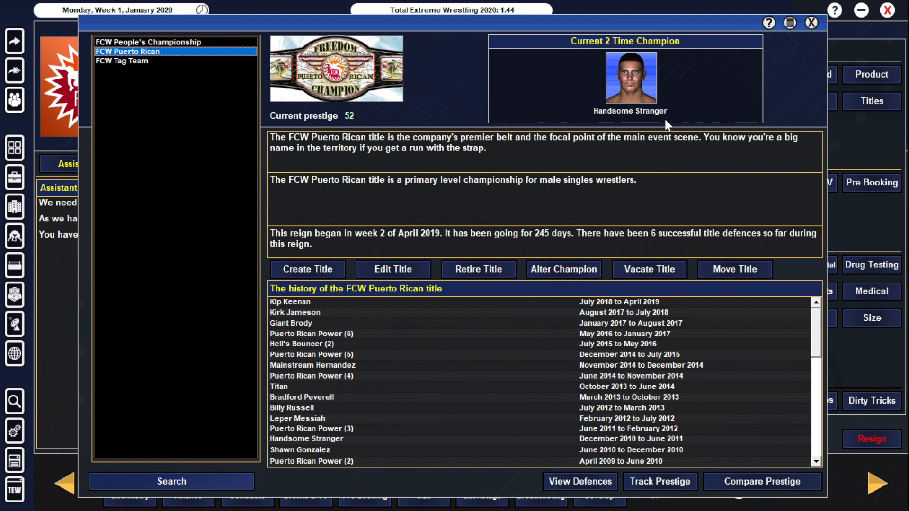
mouse_move(495, 168)
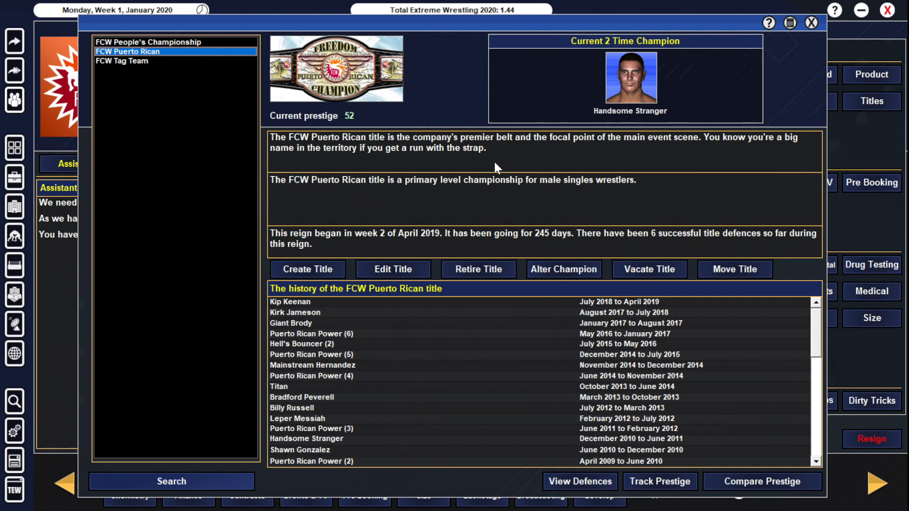
mouse_move(482, 161)
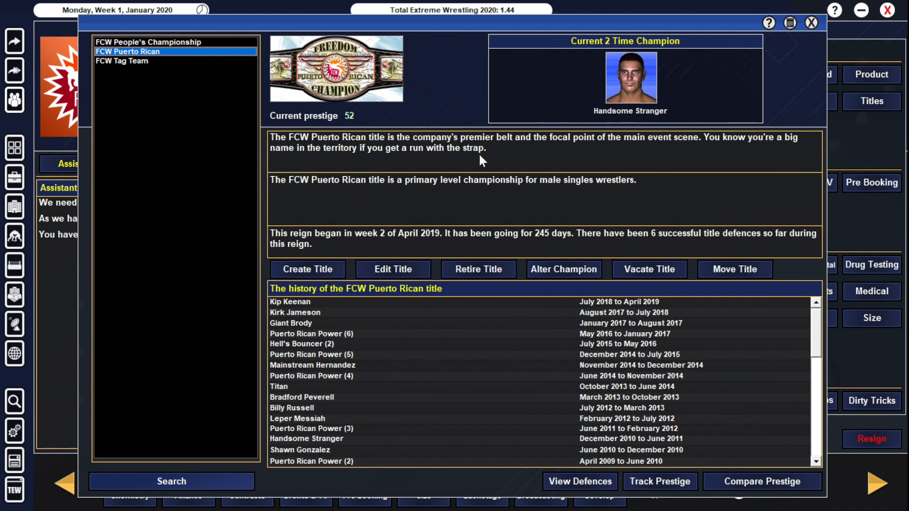
mouse_move(516, 158)
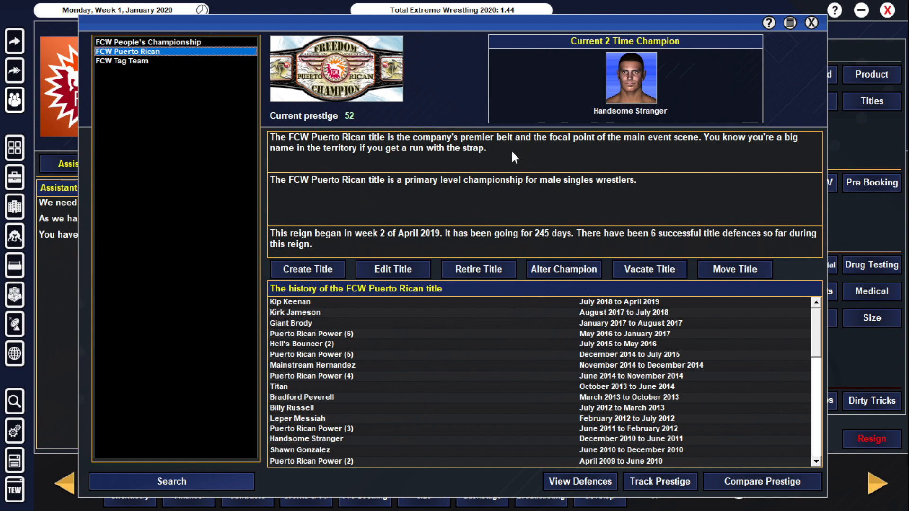
mouse_move(546, 242)
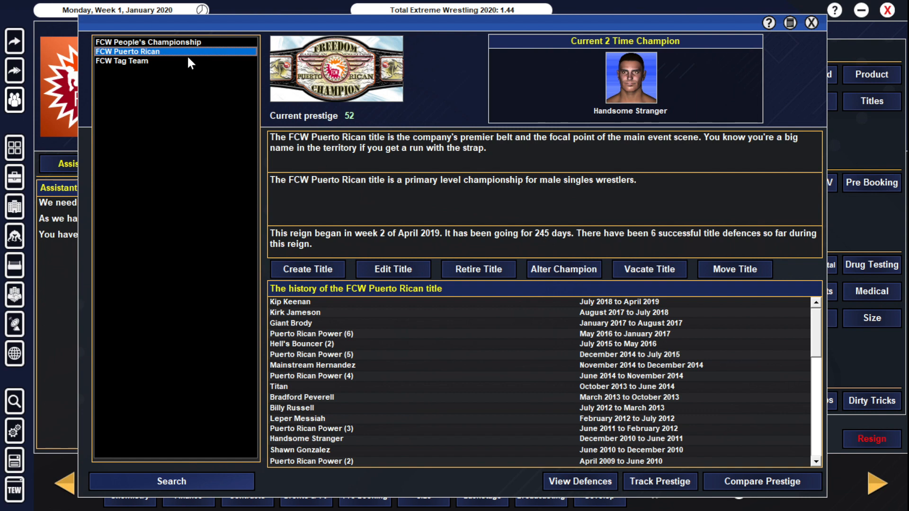
click(149, 42)
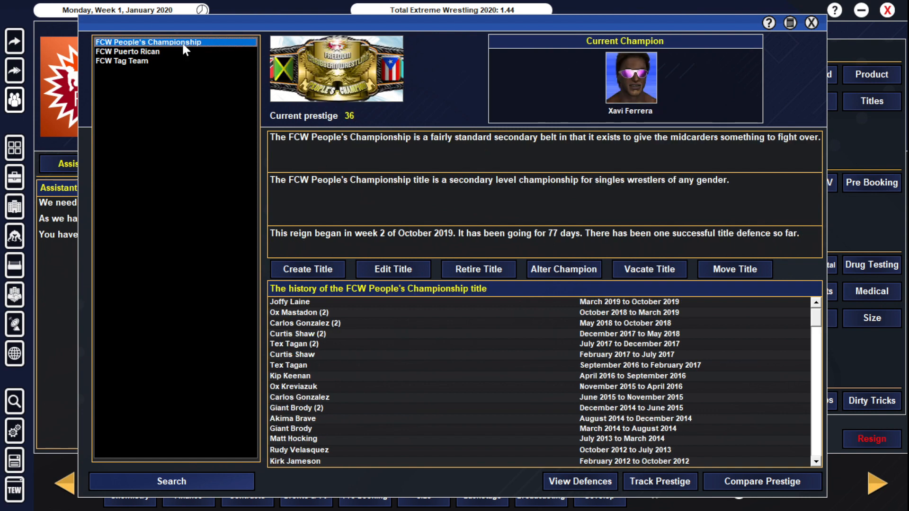
mouse_move(647, 101)
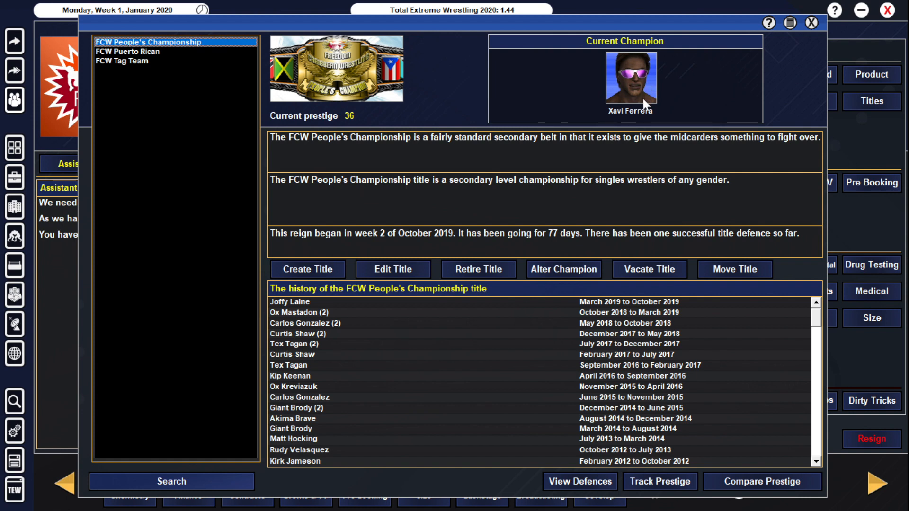
mouse_move(556, 103)
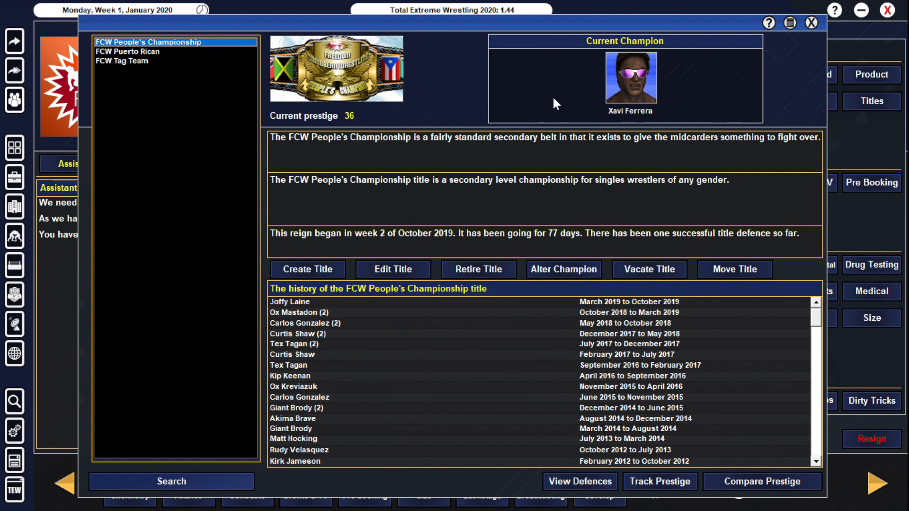
mouse_move(483, 152)
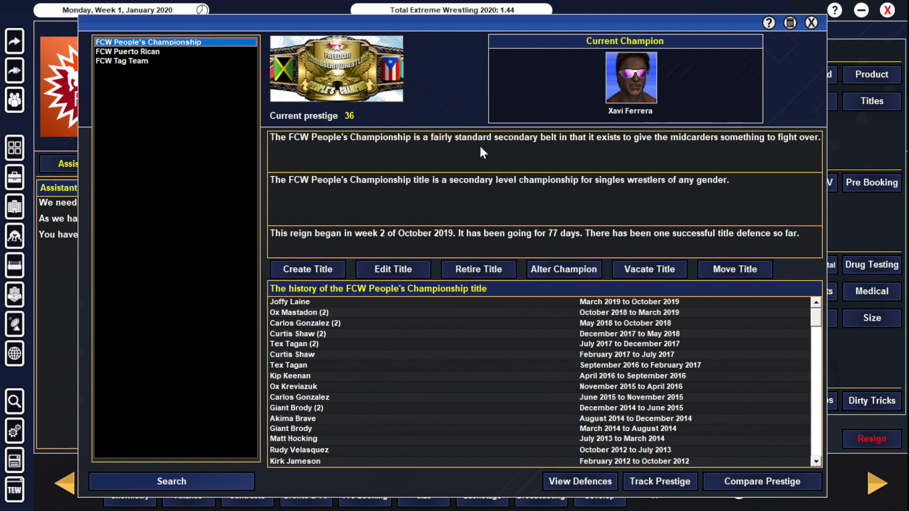
mouse_move(500, 147)
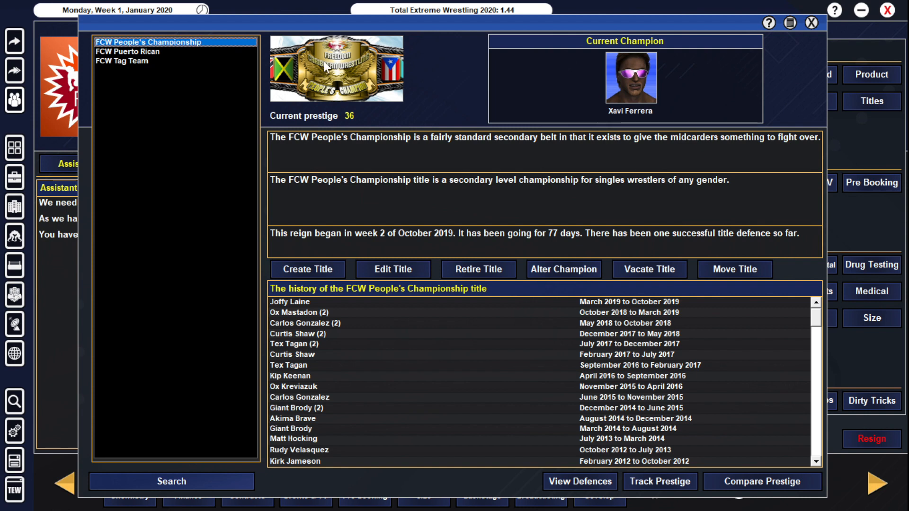
mouse_move(161, 63)
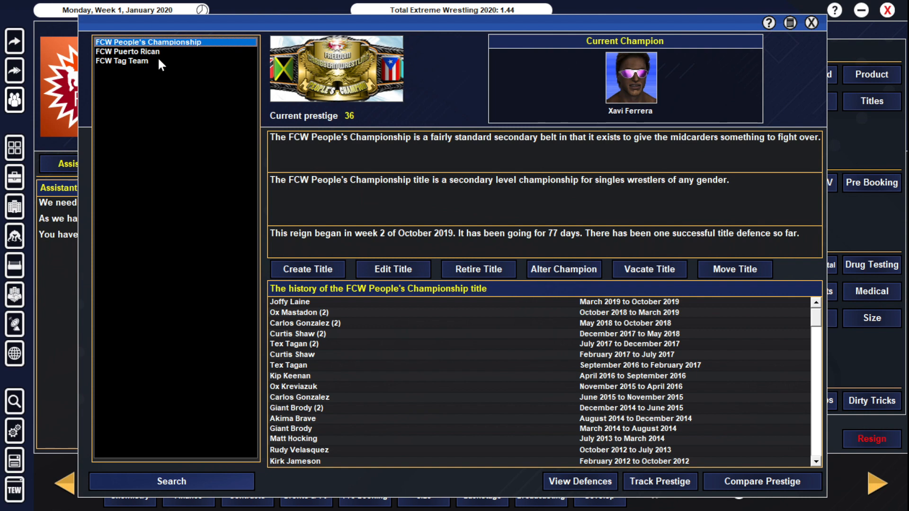
click(122, 60)
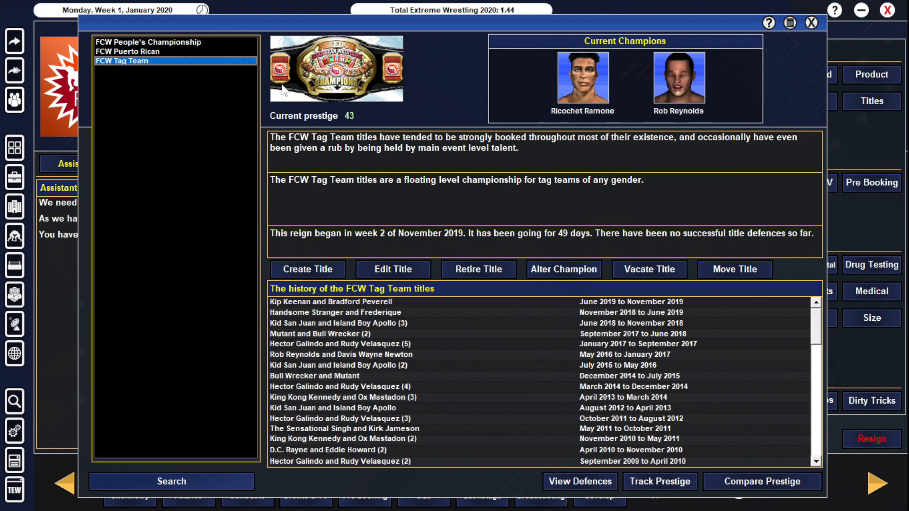
click(127, 51)
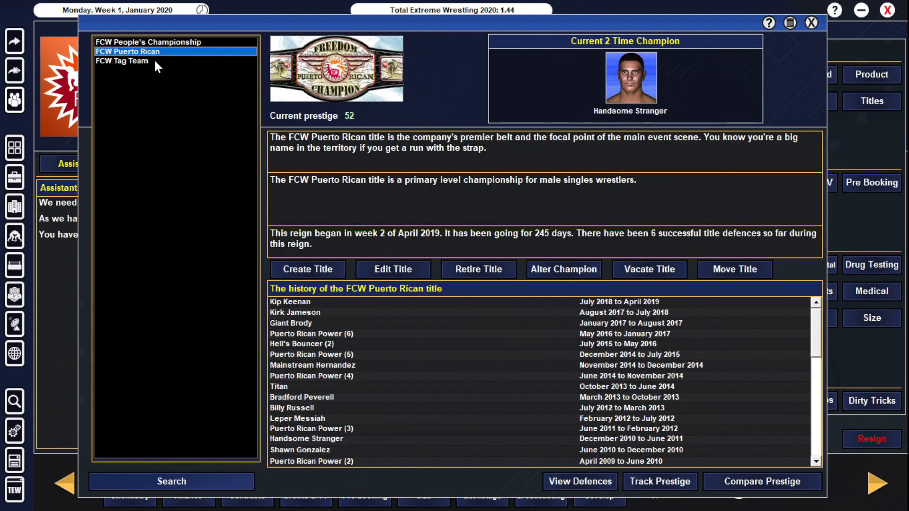
click(122, 61)
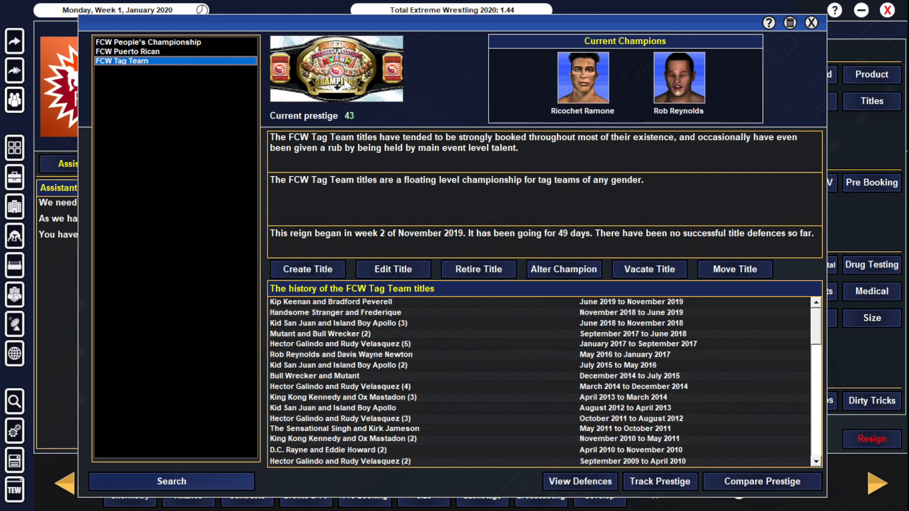
mouse_move(446, 195)
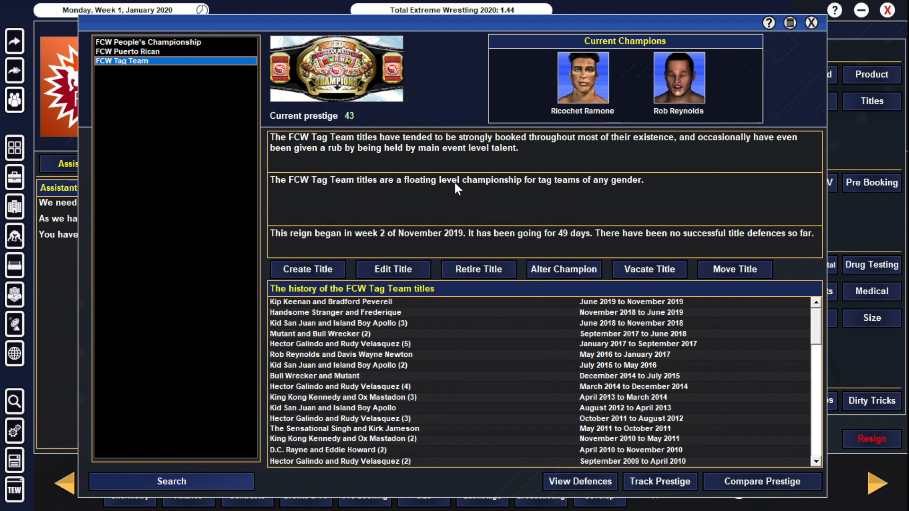
mouse_move(357, 131)
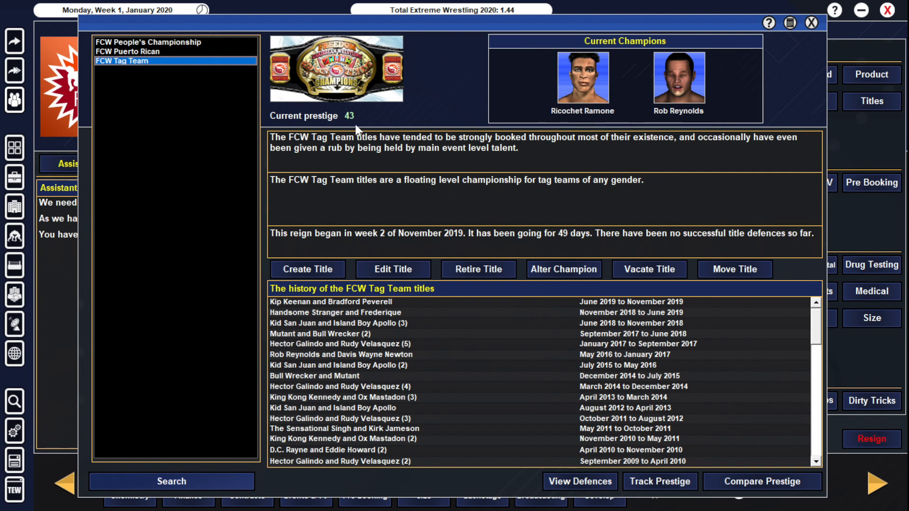
mouse_move(262, 79)
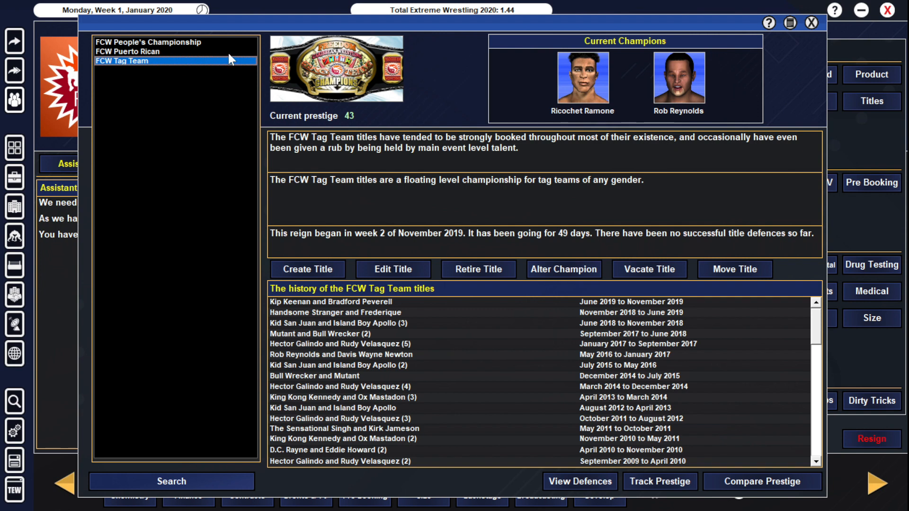
mouse_move(410, 89)
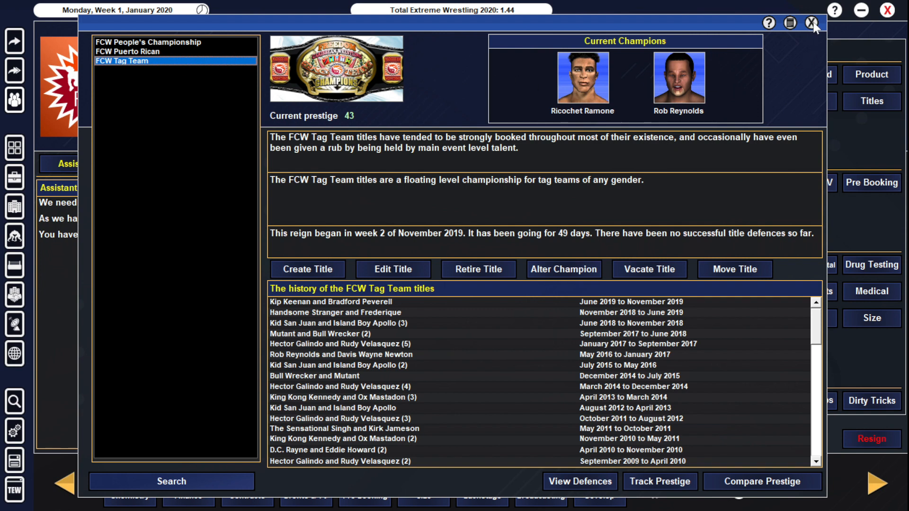
mouse_move(196, 48)
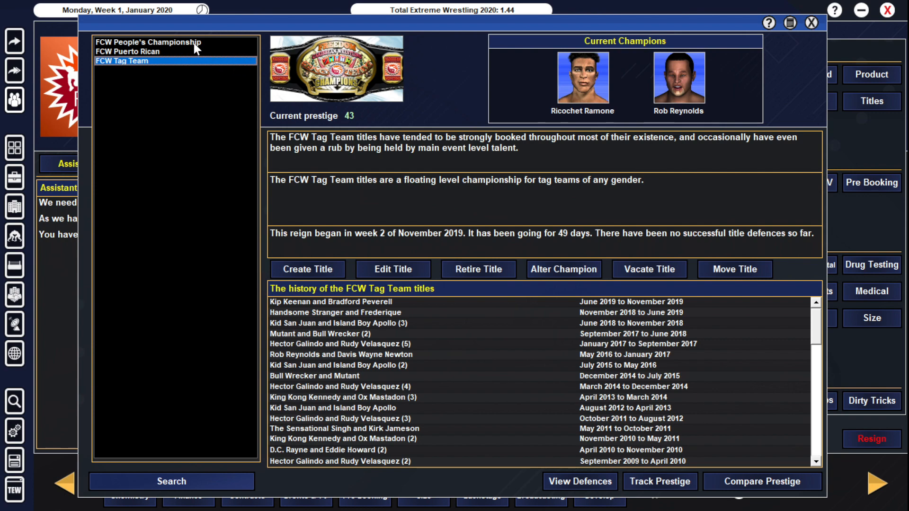
click(128, 51)
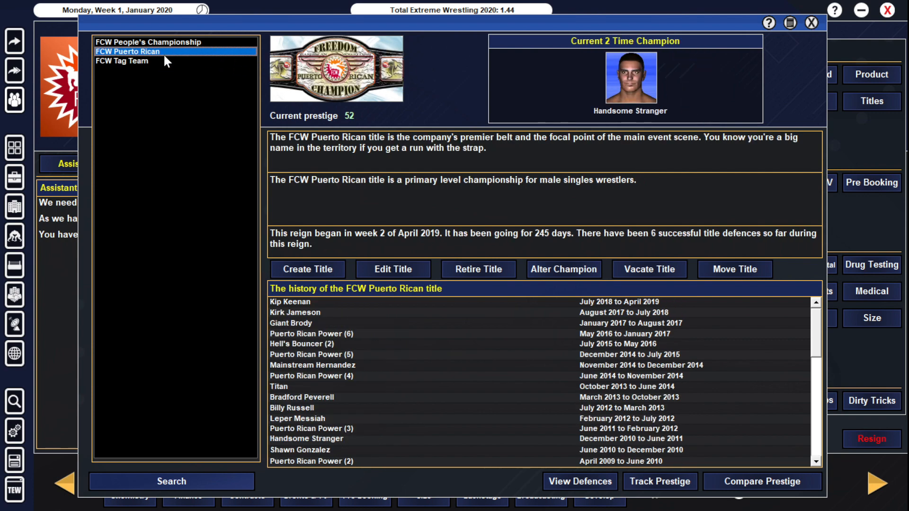
click(149, 41)
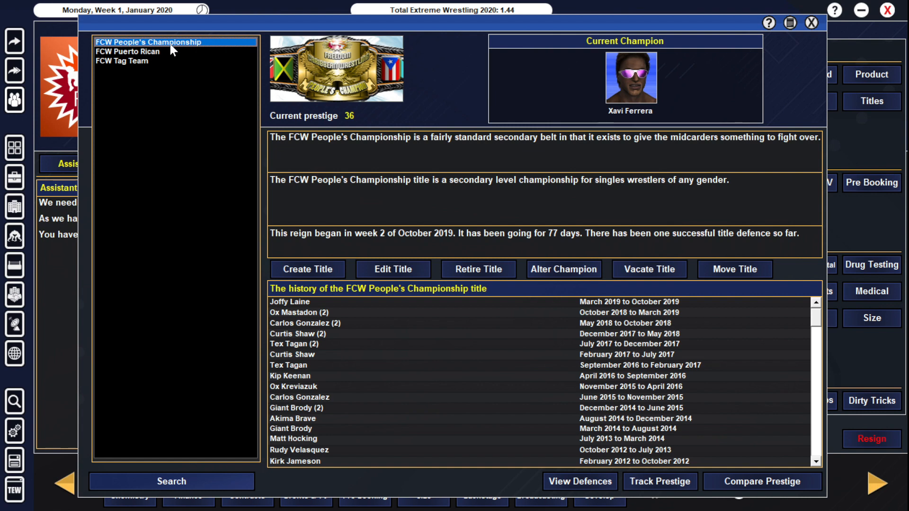
Step: Leave the titles screen and review the House Handsome and The Latino Kings stables
click(122, 61)
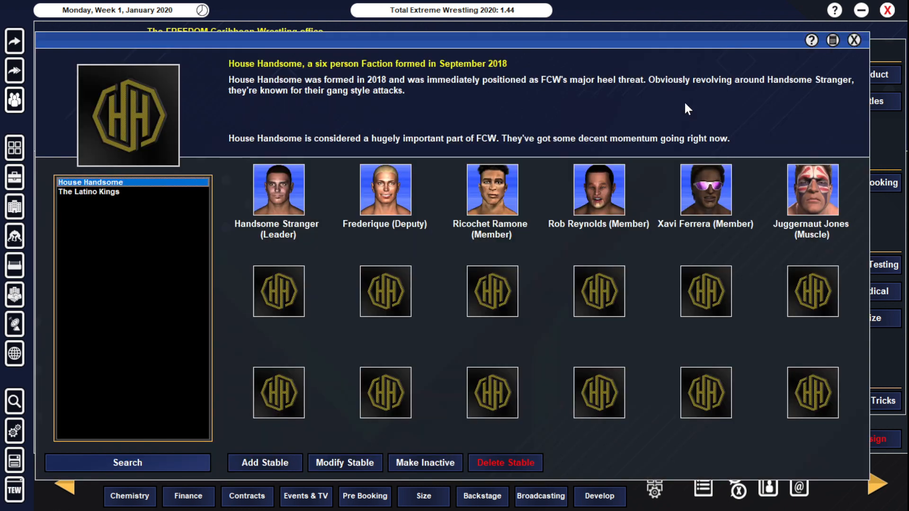
mouse_move(304, 228)
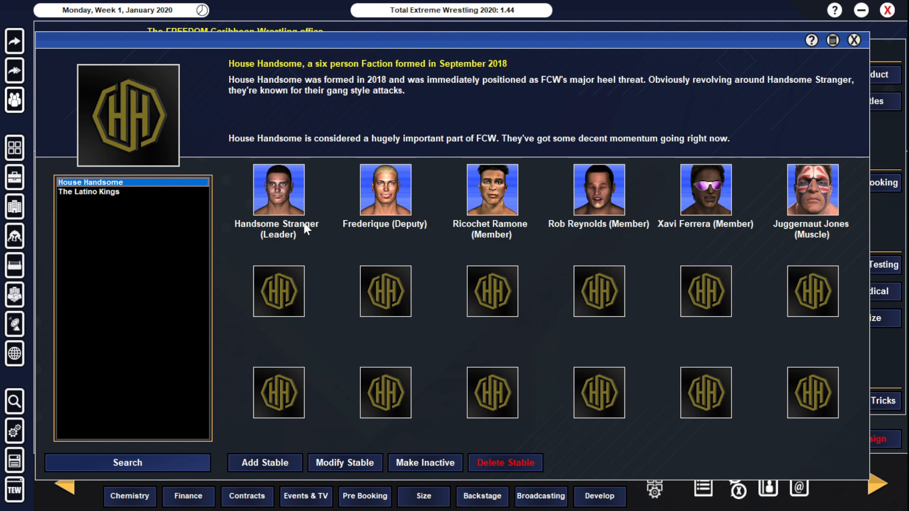
mouse_move(273, 87)
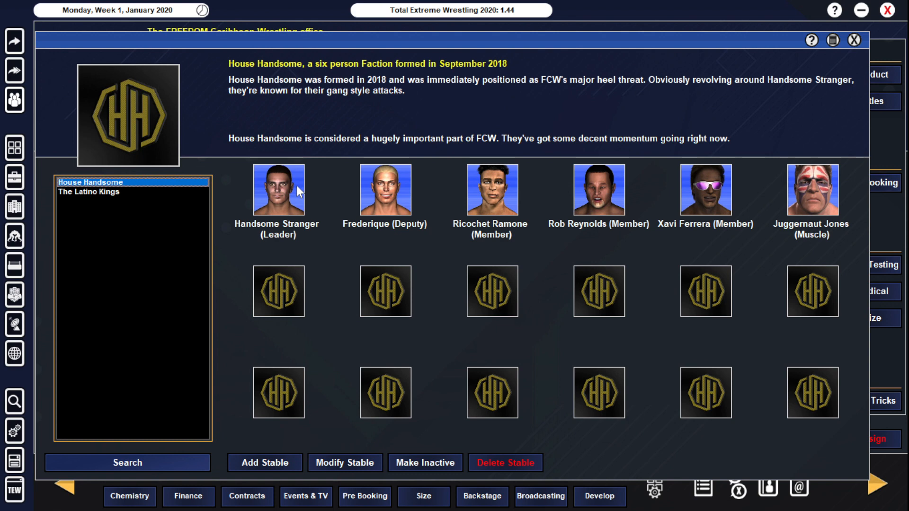
mouse_move(632, 136)
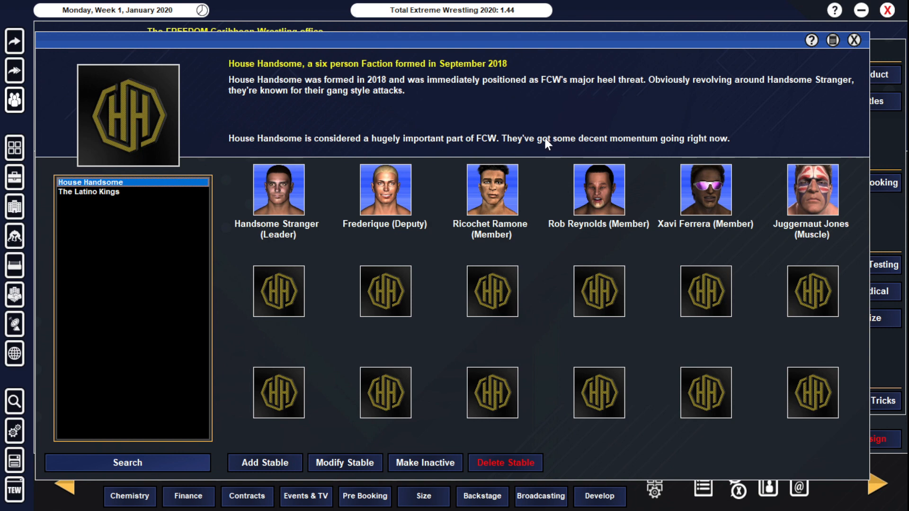
mouse_move(122, 197)
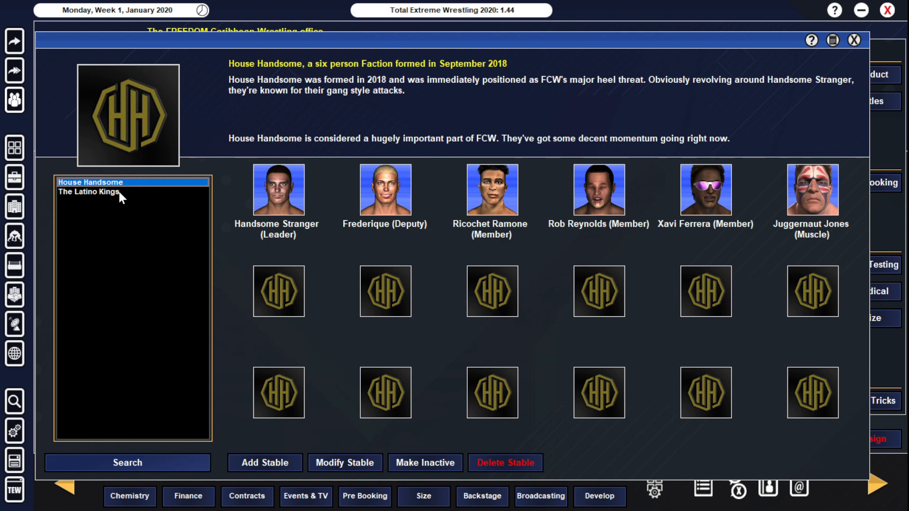
click(87, 193)
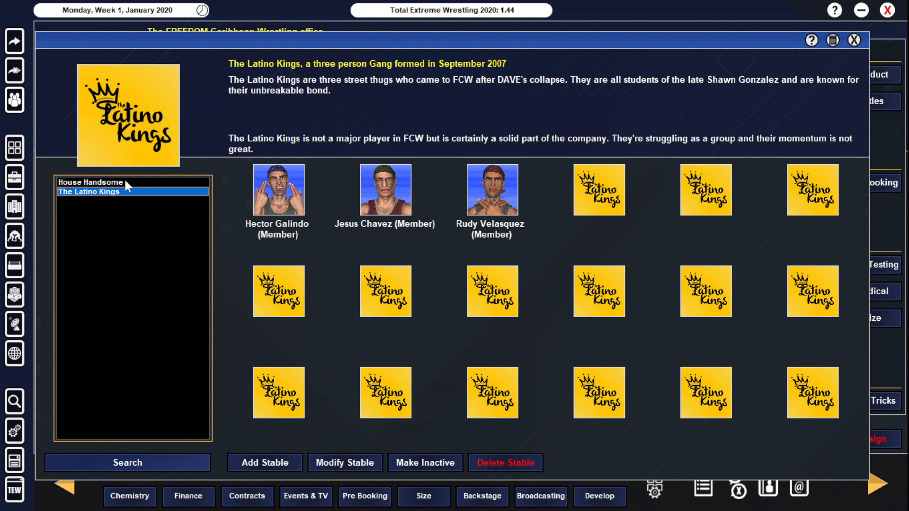
mouse_move(126, 186)
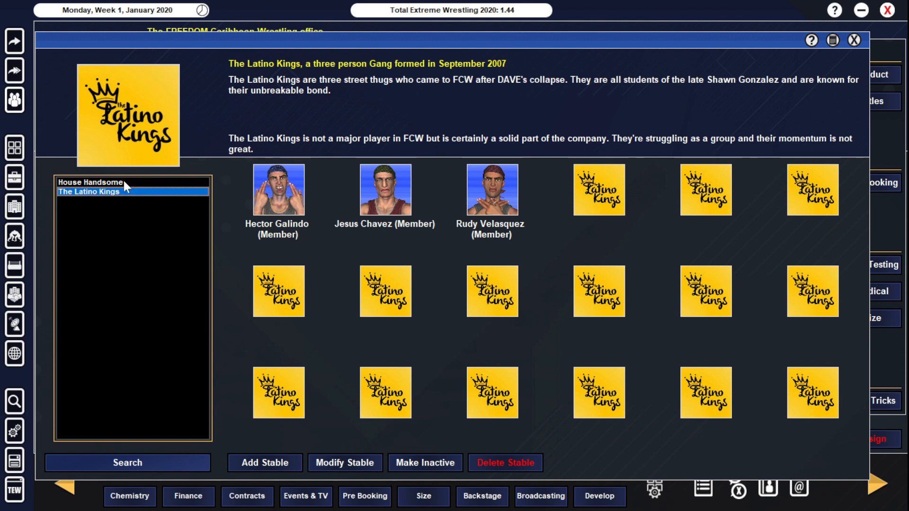
mouse_move(392, 149)
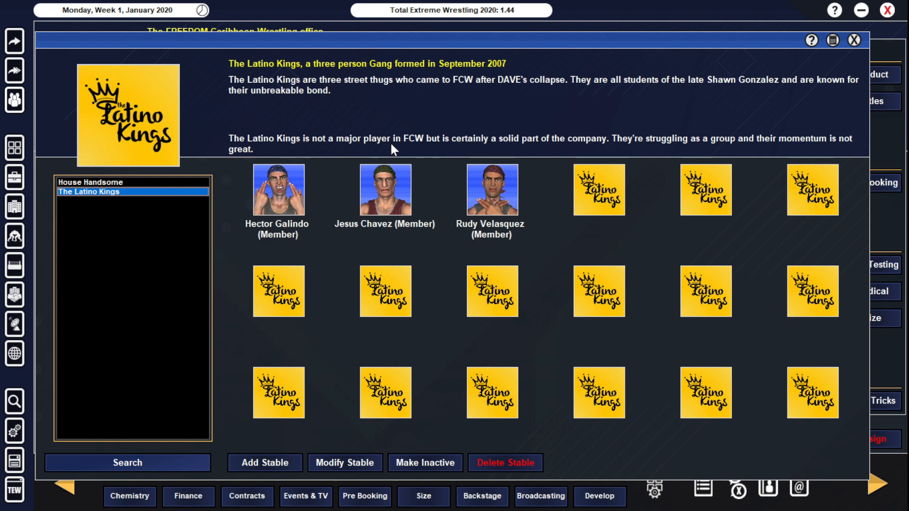
mouse_move(779, 102)
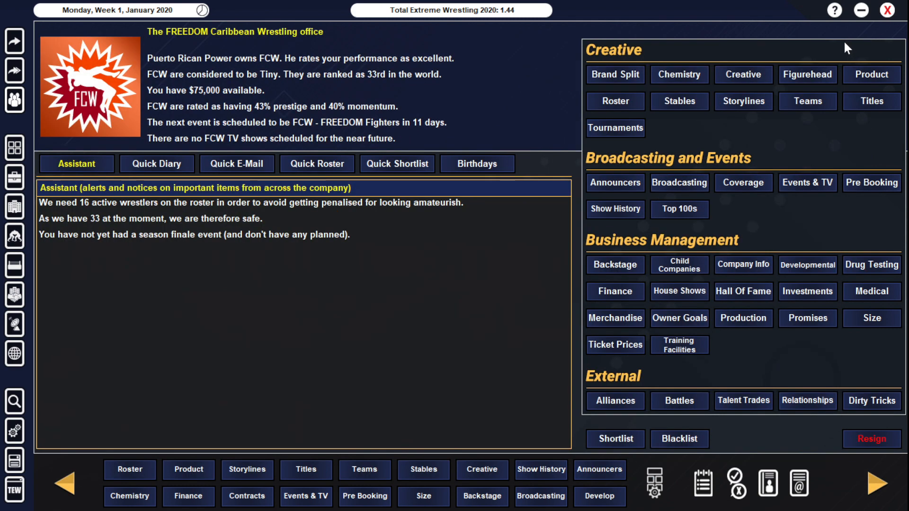
Step: Review FCW's tag teams from Freedom Force to Young & Wasted, ending on The Puerto Rican Boys
click(807, 102)
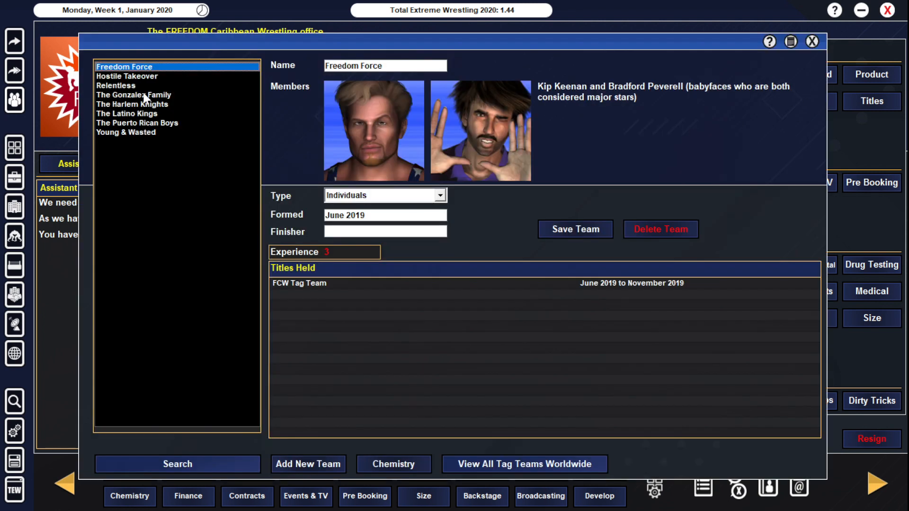
click(128, 76)
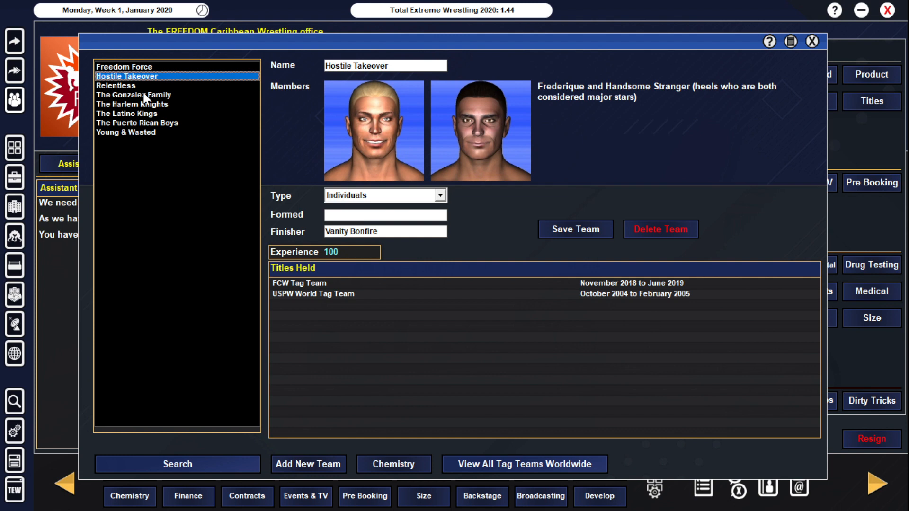
click(115, 86)
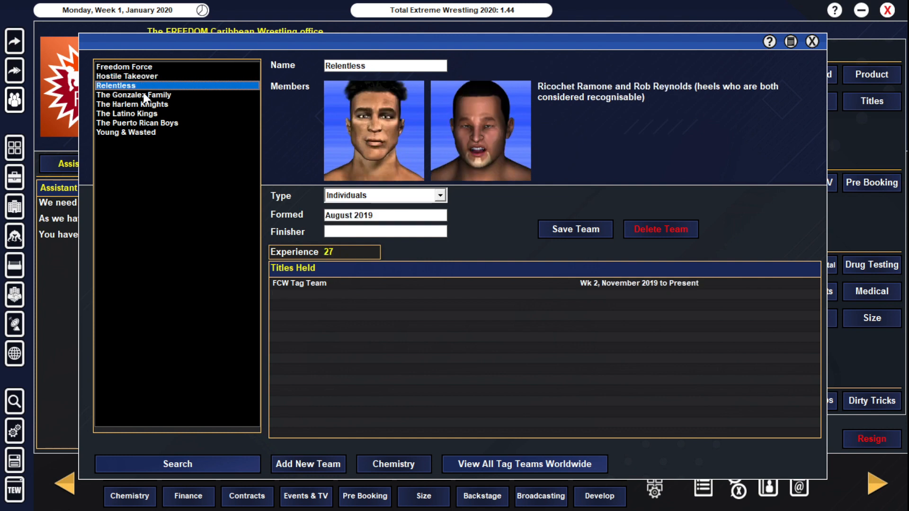
click(134, 94)
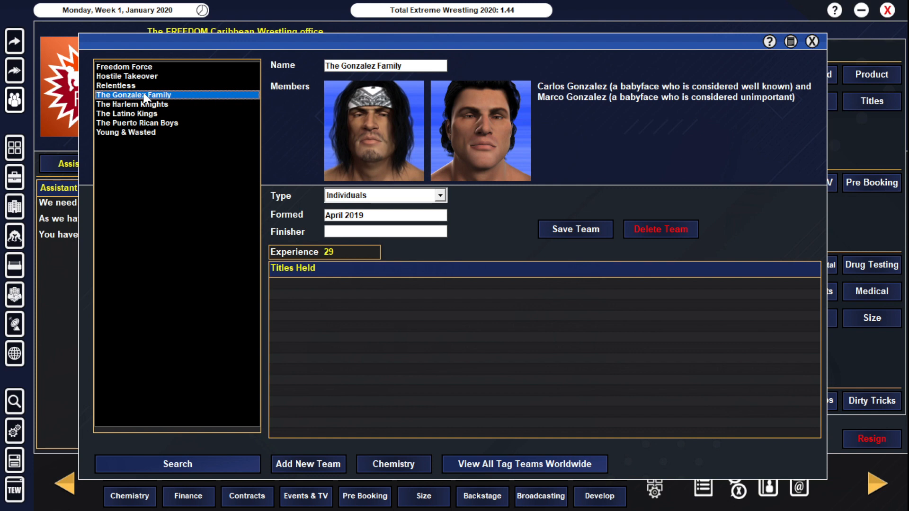
click(133, 104)
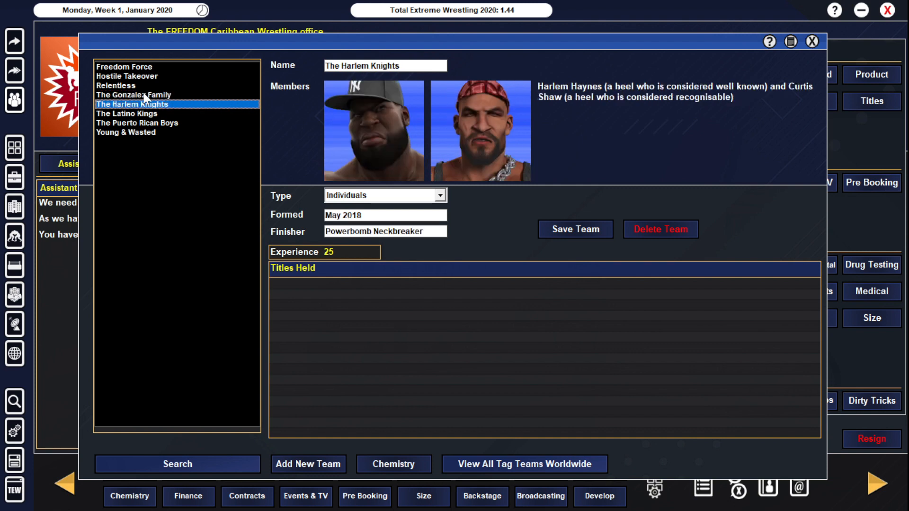
click(126, 113)
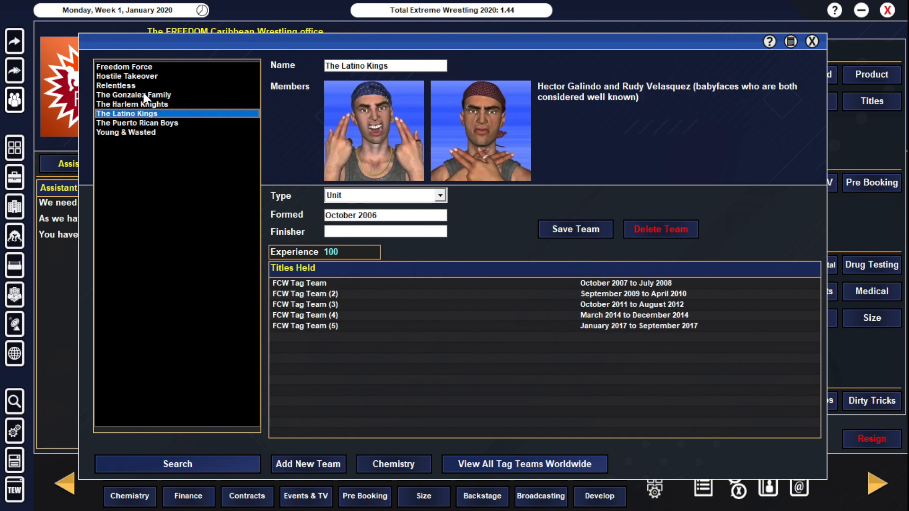
click(124, 66)
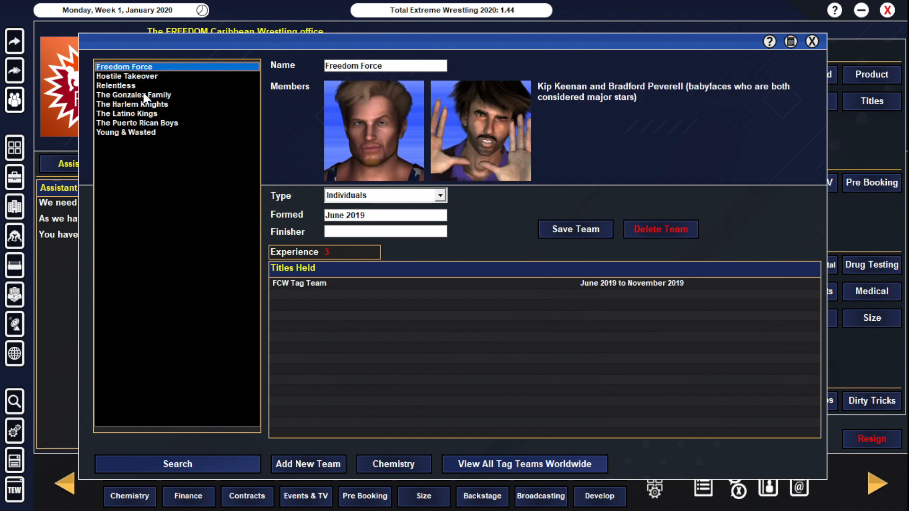
click(134, 95)
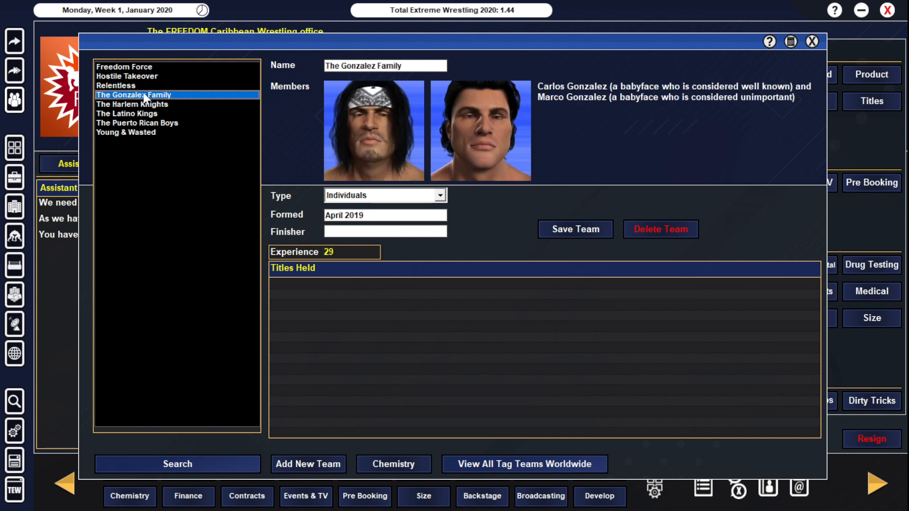
click(126, 113)
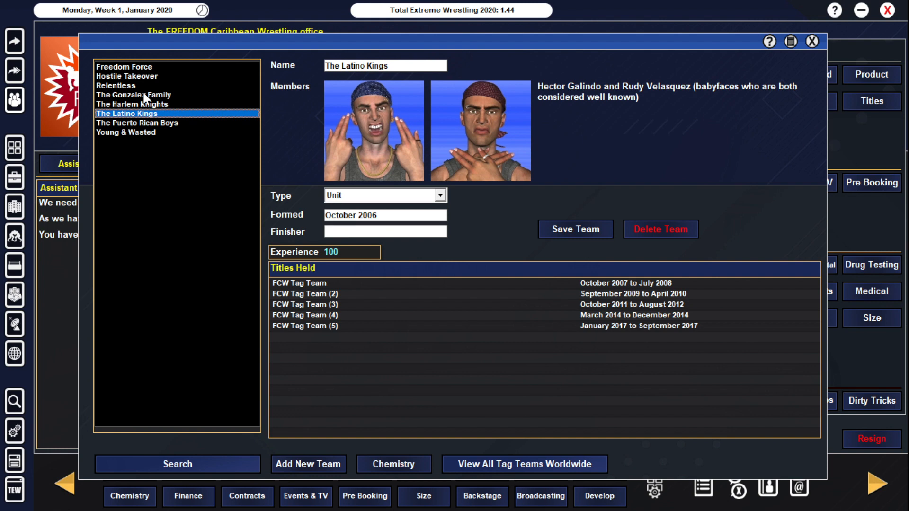
click(137, 122)
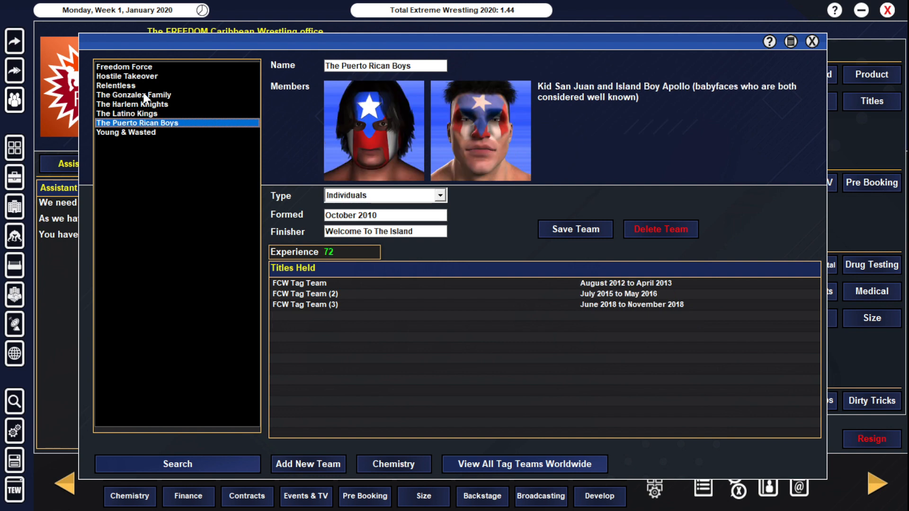
click(126, 132)
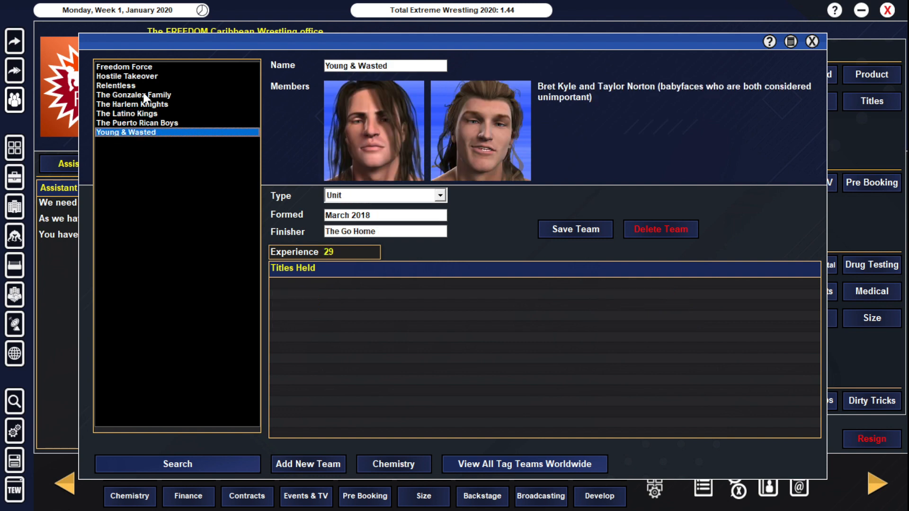
click(133, 122)
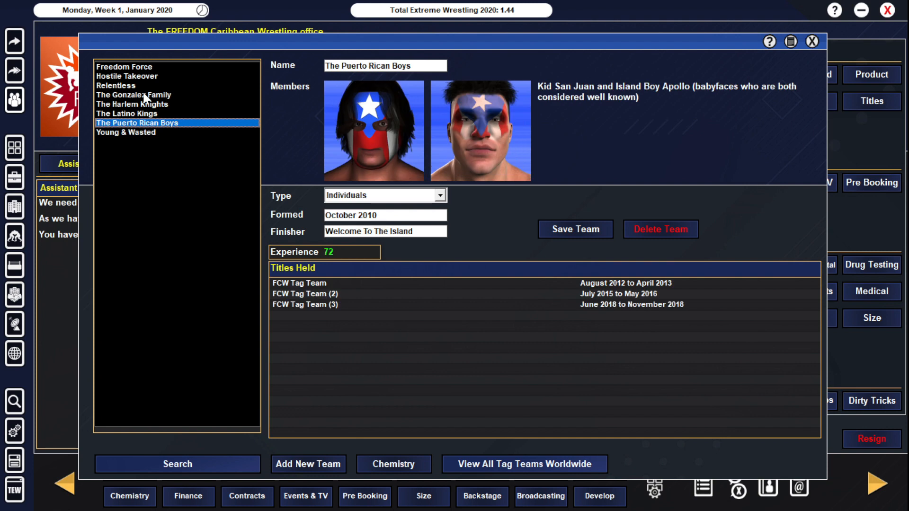
mouse_move(521, 133)
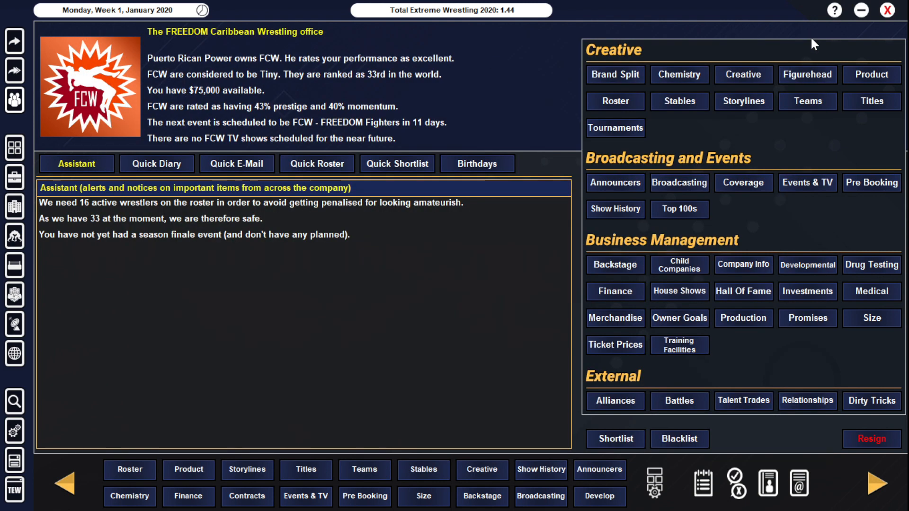
mouse_move(560, 205)
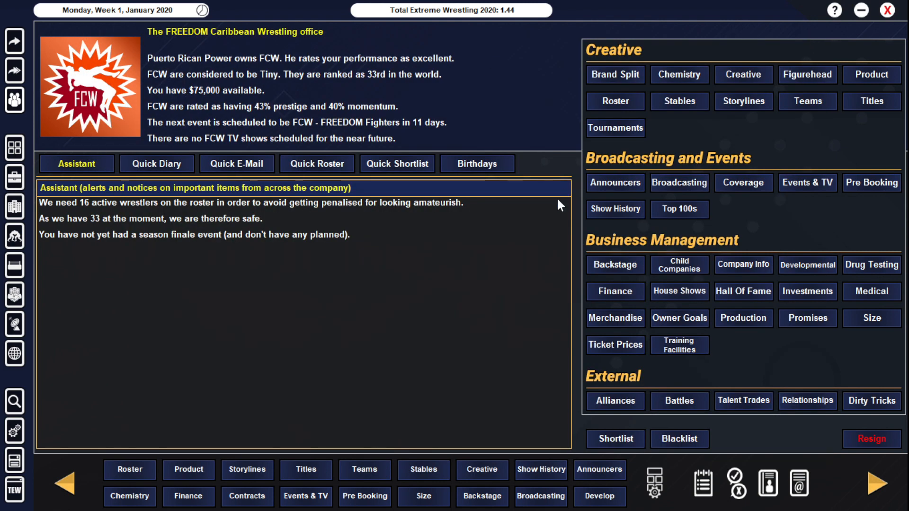
mouse_move(765, 159)
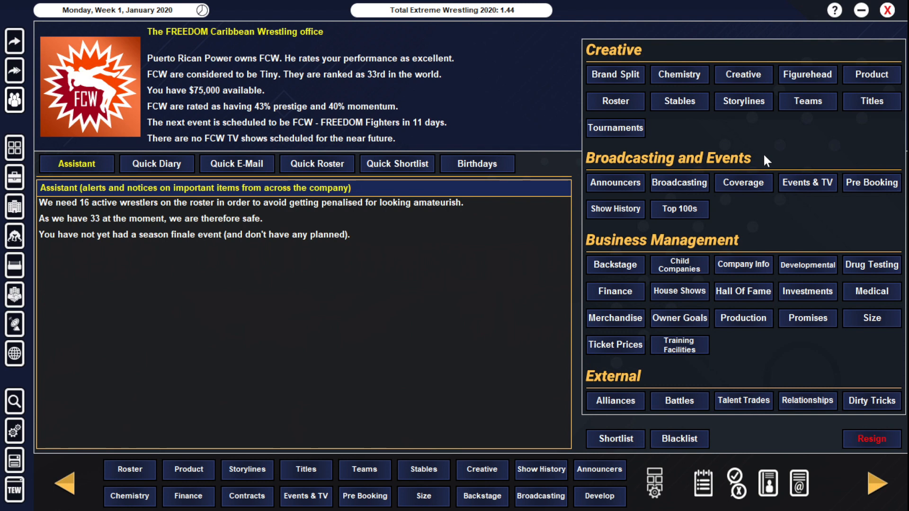
mouse_move(781, 152)
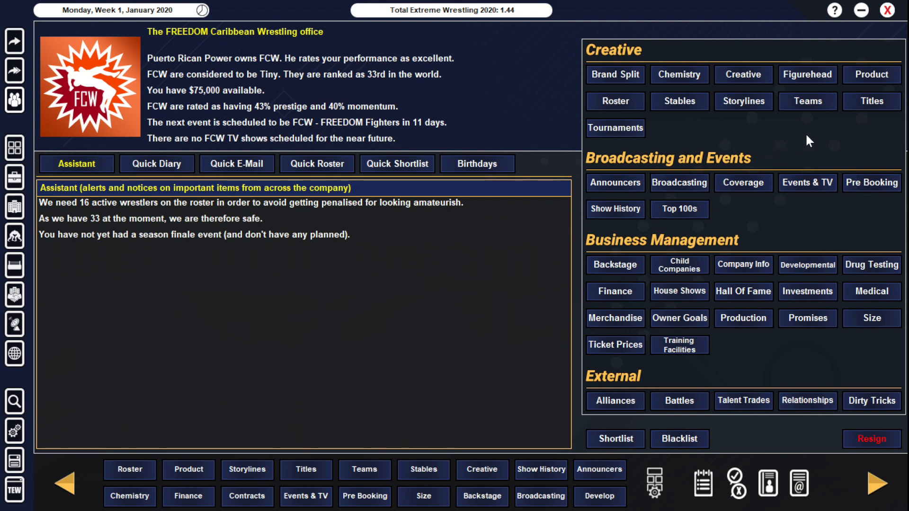
mouse_move(797, 143)
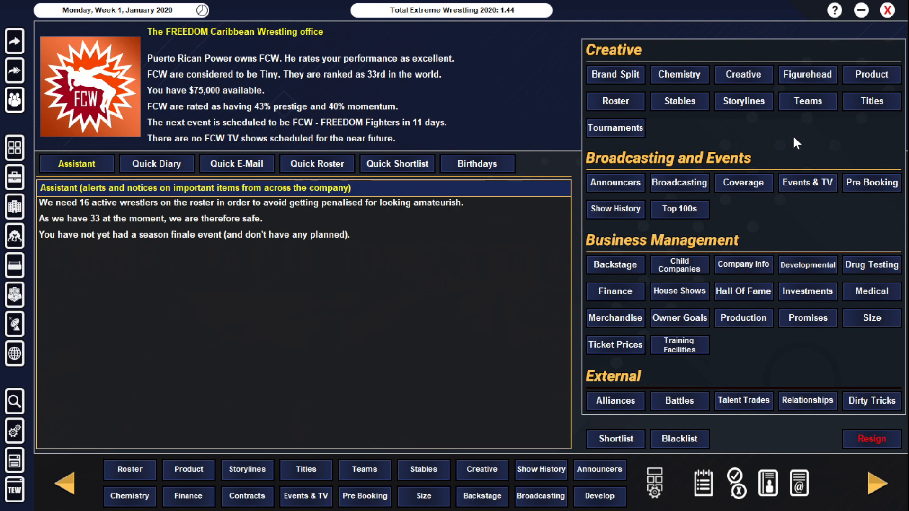
mouse_move(787, 151)
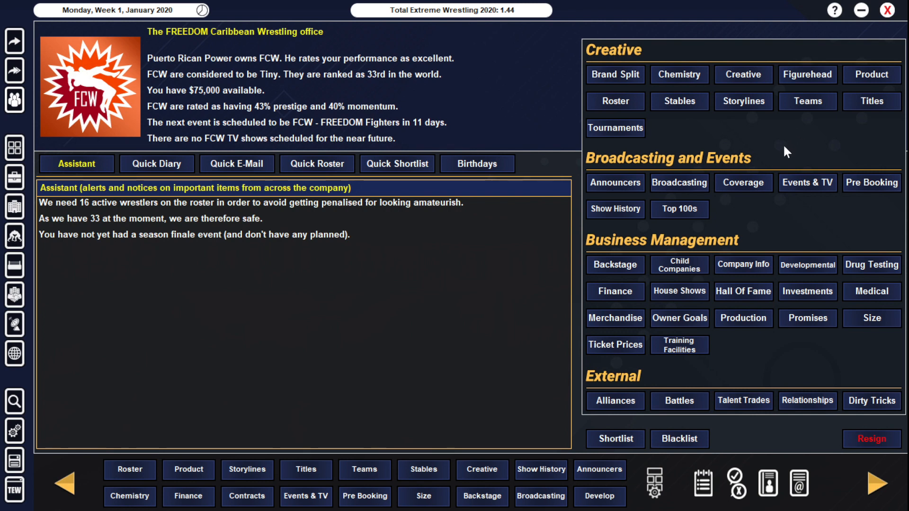
mouse_move(694, 261)
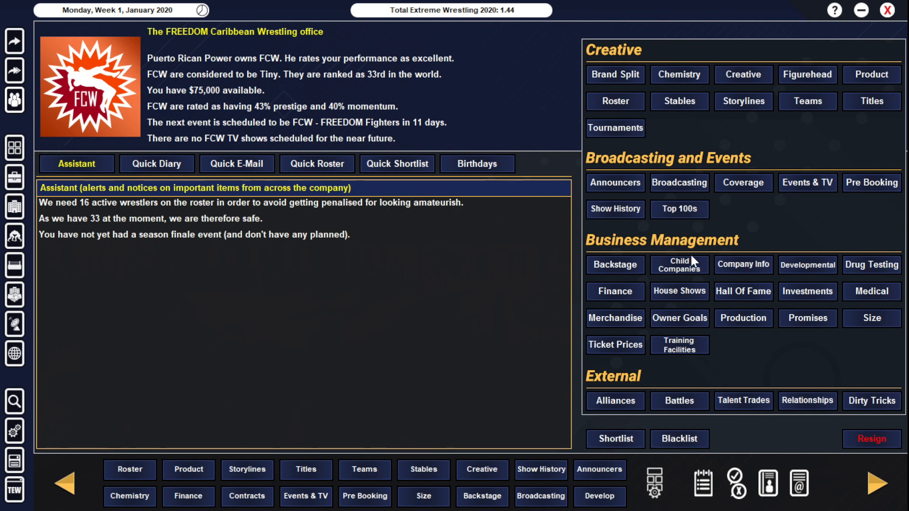
mouse_move(710, 331)
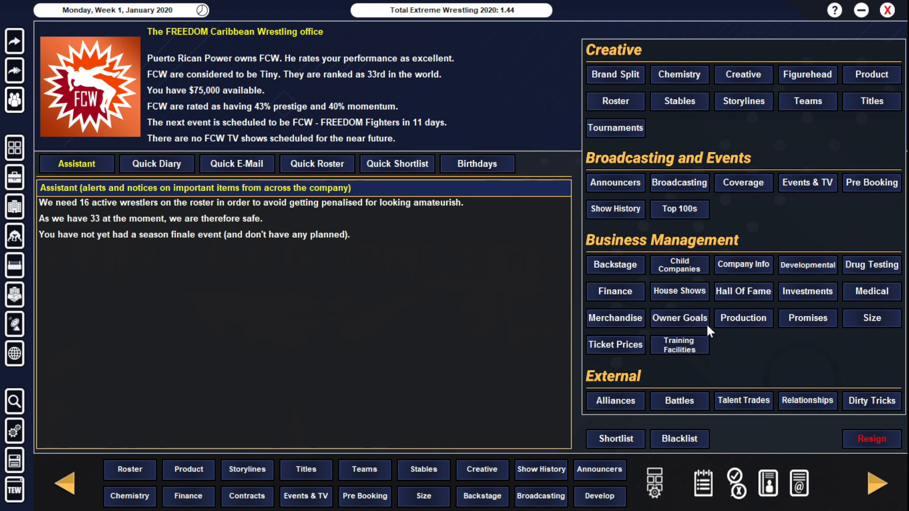
mouse_move(751, 218)
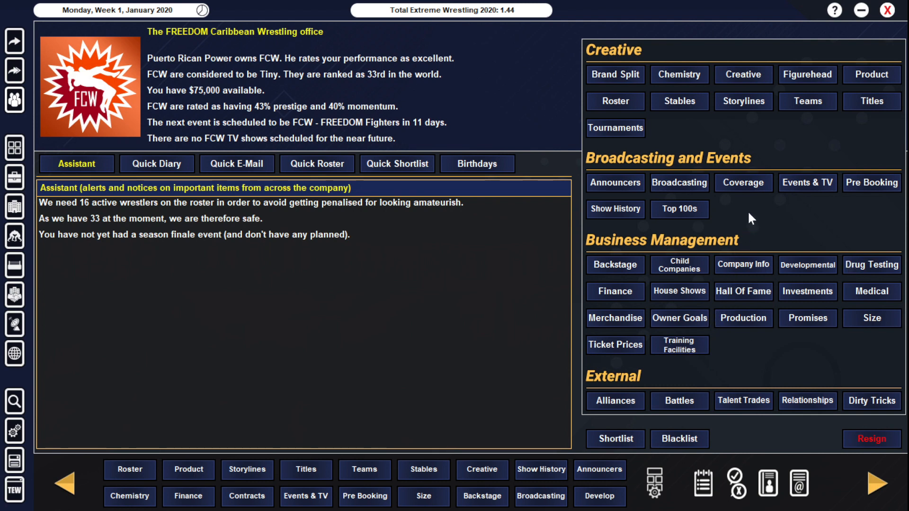
mouse_move(614, 401)
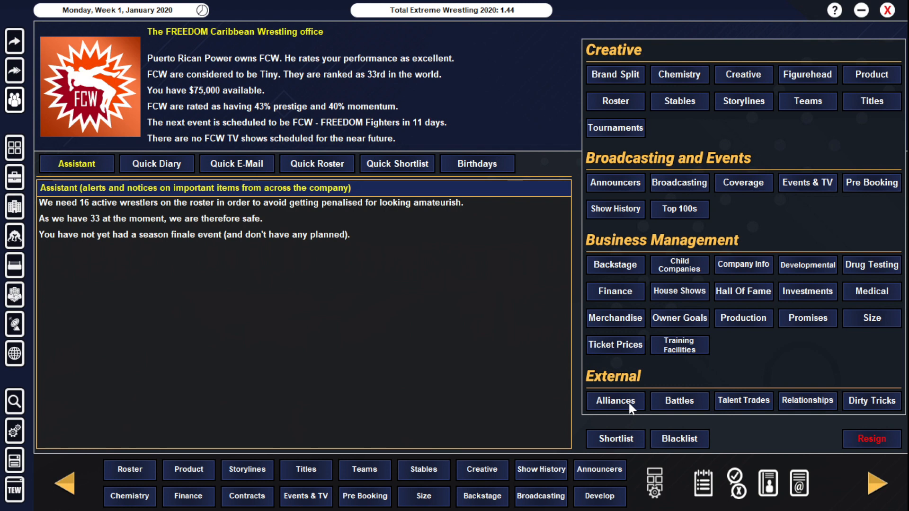
Step: View the Confederation Of The Territories alliance that FCW is eligible to join
click(615, 401)
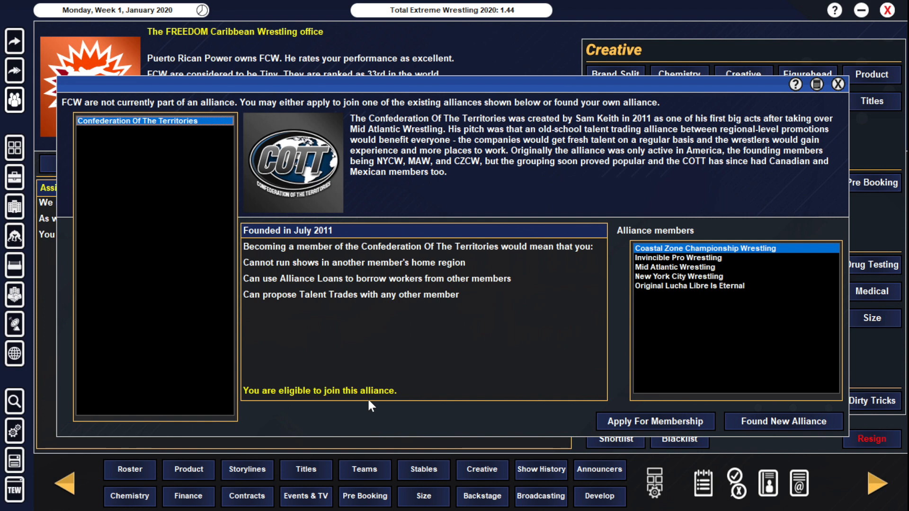
mouse_move(295, 404)
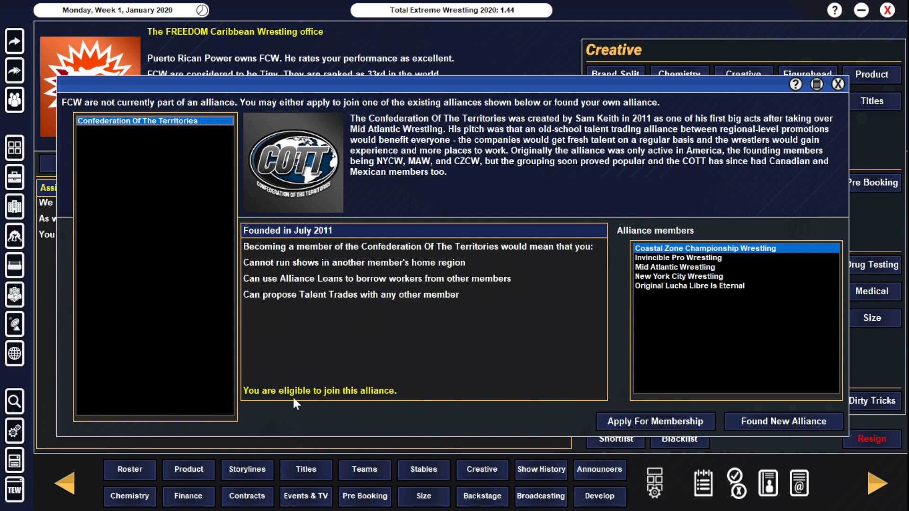
mouse_move(354, 402)
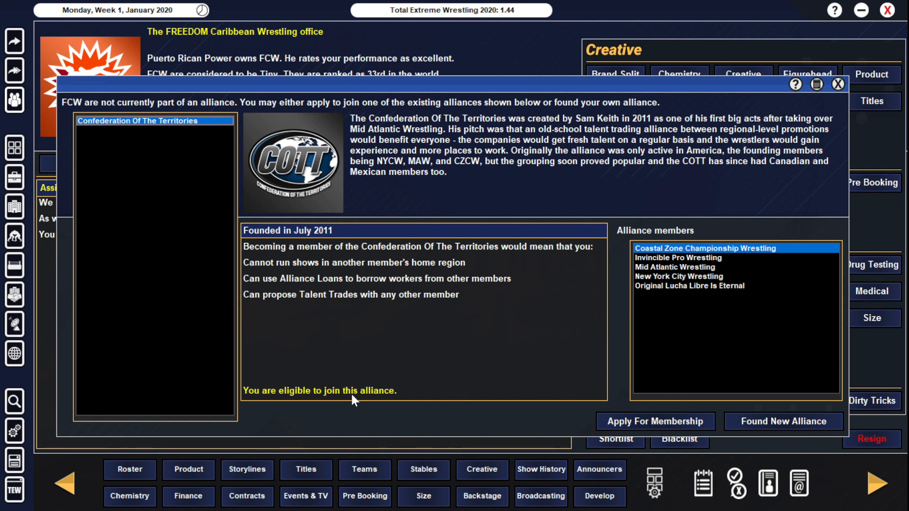
mouse_move(448, 396)
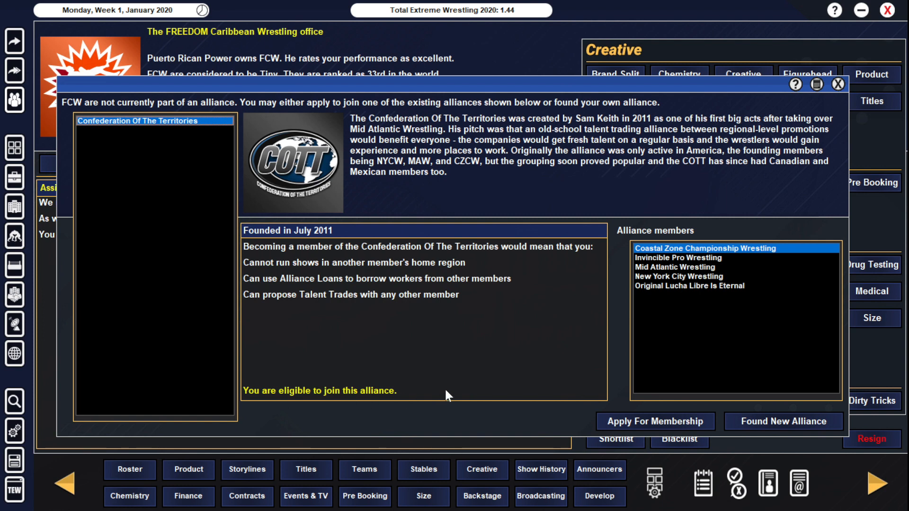
mouse_move(306, 259)
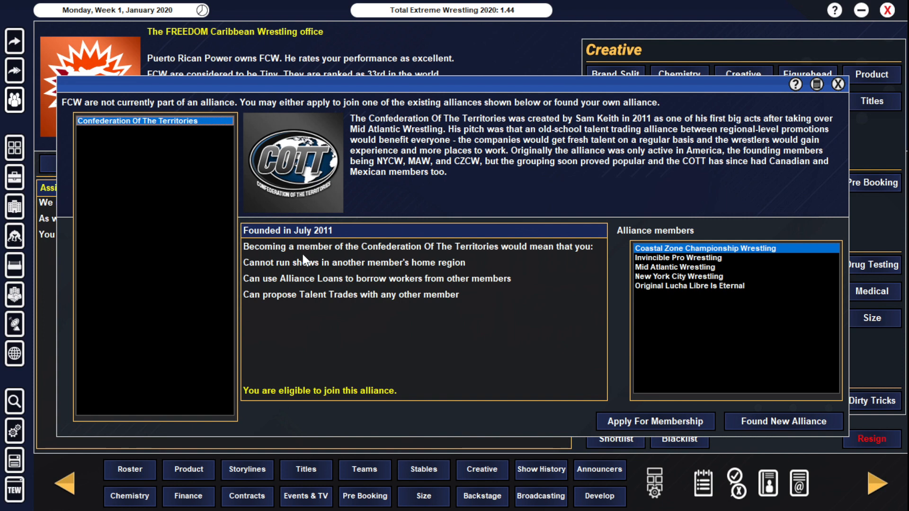
mouse_move(400, 266)
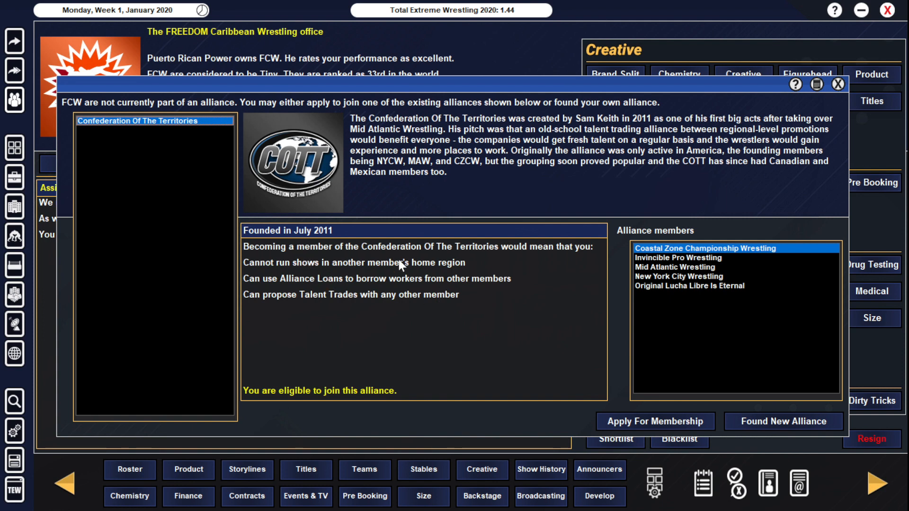
mouse_move(408, 281)
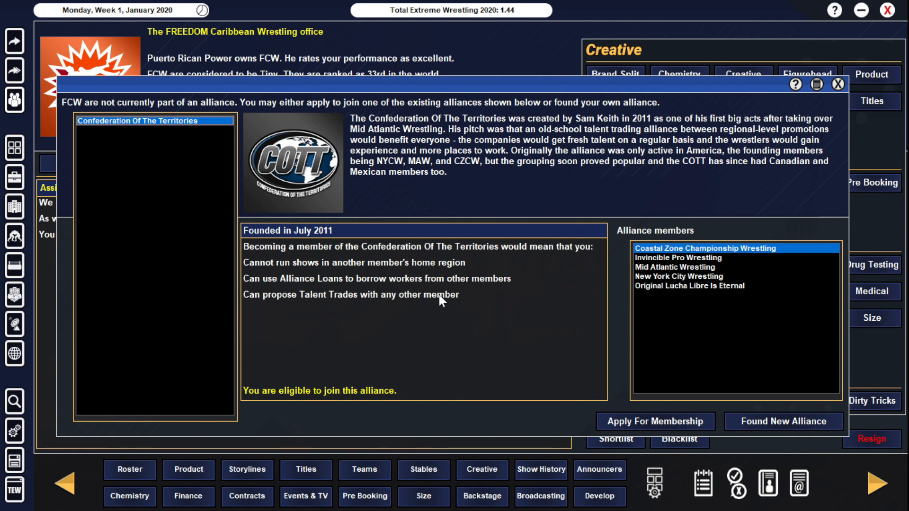
mouse_move(757, 135)
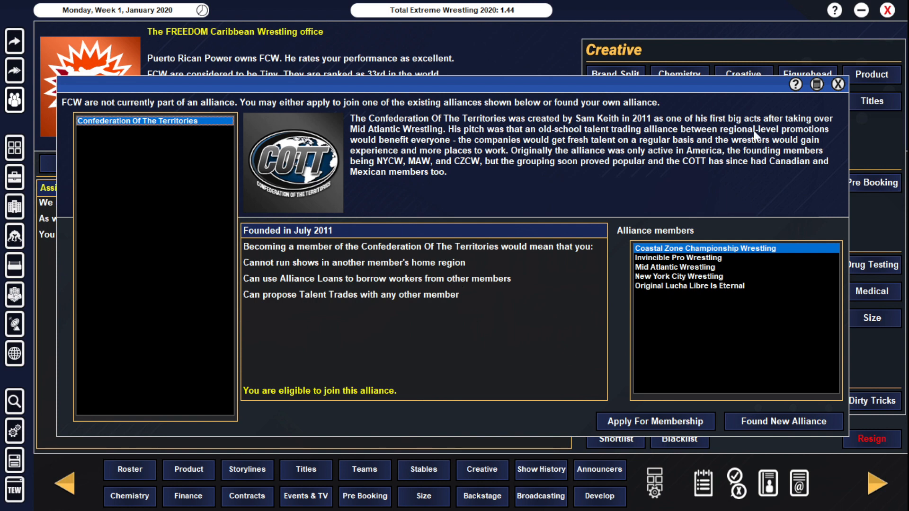
Step: Leave the alliance overview and view FCW's relationship with Pittsburgh Steel Wrestling
click(838, 84)
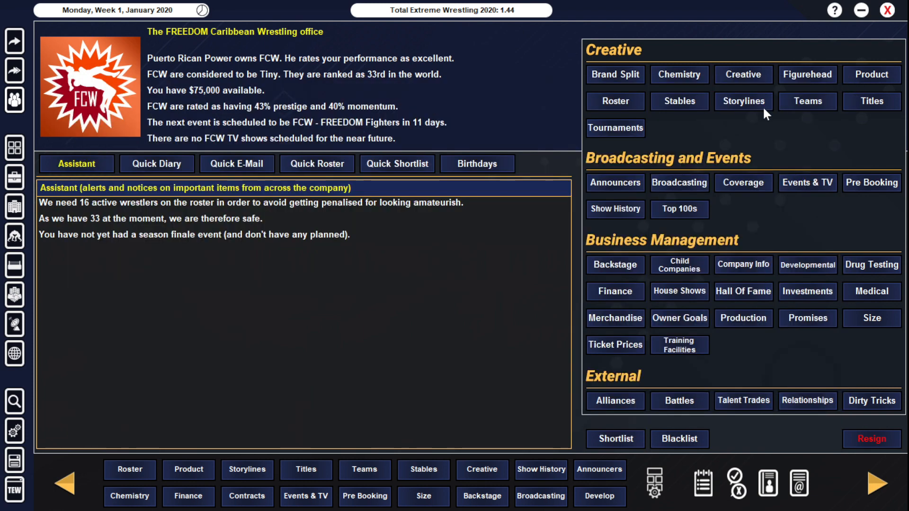
mouse_move(685, 412)
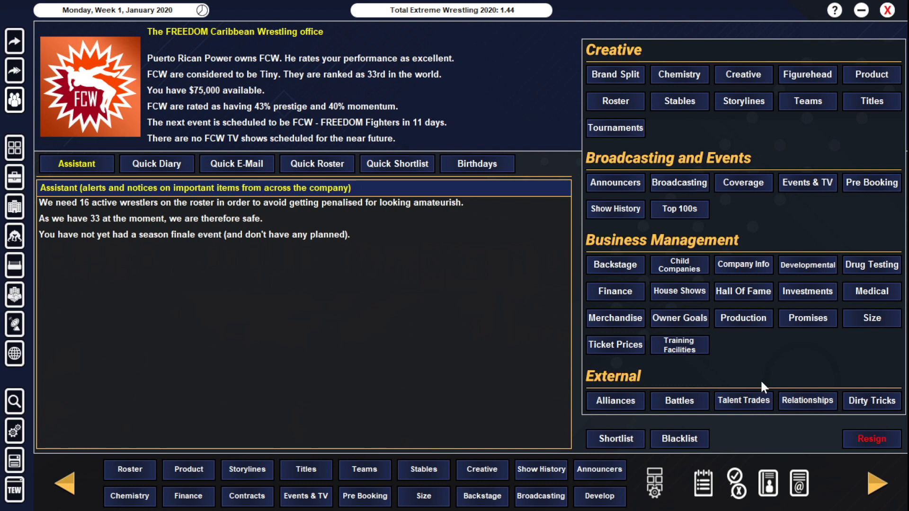
click(807, 401)
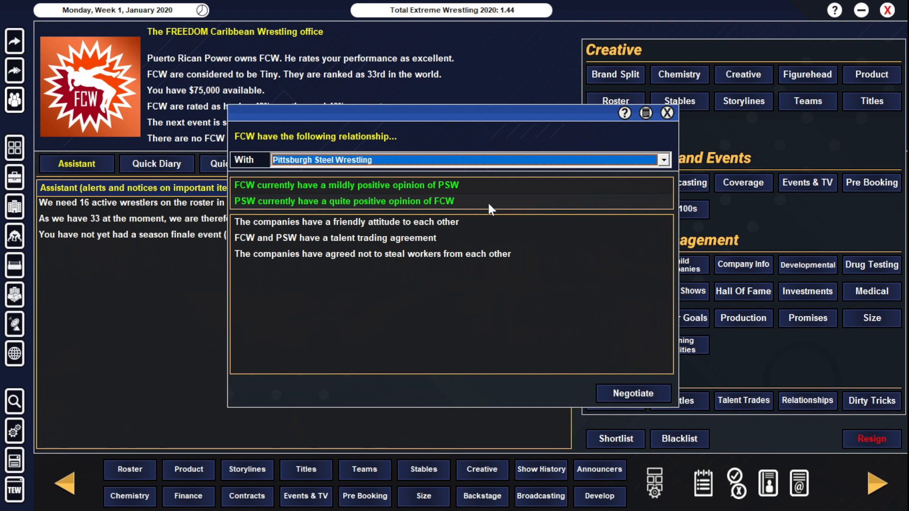
mouse_move(707, 417)
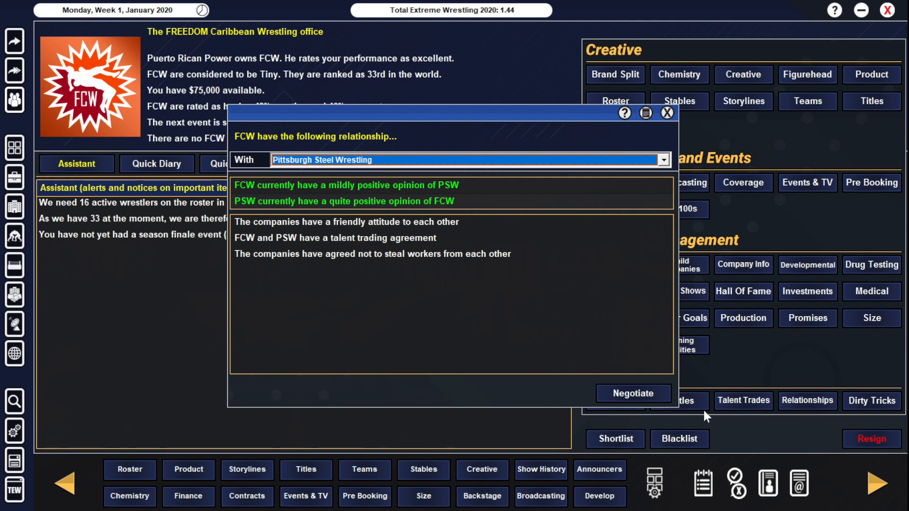
mouse_move(571, 235)
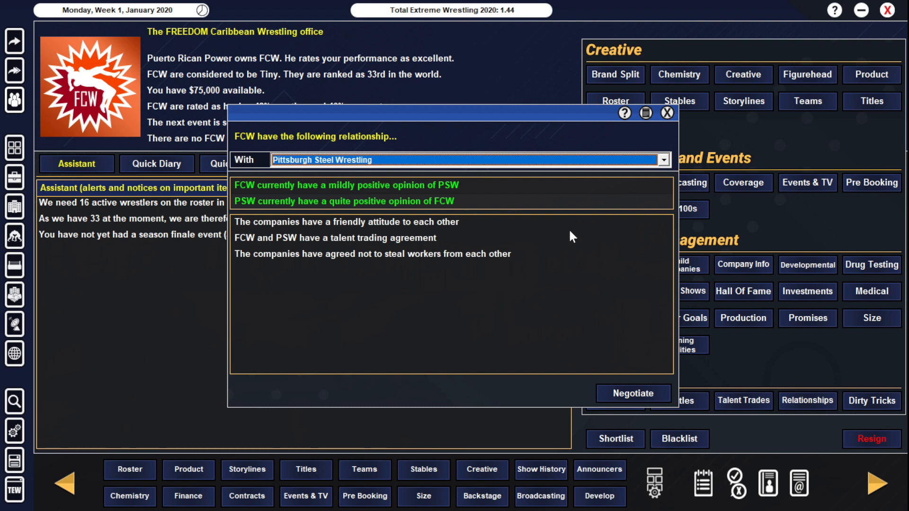
mouse_move(667, 113)
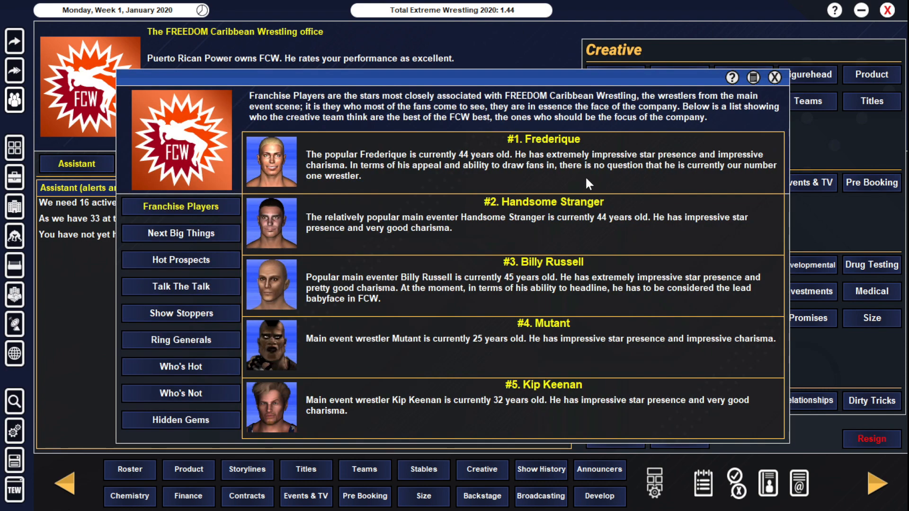
mouse_move(327, 175)
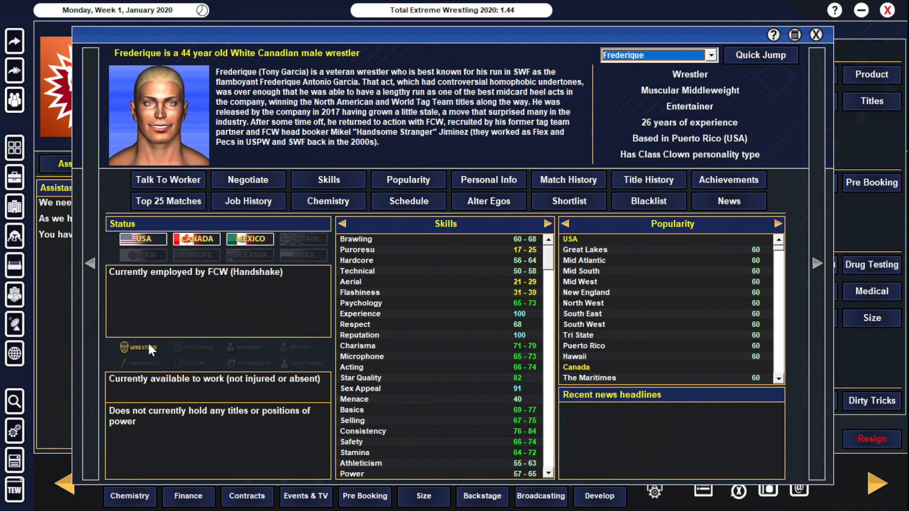
mouse_move(525, 80)
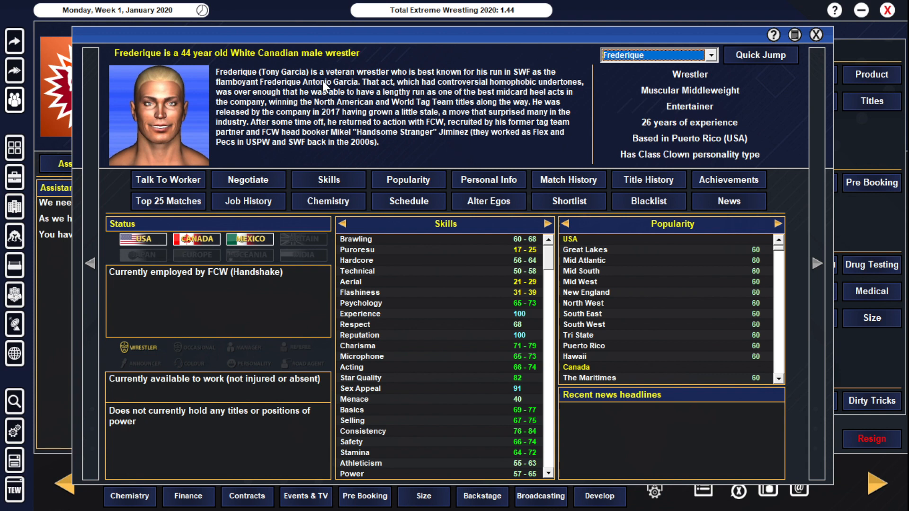
mouse_move(377, 93)
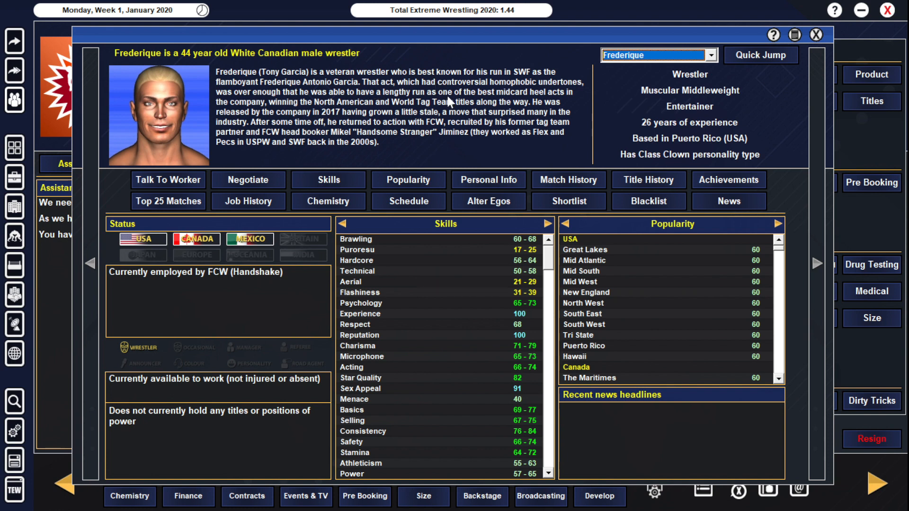
mouse_move(747, 260)
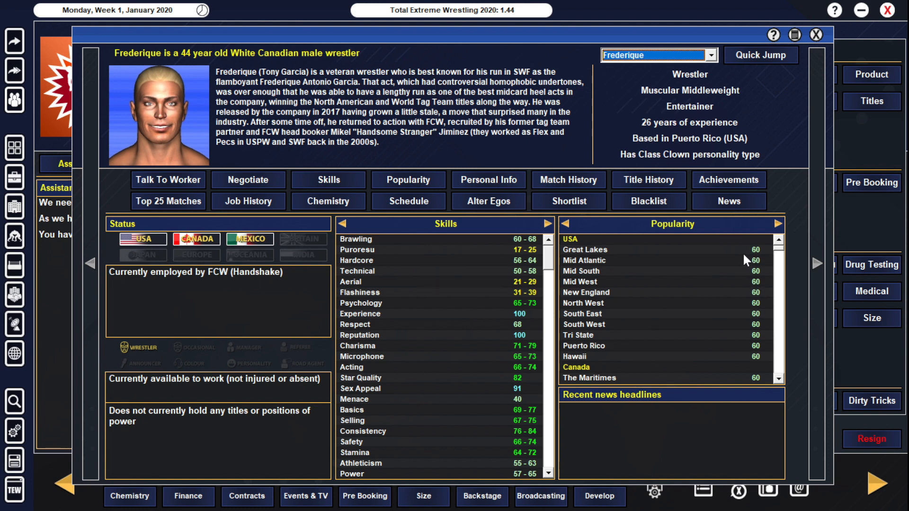
mouse_move(572, 389)
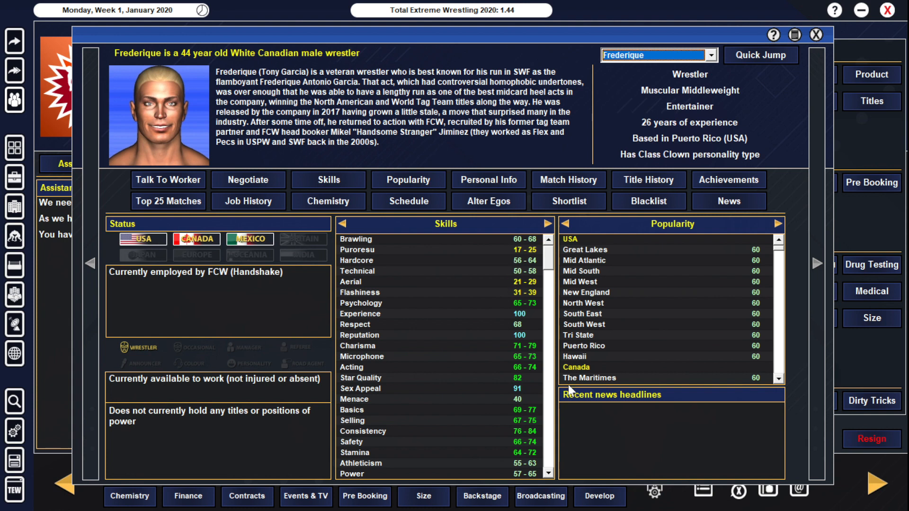
mouse_move(764, 270)
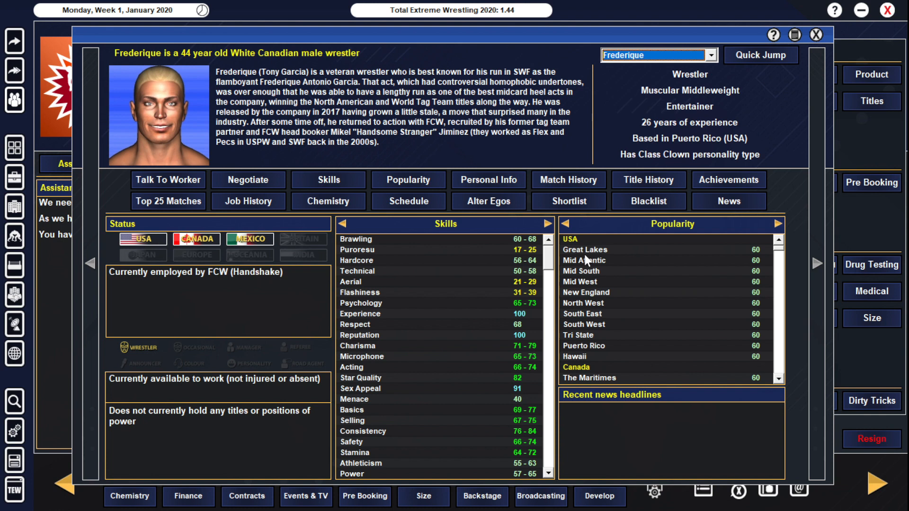
mouse_move(653, 277)
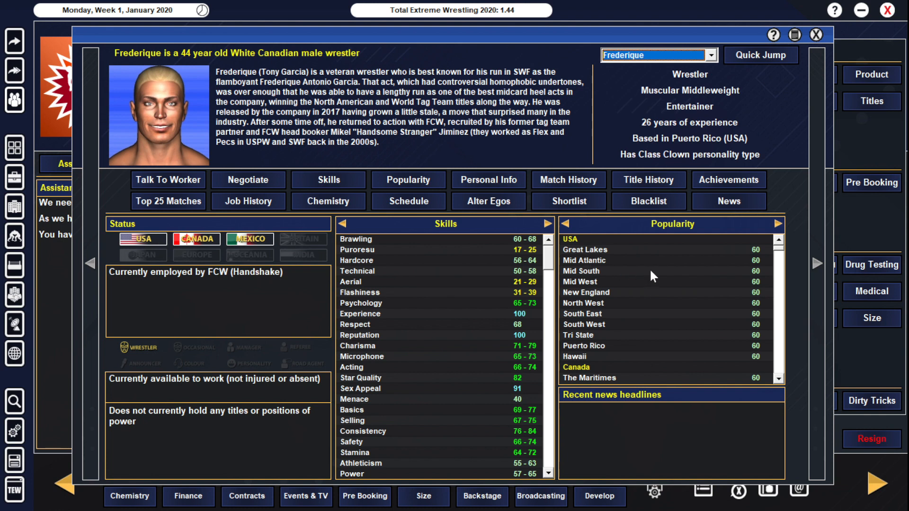
mouse_move(657, 277)
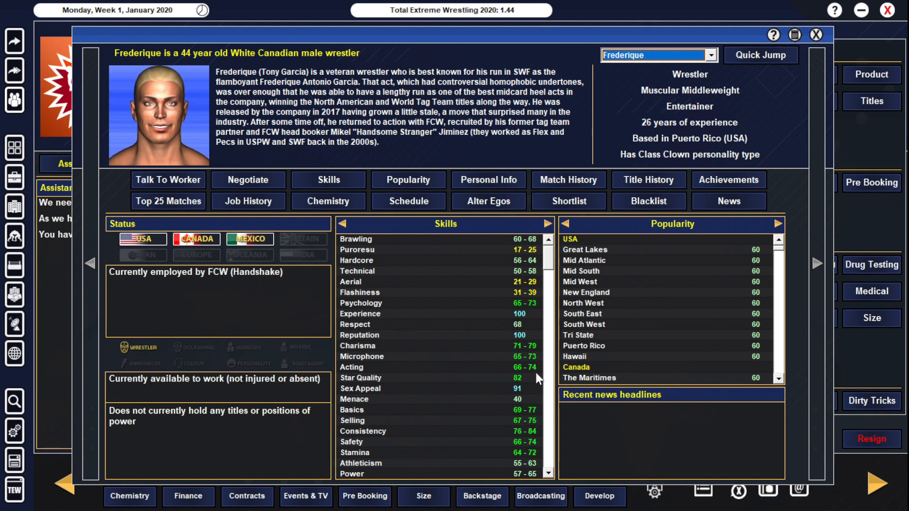
mouse_move(534, 350)
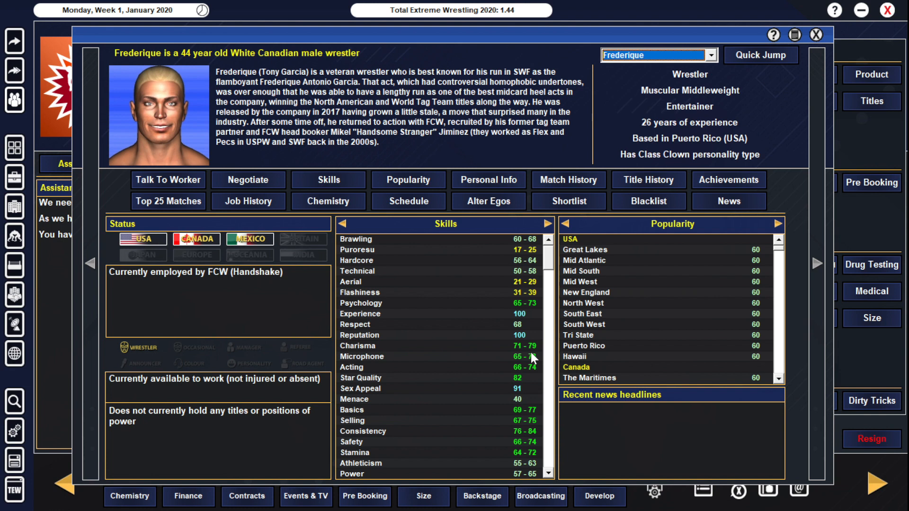
mouse_move(550, 147)
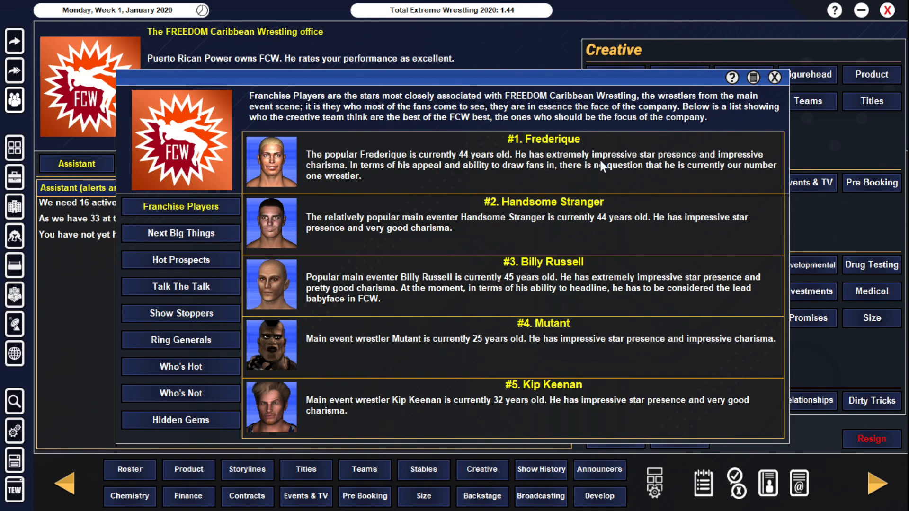
mouse_move(470, 162)
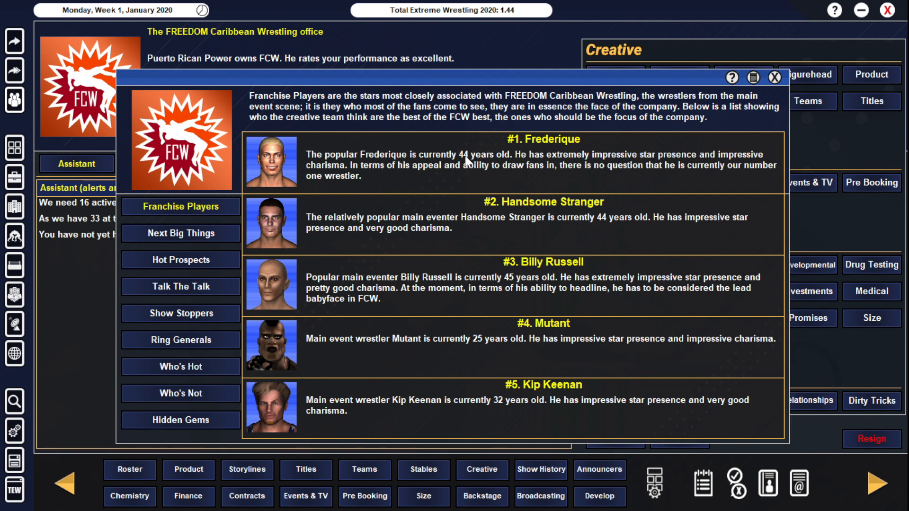
mouse_move(272, 223)
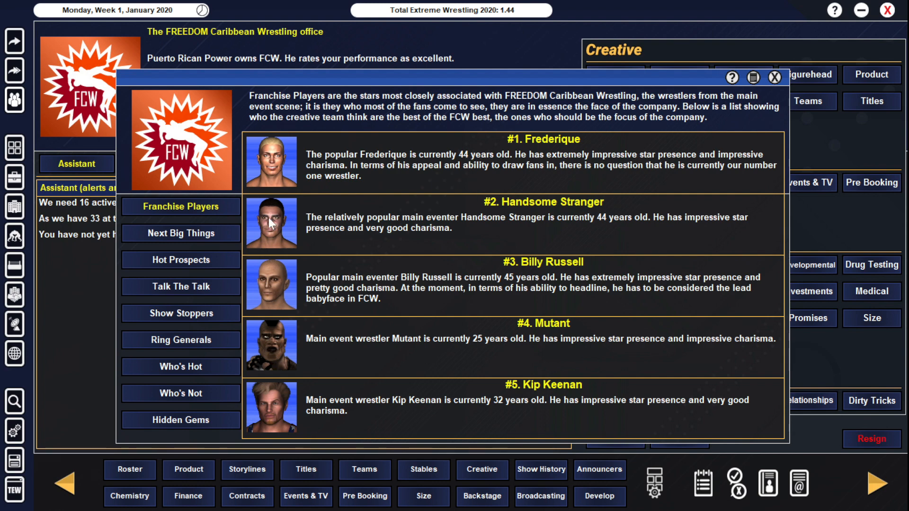
click(271, 222)
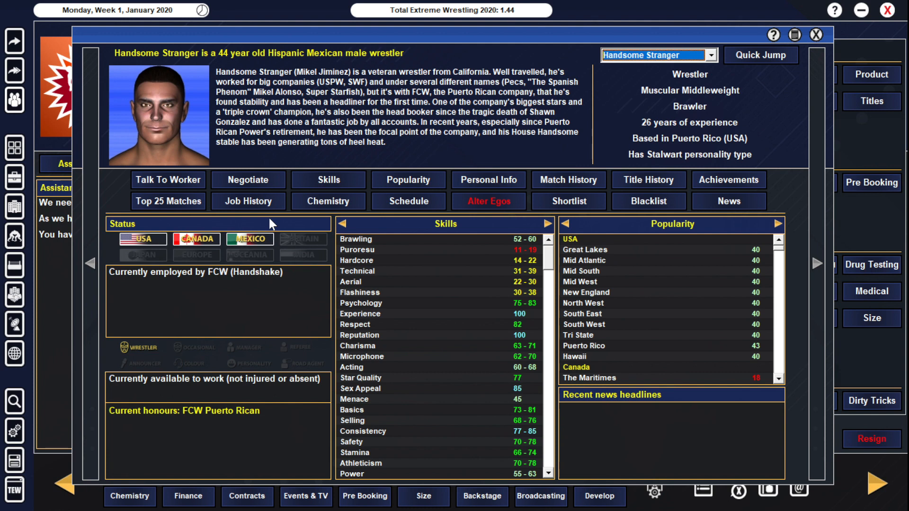
mouse_move(847, 32)
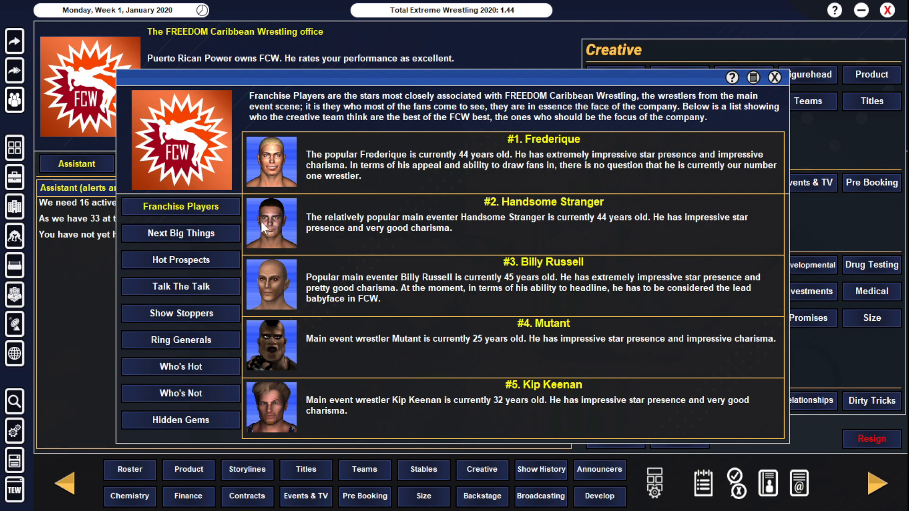
mouse_move(459, 164)
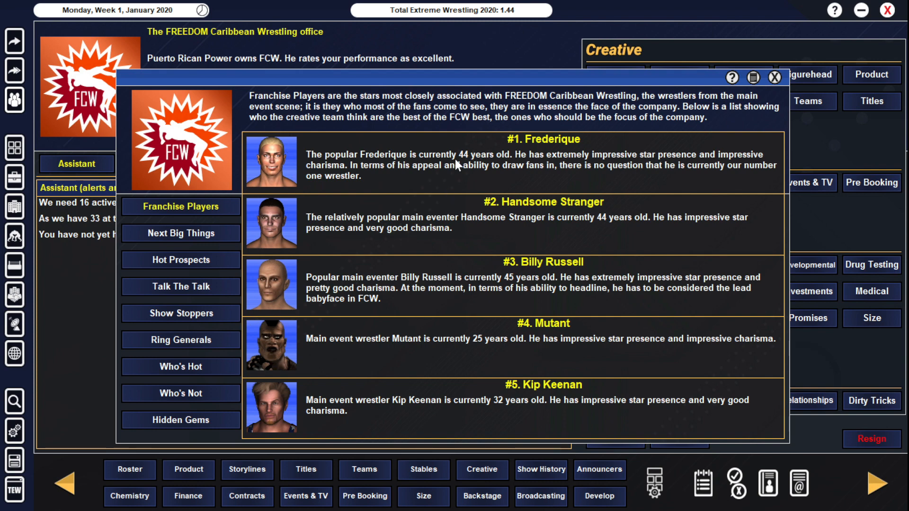
mouse_move(576, 239)
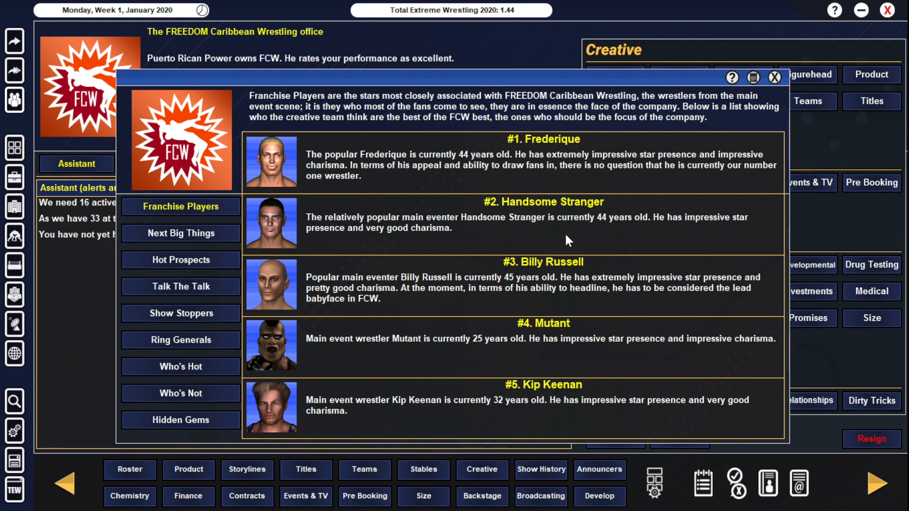
mouse_move(311, 366)
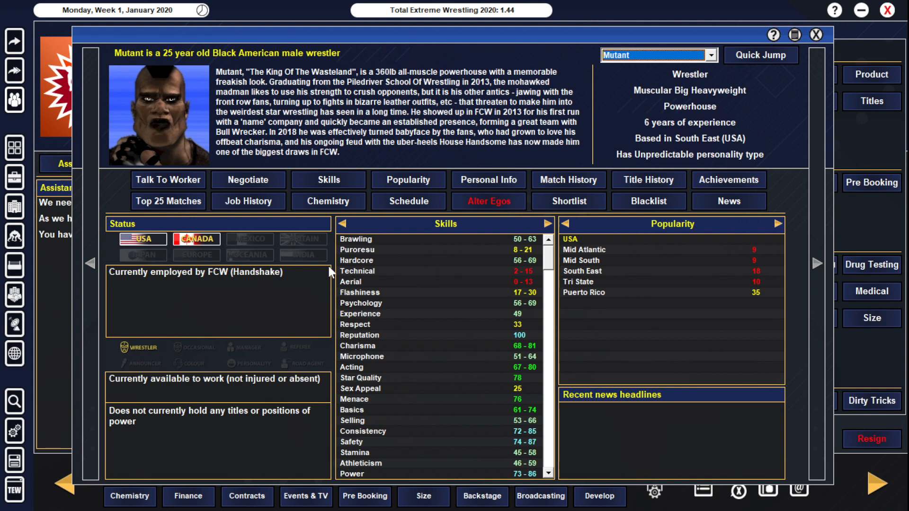
mouse_move(353, 251)
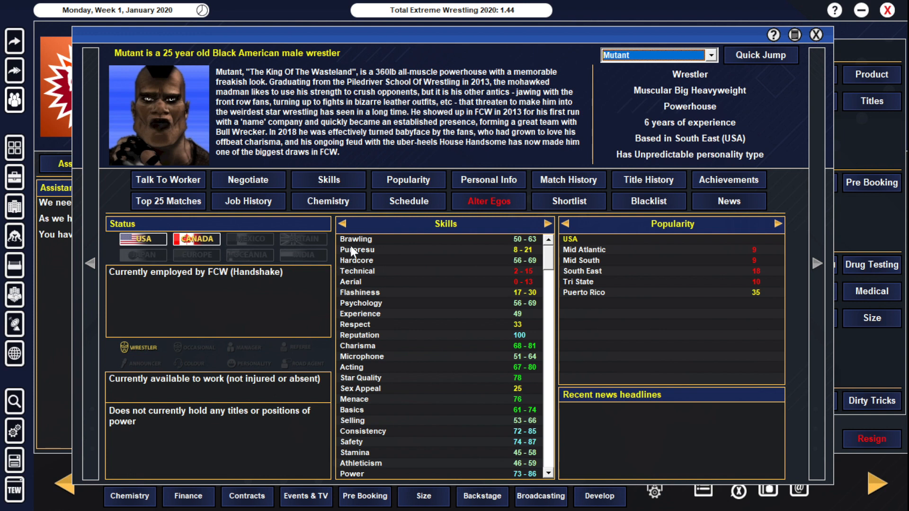
mouse_move(443, 149)
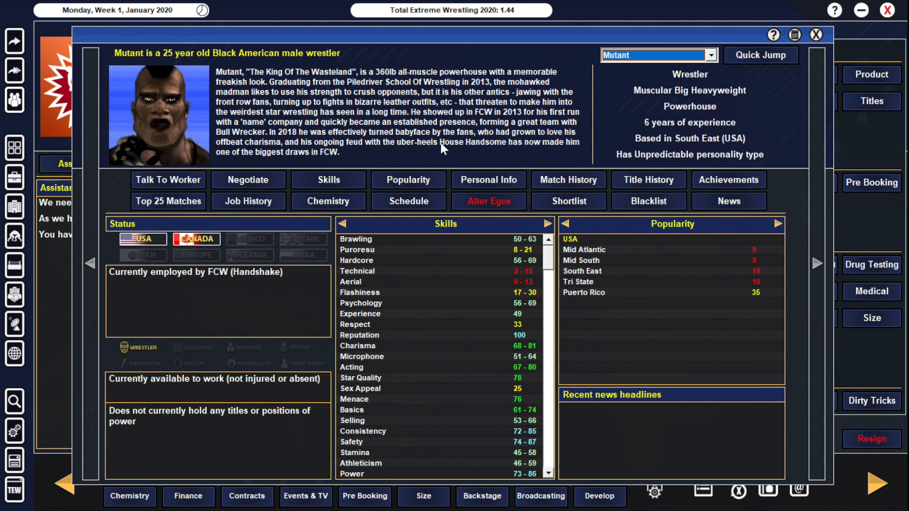
mouse_move(406, 126)
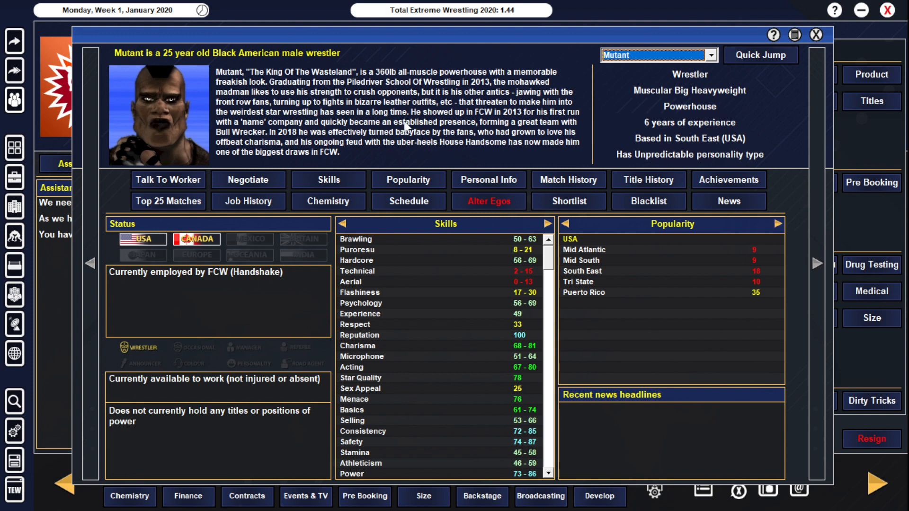
mouse_move(363, 133)
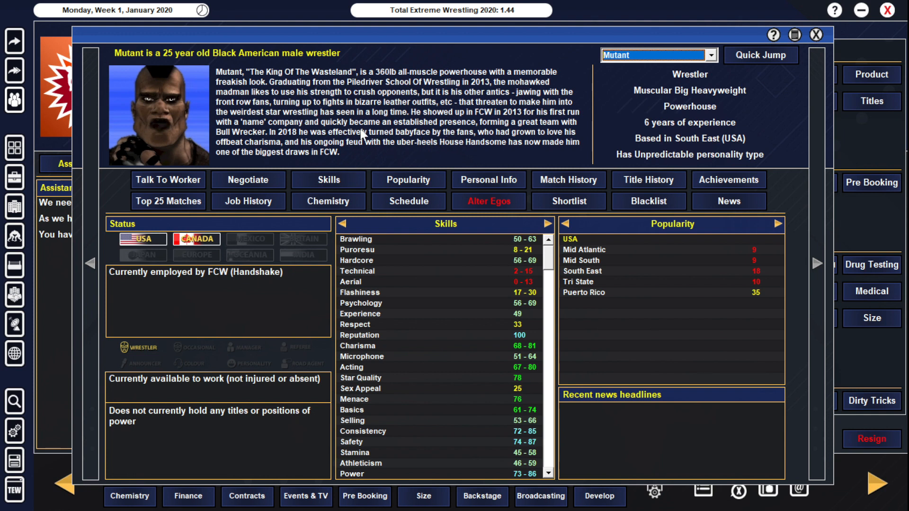
mouse_move(441, 150)
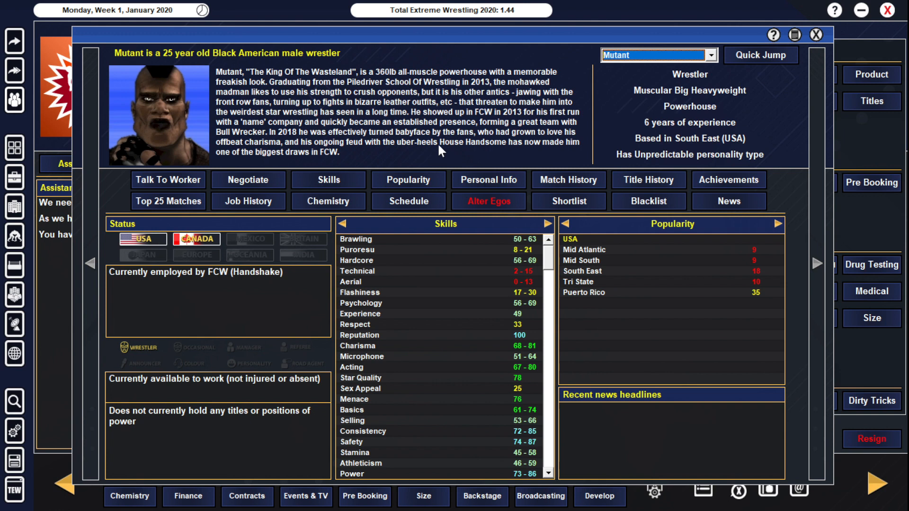
mouse_move(483, 153)
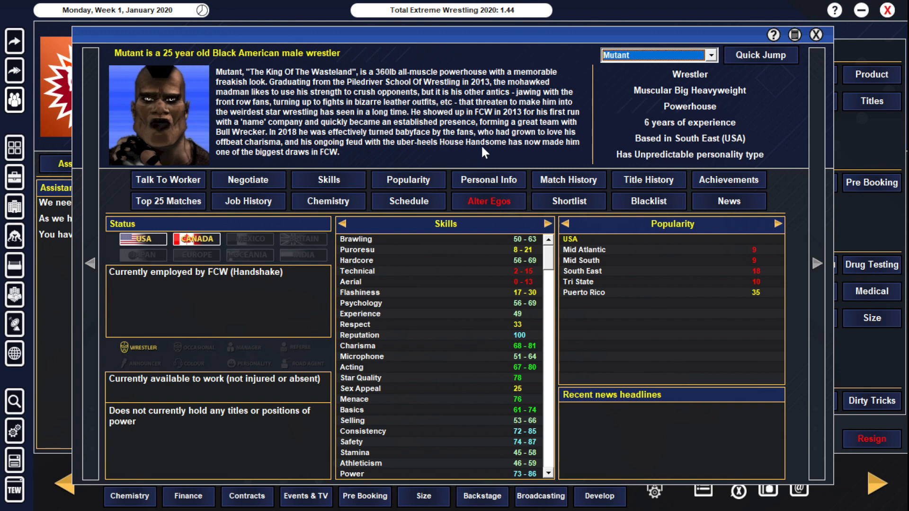
mouse_move(760, 298)
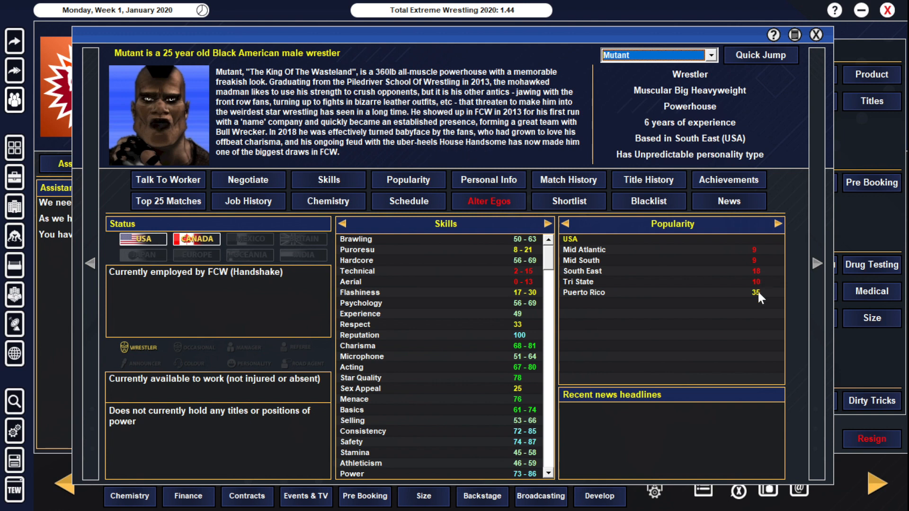
mouse_move(530, 398)
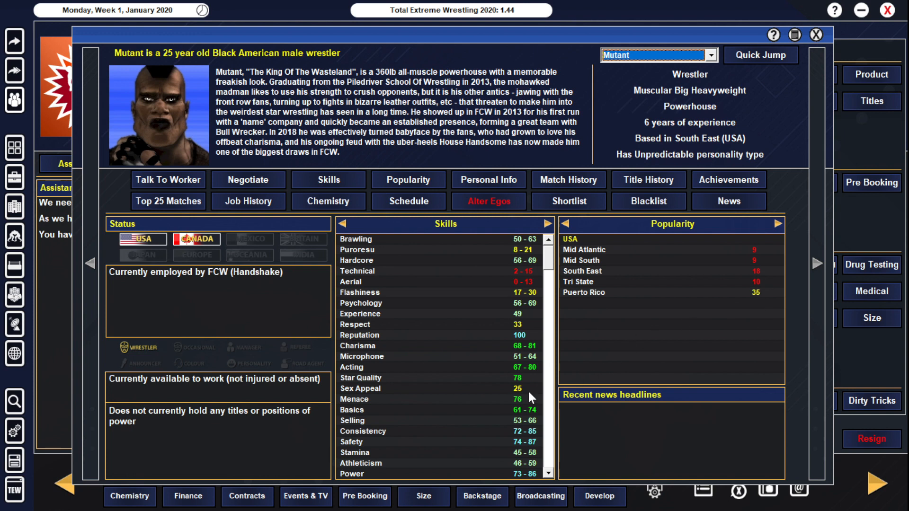
mouse_move(526, 321)
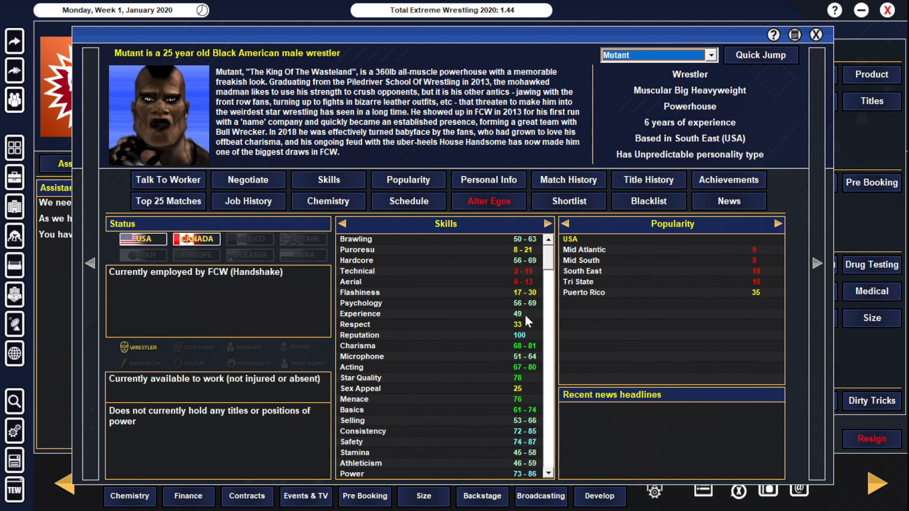
mouse_move(545, 290)
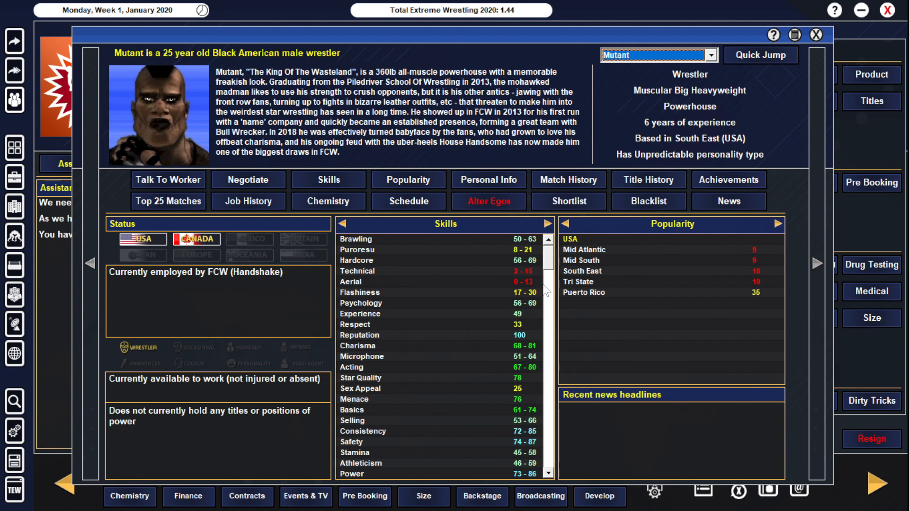
mouse_move(678, 108)
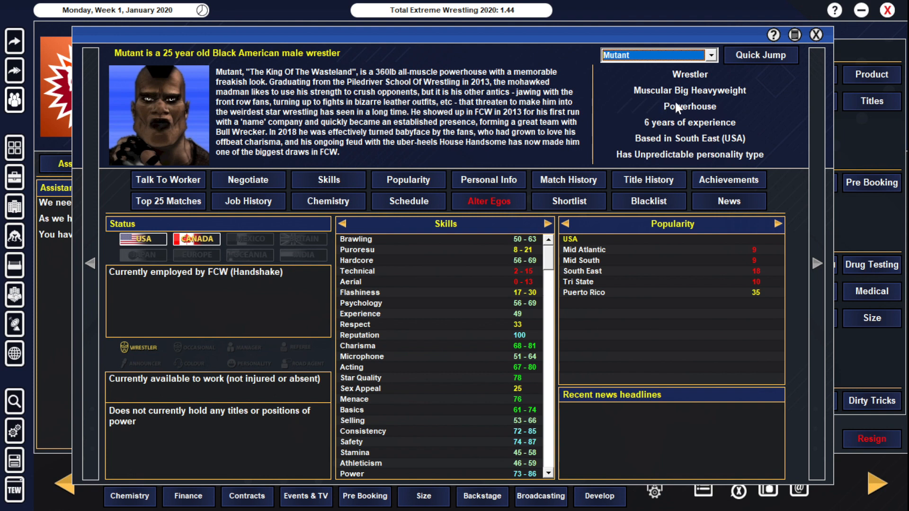
mouse_move(691, 115)
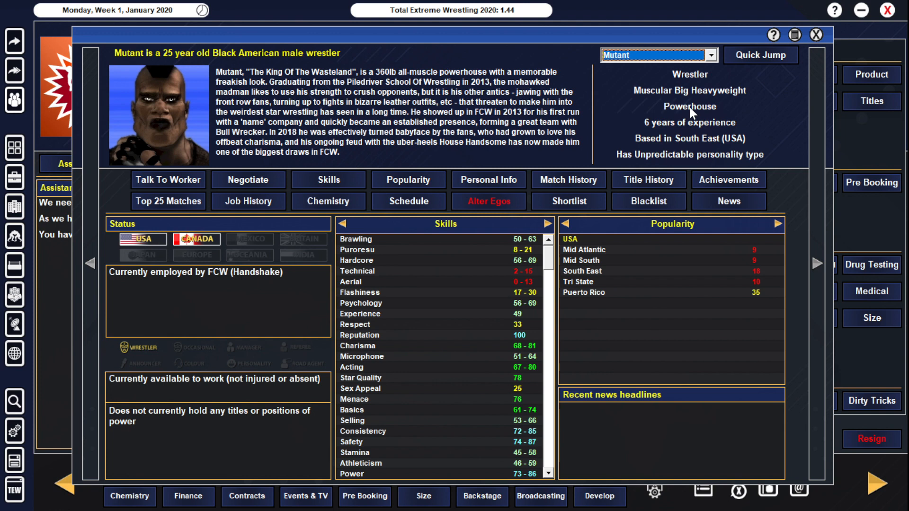
mouse_move(645, 115)
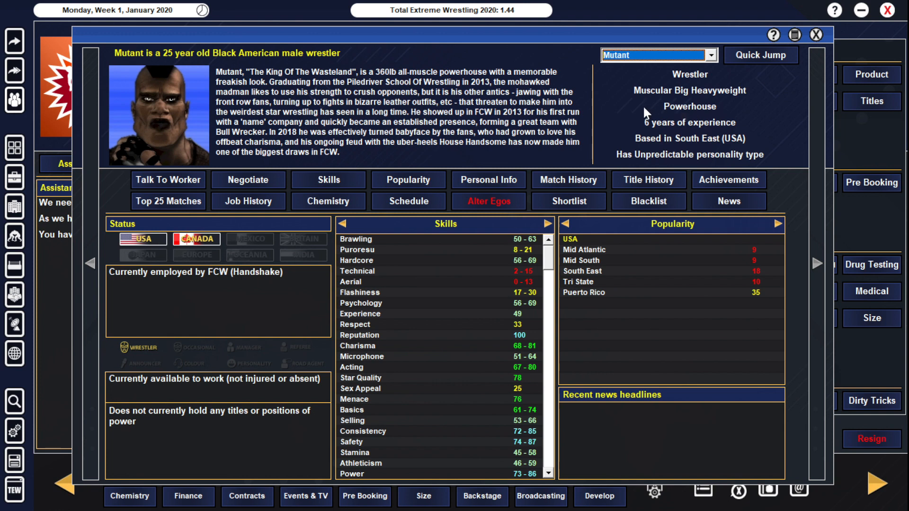
mouse_move(830, 40)
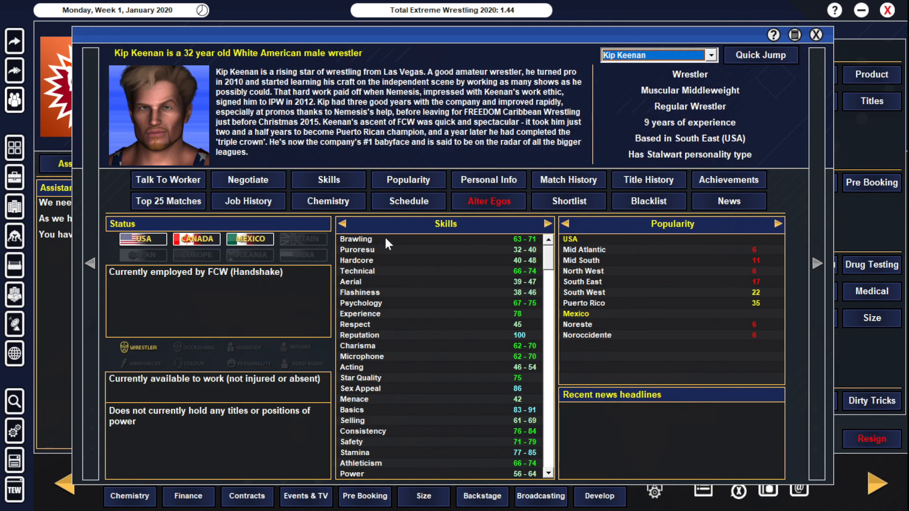
mouse_move(474, 142)
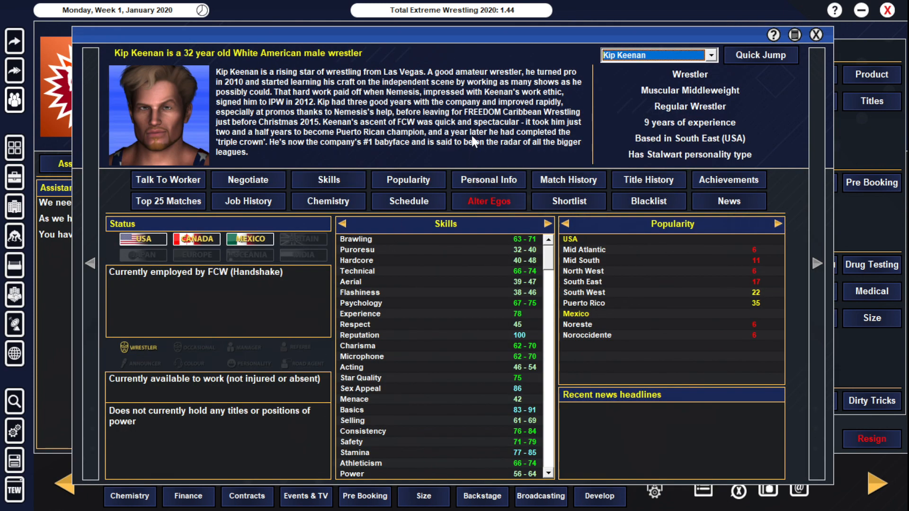
mouse_move(532, 269)
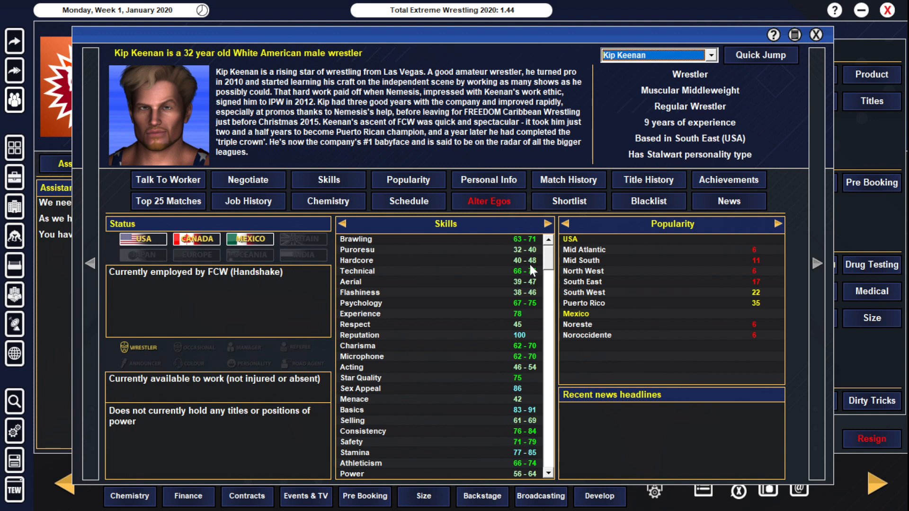
mouse_move(534, 389)
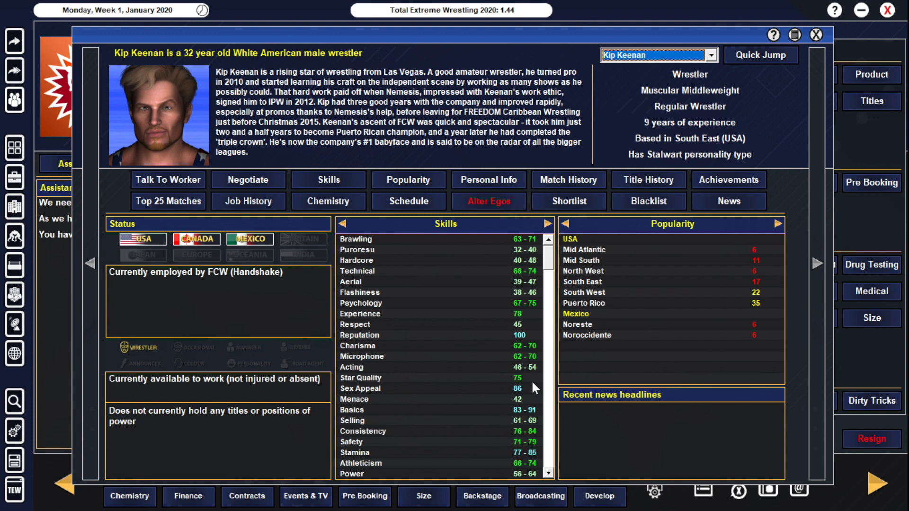
mouse_move(538, 344)
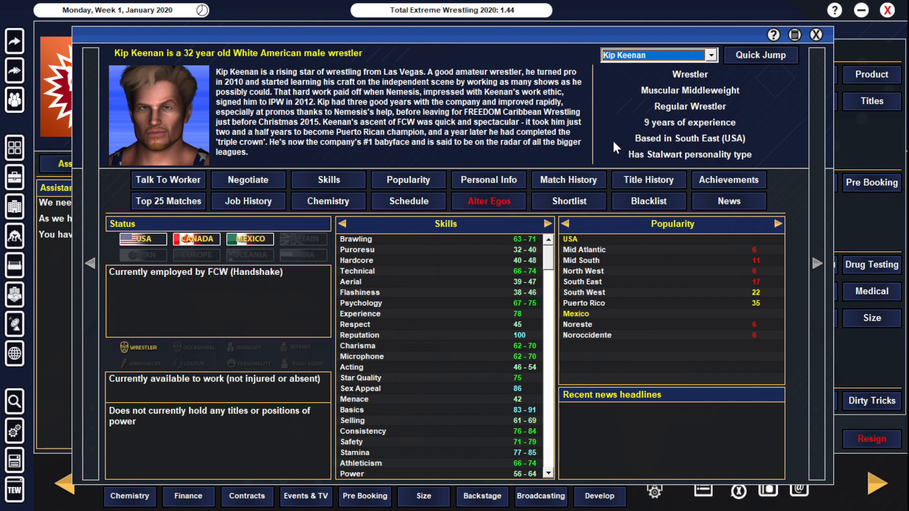
mouse_move(691, 117)
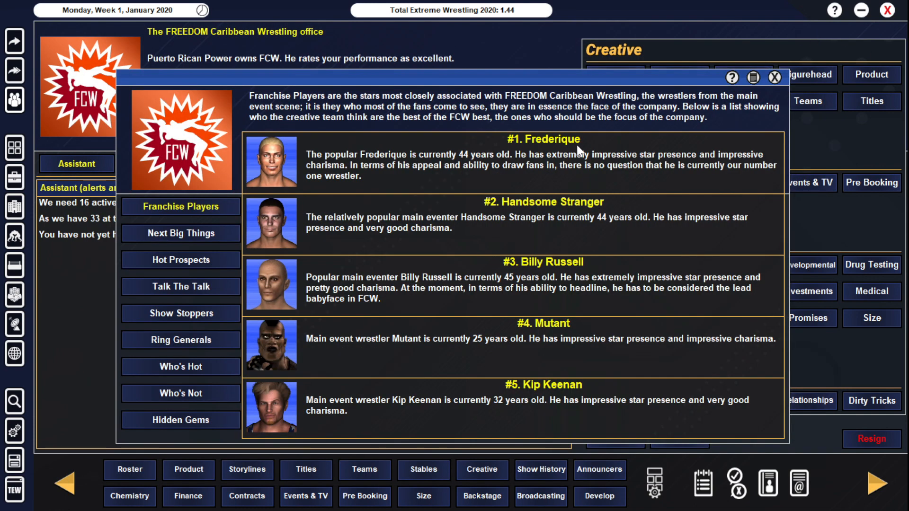
Step: Show the Next Big Things rankings of Joffy Laine, Martyr, Xavi Ferrera and Bret Kyle
click(180, 233)
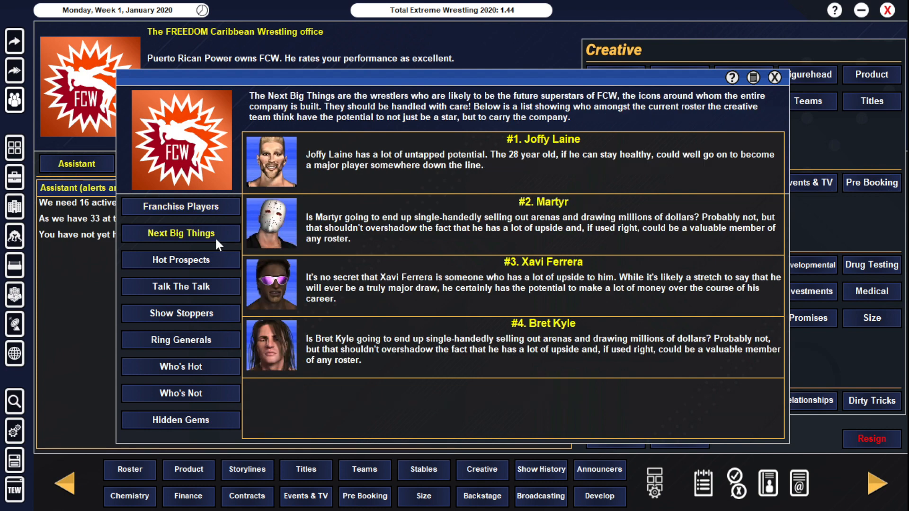
mouse_move(436, 308)
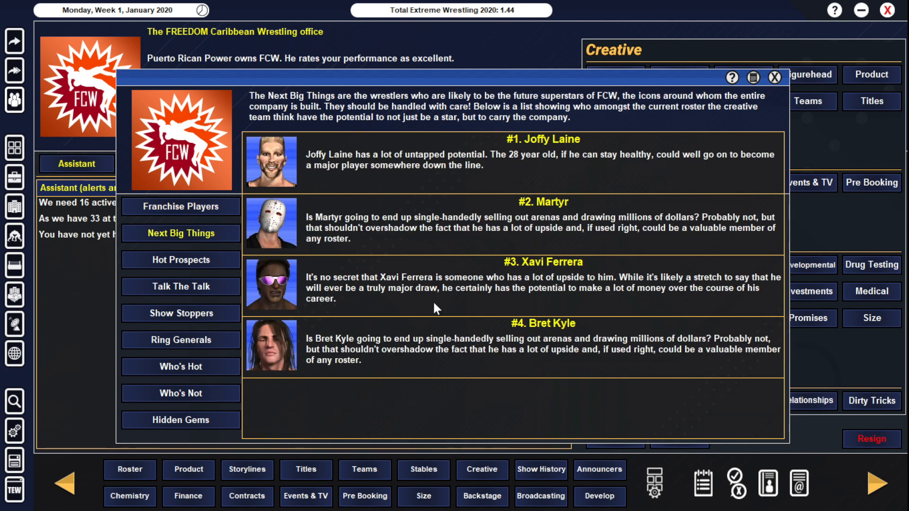
mouse_move(355, 231)
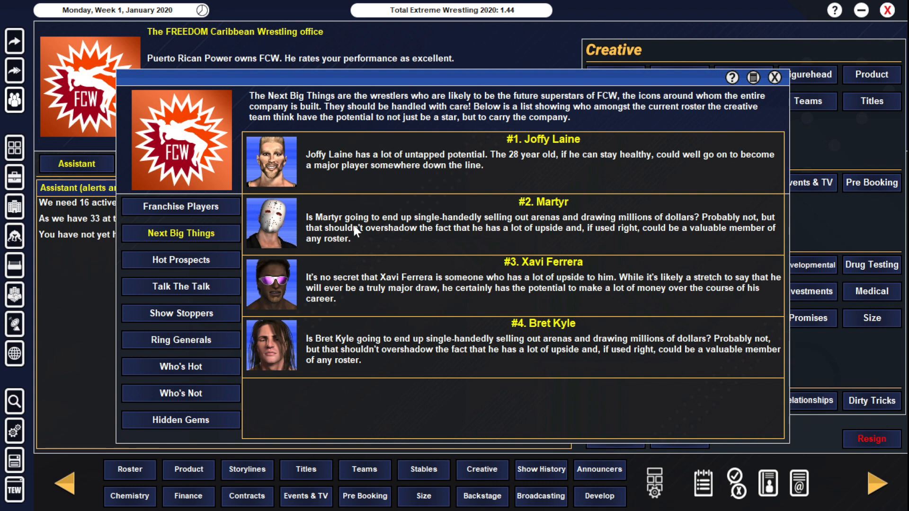
mouse_move(281, 176)
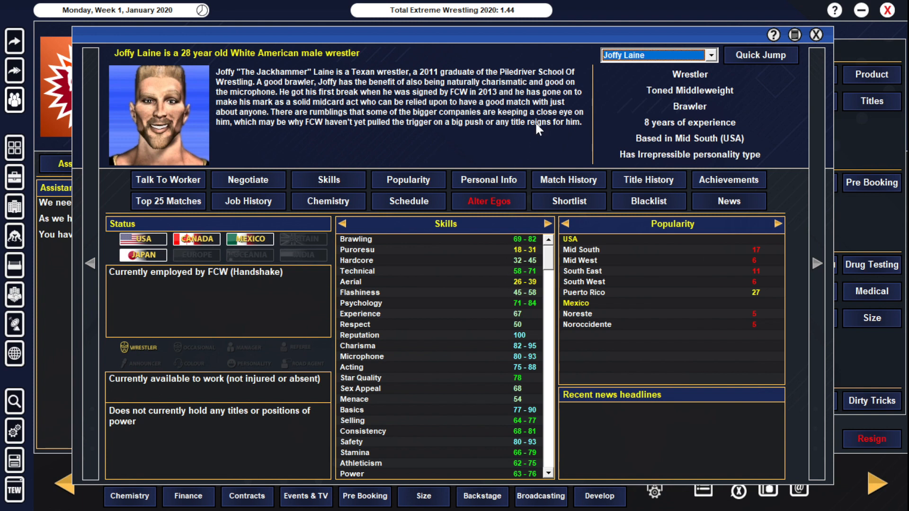
mouse_move(729, 290)
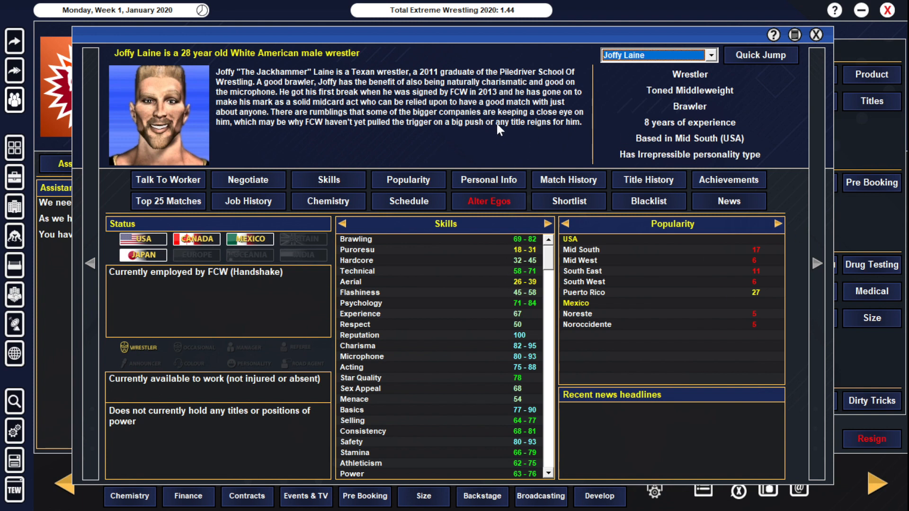
mouse_move(508, 119)
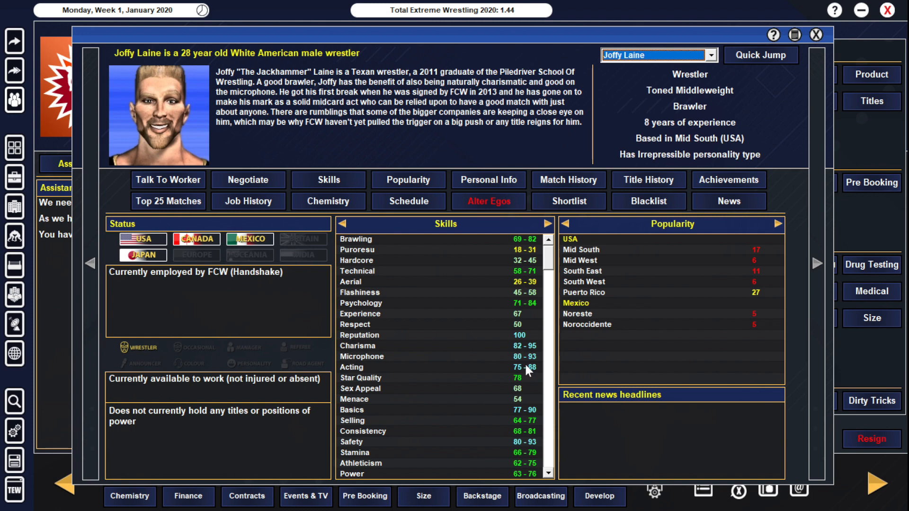
mouse_move(529, 353)
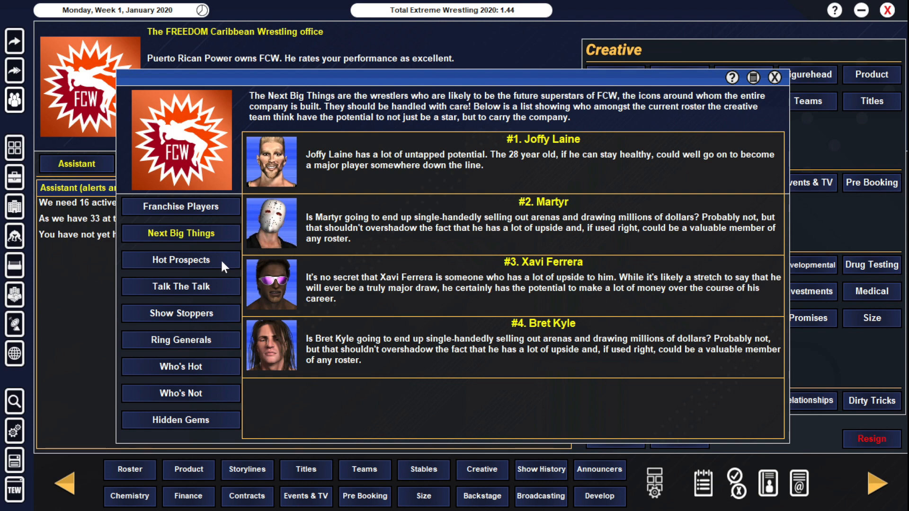
click(180, 259)
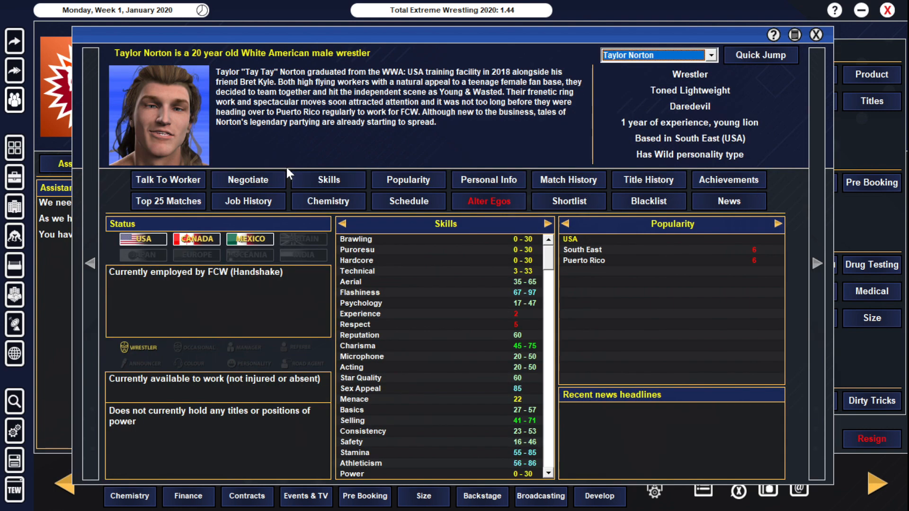
mouse_move(545, 409)
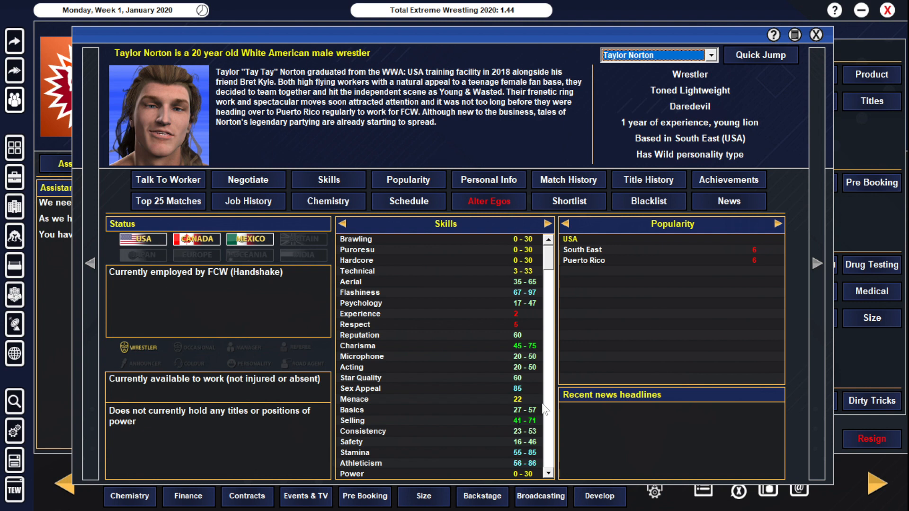
mouse_move(532, 319)
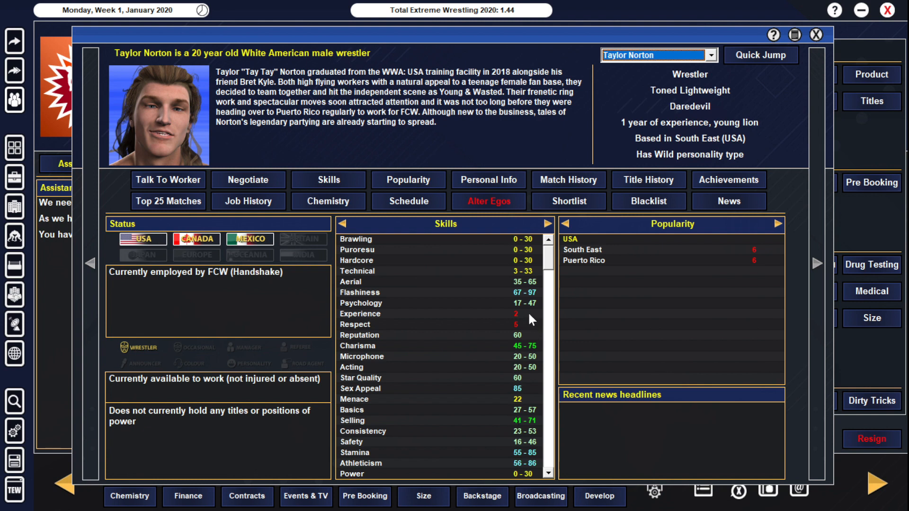
mouse_move(268, 131)
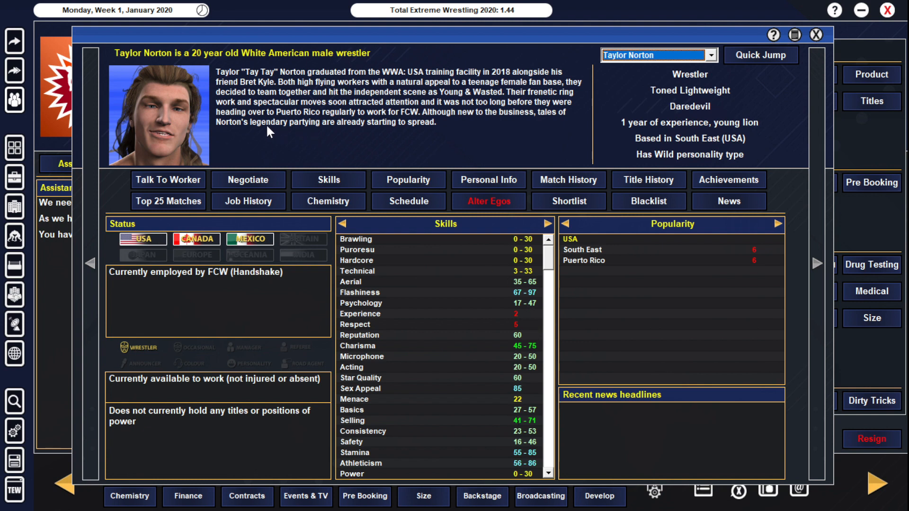
mouse_move(289, 132)
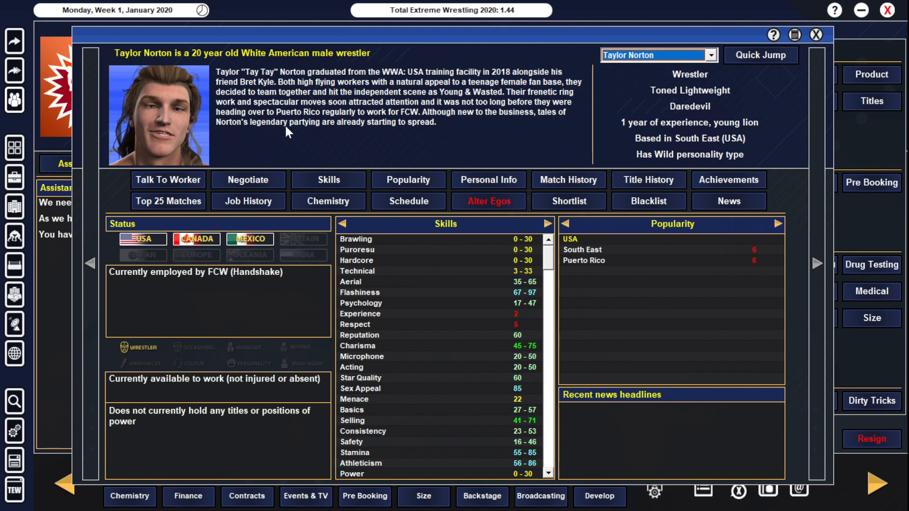
mouse_move(740, 79)
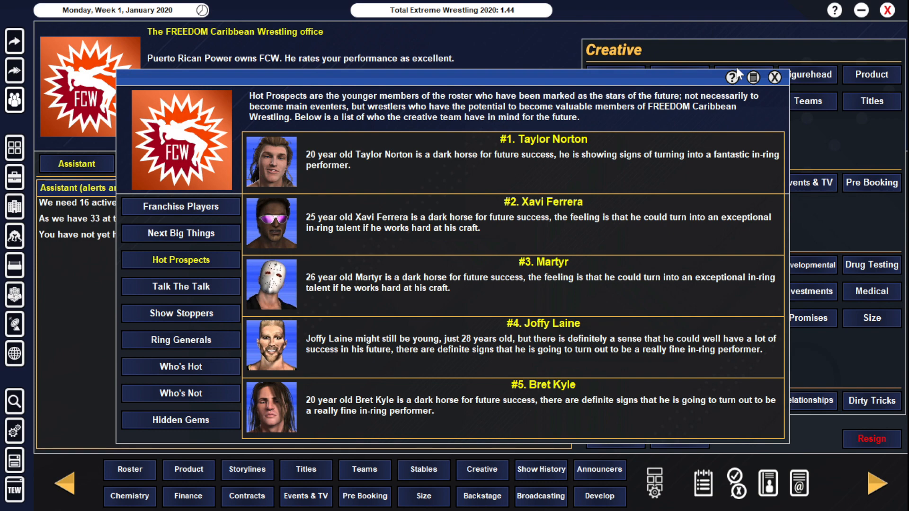
mouse_move(434, 181)
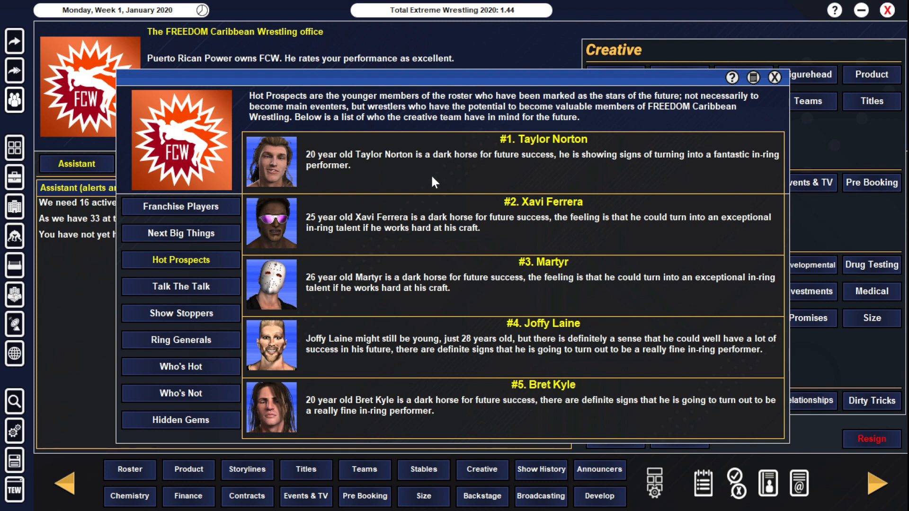
mouse_move(439, 185)
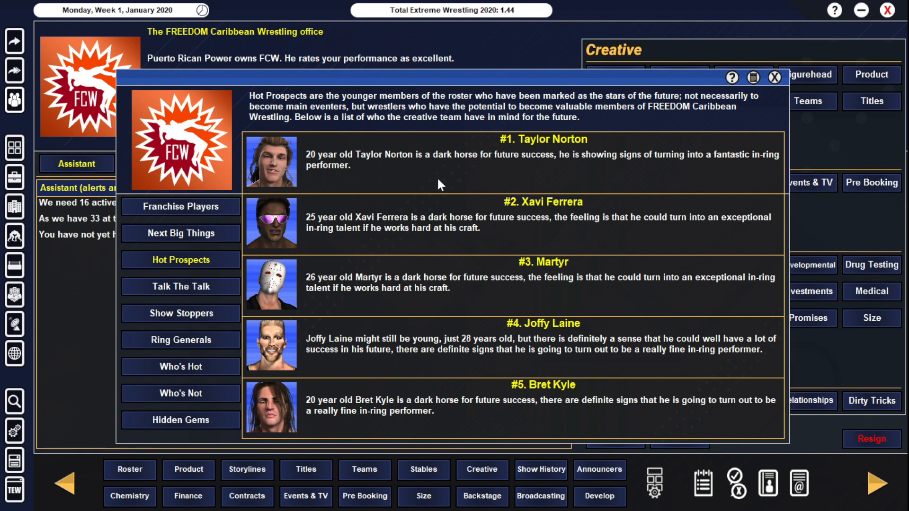
mouse_move(373, 228)
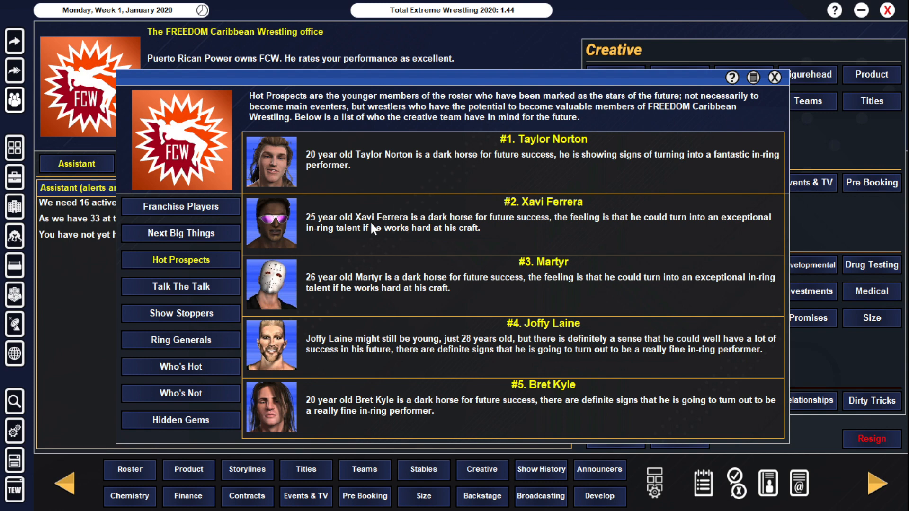
mouse_move(201, 292)
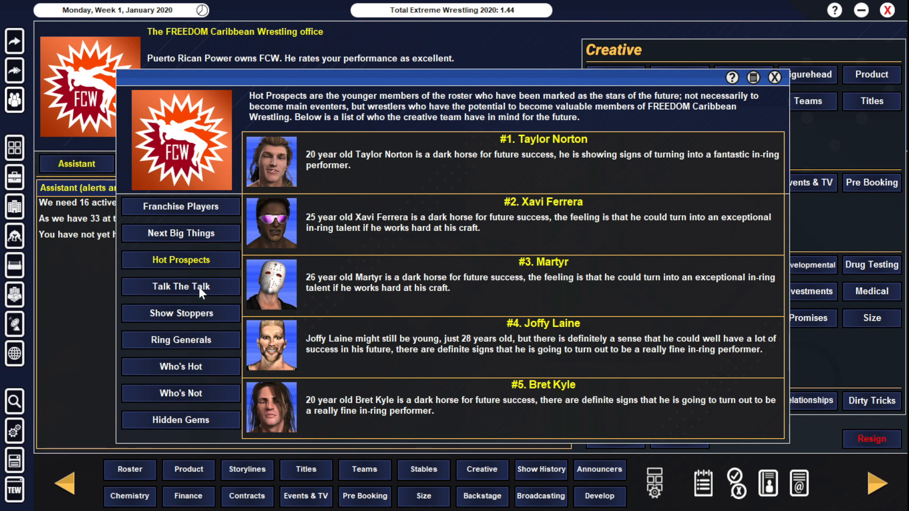
click(180, 286)
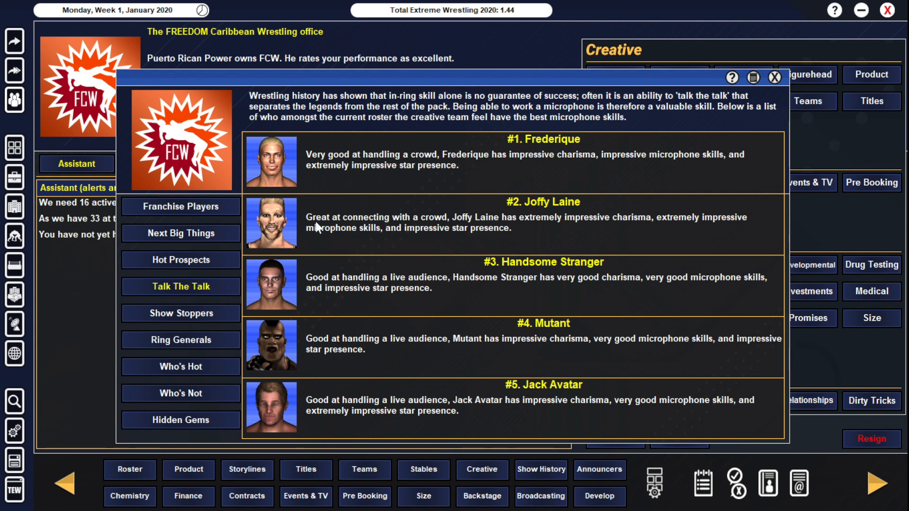
mouse_move(274, 376)
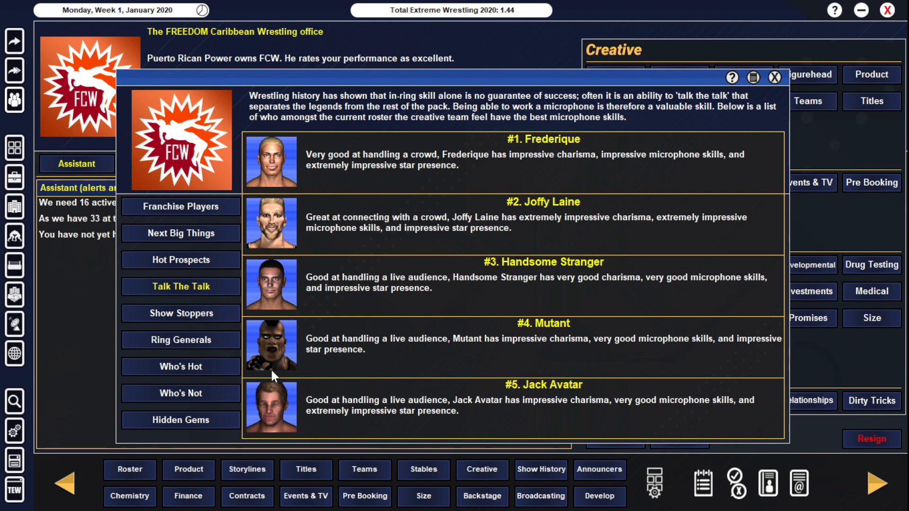
mouse_move(284, 404)
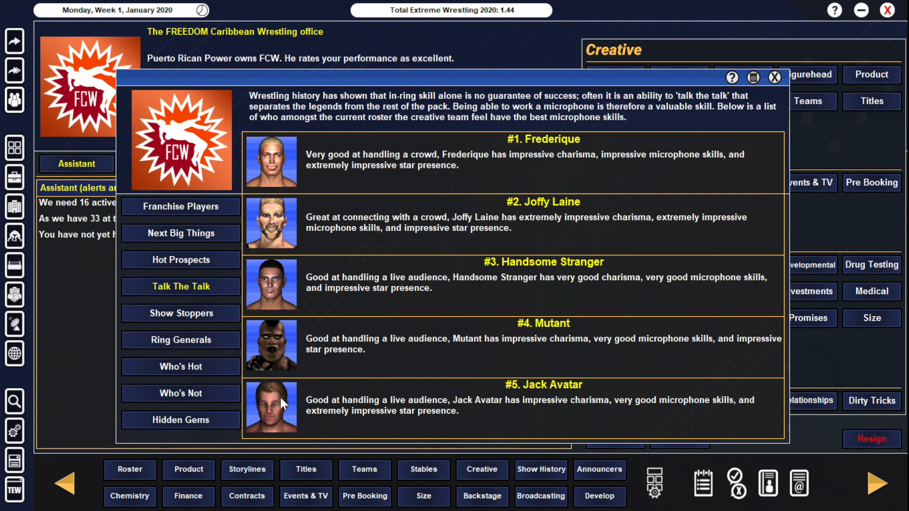
Step: Bring up the Show Stoppers rankings featuring Davis Wayne Newton
click(181, 314)
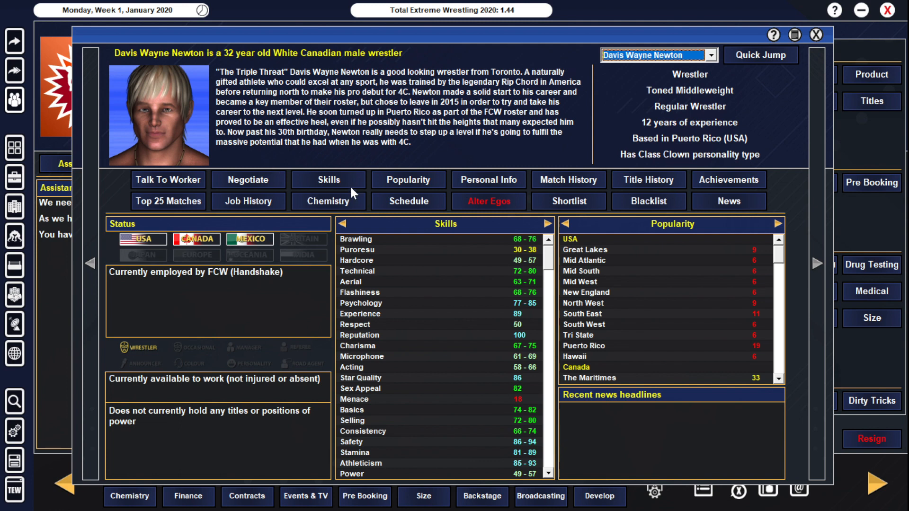
mouse_move(529, 382)
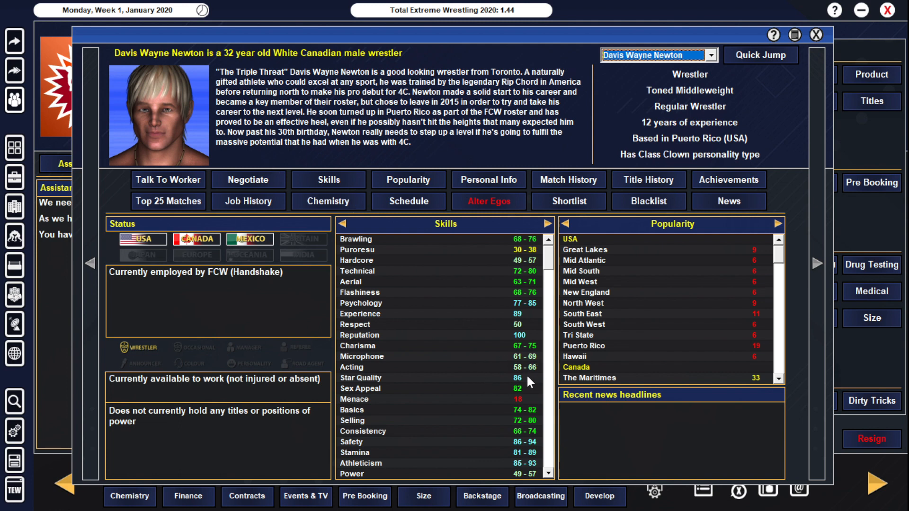
mouse_move(443, 208)
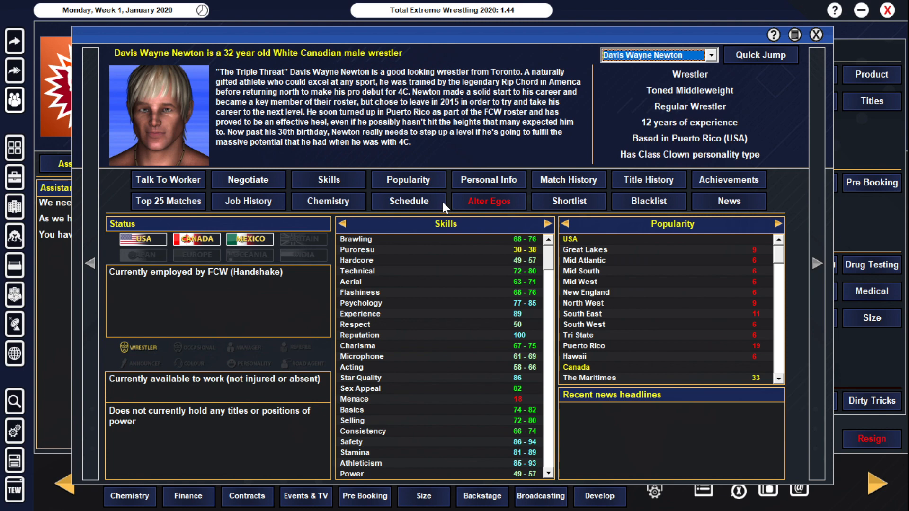
mouse_move(649, 208)
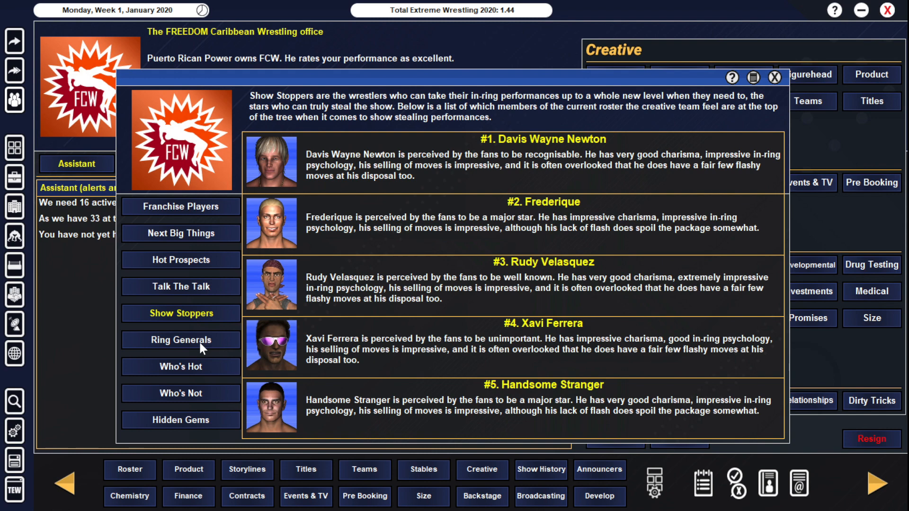
mouse_move(191, 331)
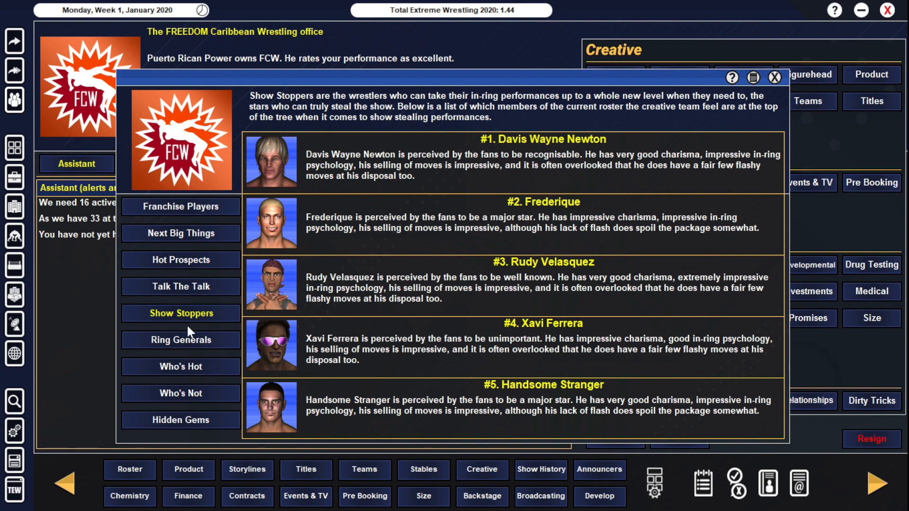
Step: Switch to the Ring Generals rankings, led by Kip Keenan and Handsome Stranger
click(179, 340)
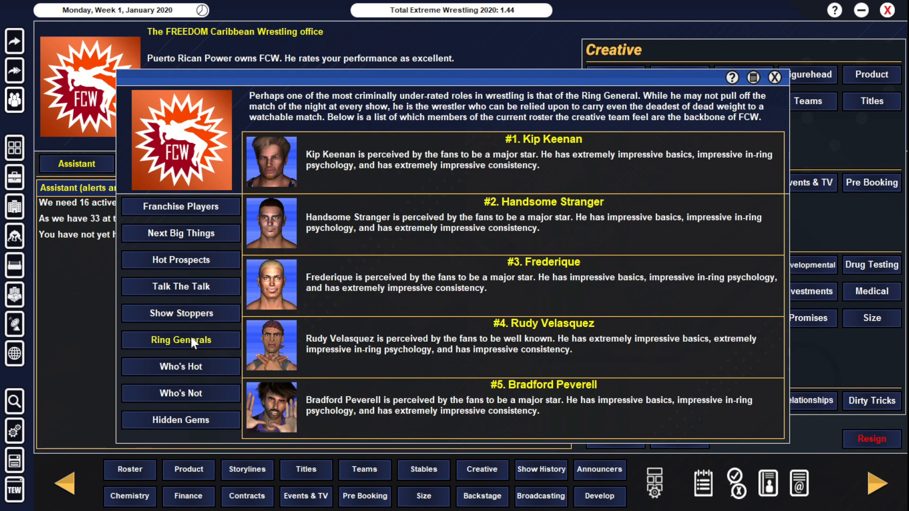
mouse_move(198, 374)
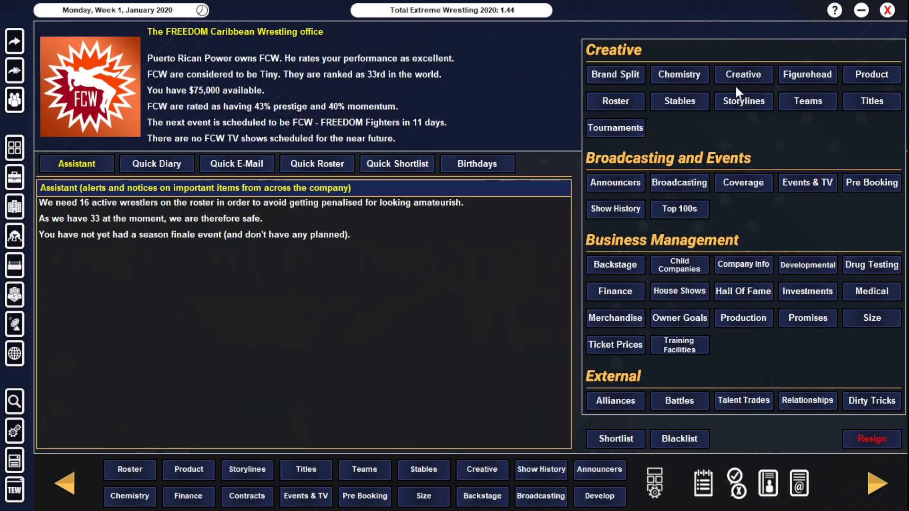
mouse_move(277, 486)
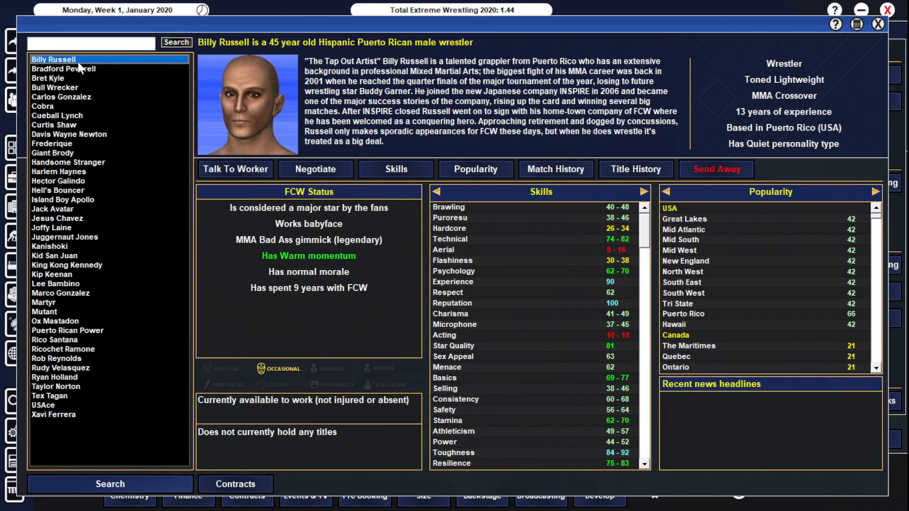
mouse_move(74, 151)
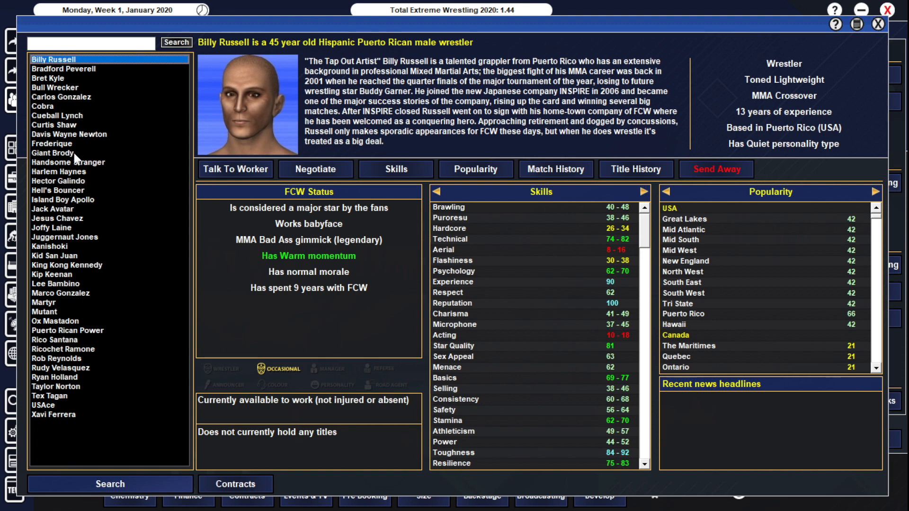
mouse_move(721, 164)
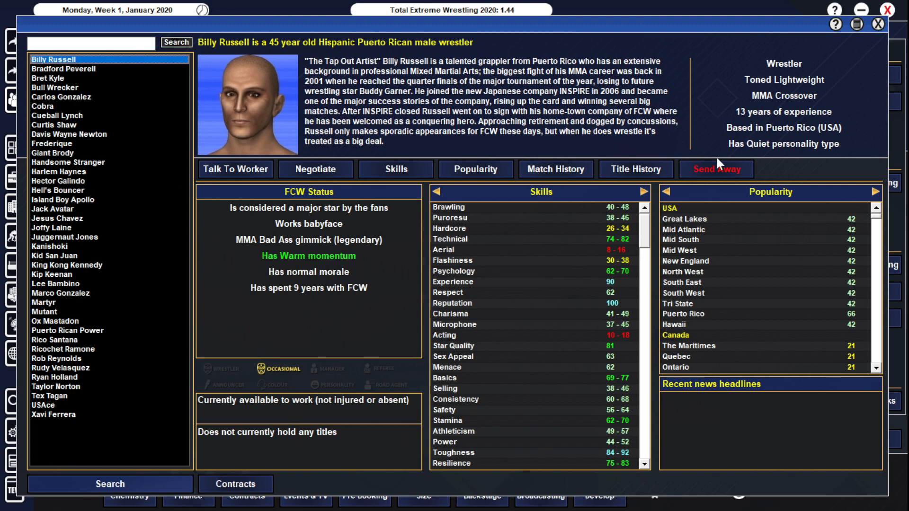
mouse_move(717, 164)
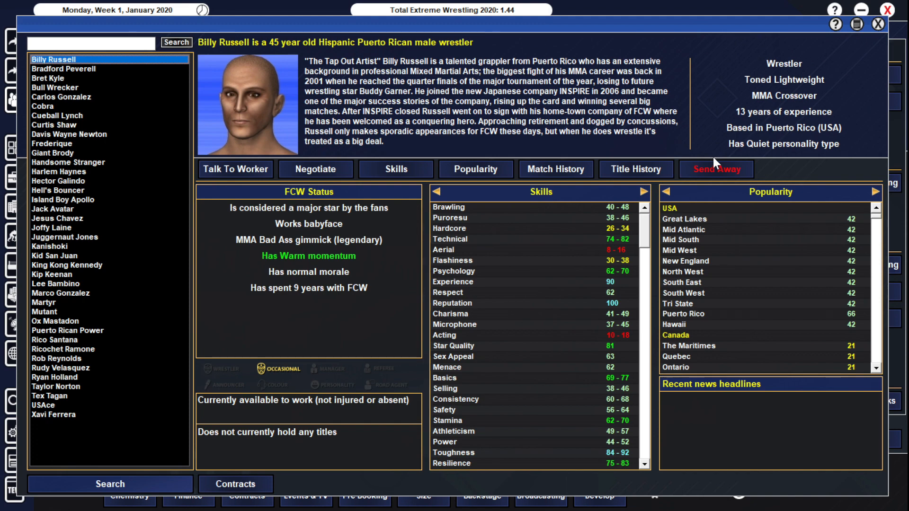
mouse_move(150, 148)
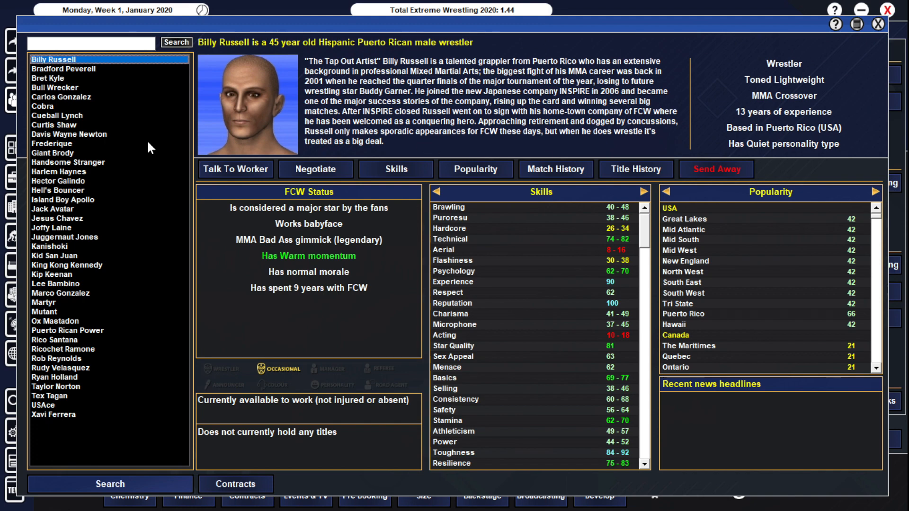
Step: View Handsome Stranger's and Frederique's roster profiles, then return to Billy Russell's
click(69, 162)
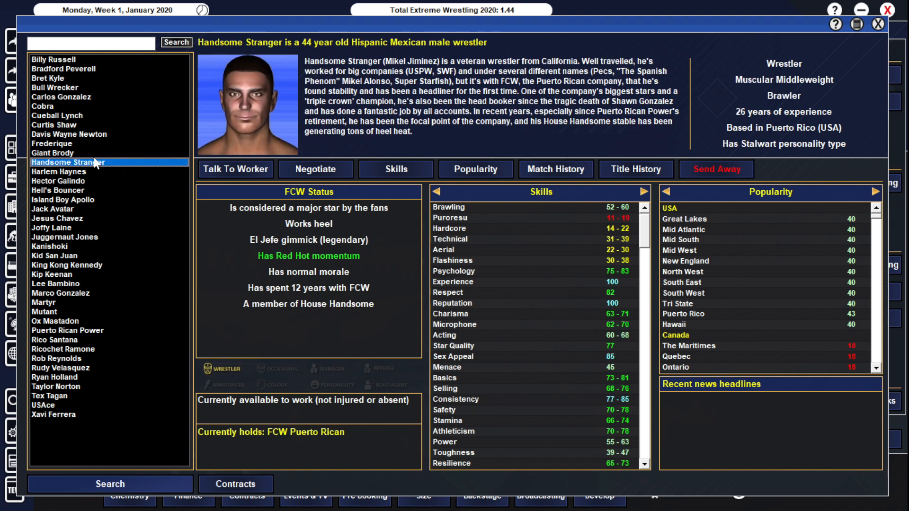
click(52, 143)
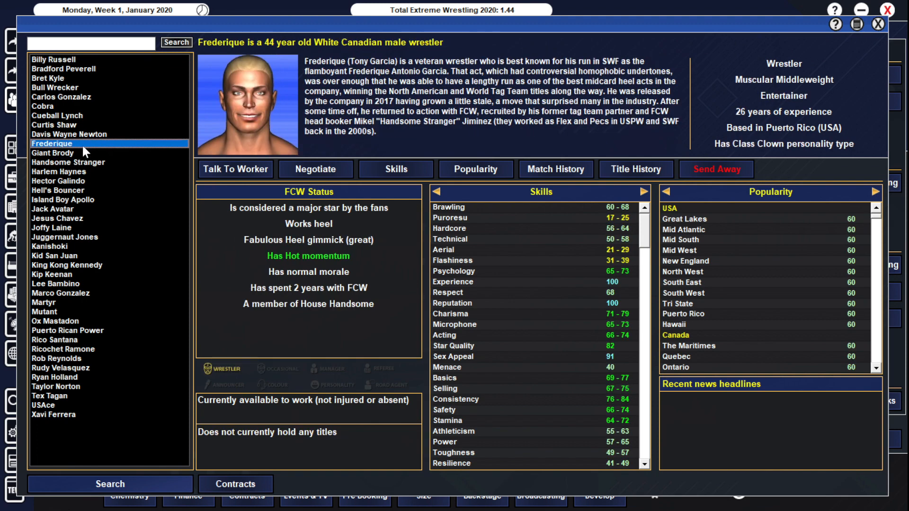
click(53, 58)
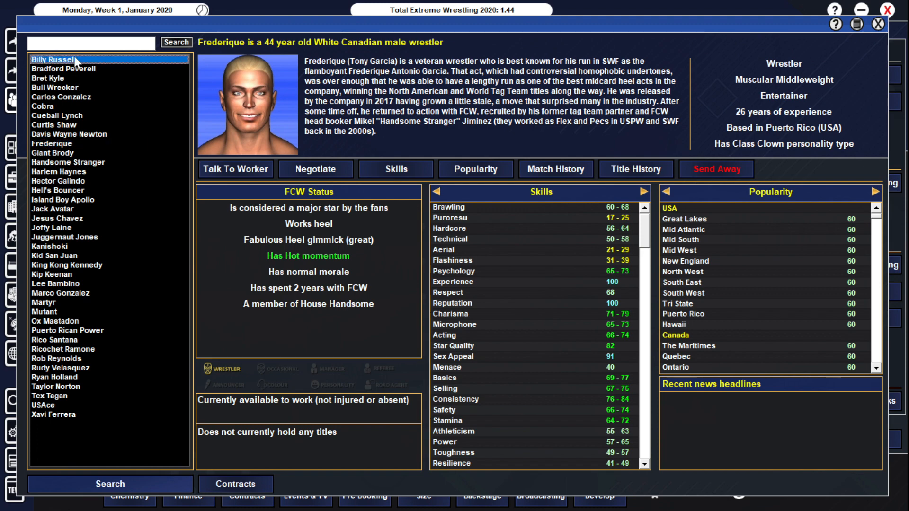
click(53, 59)
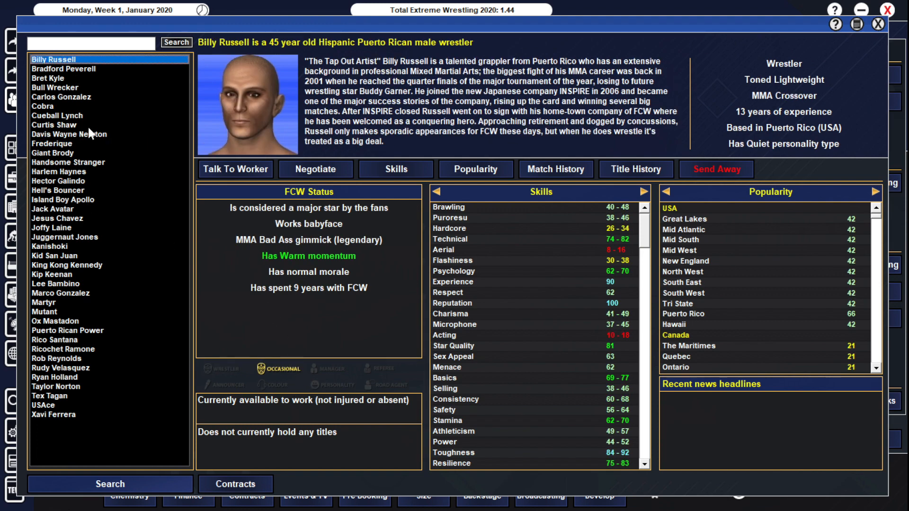
mouse_move(97, 138)
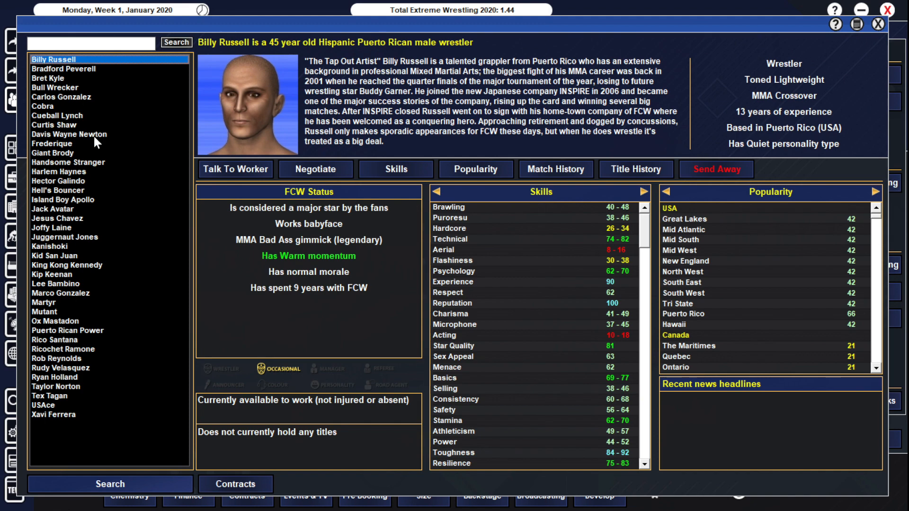
Step: View Mutant's roster profile and dismiss his turn-status details
click(44, 311)
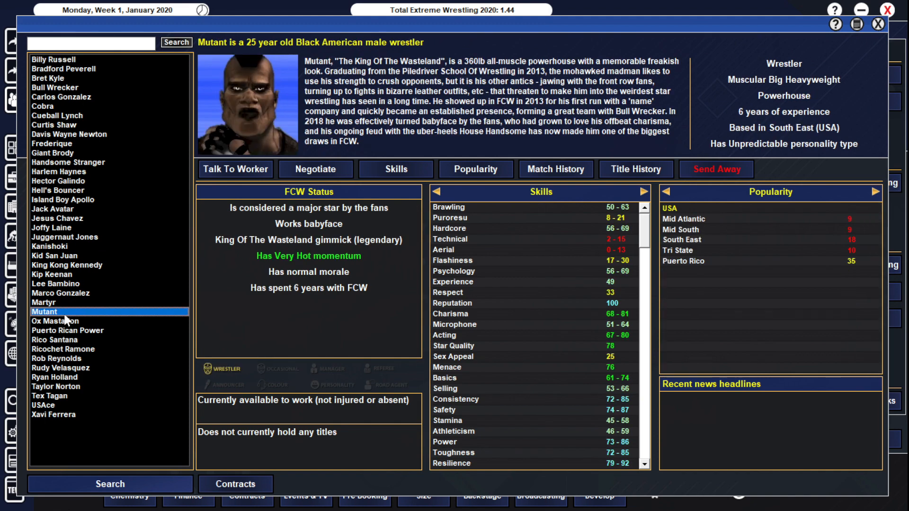
mouse_move(66, 319)
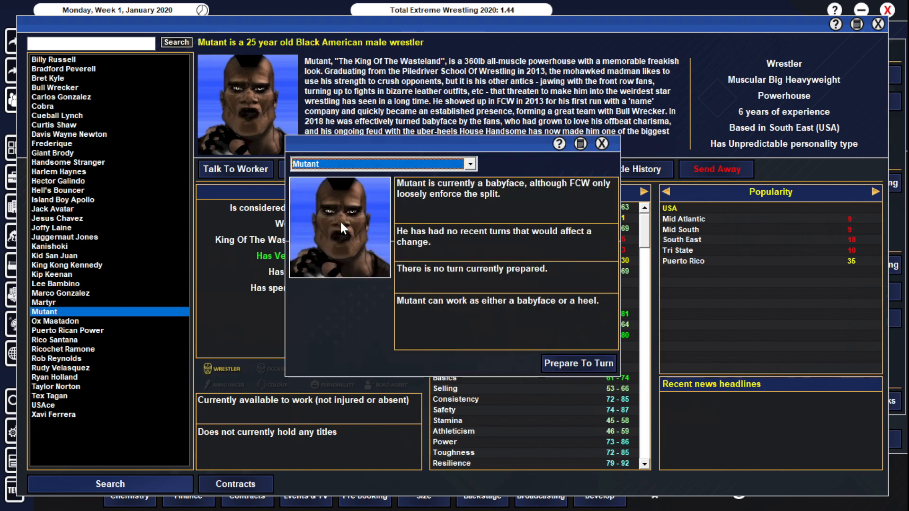
click(601, 143)
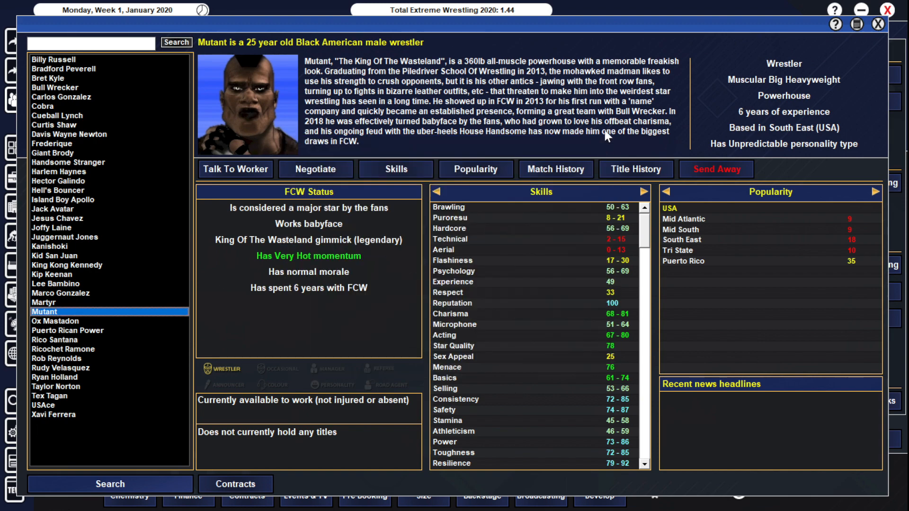
mouse_move(377, 143)
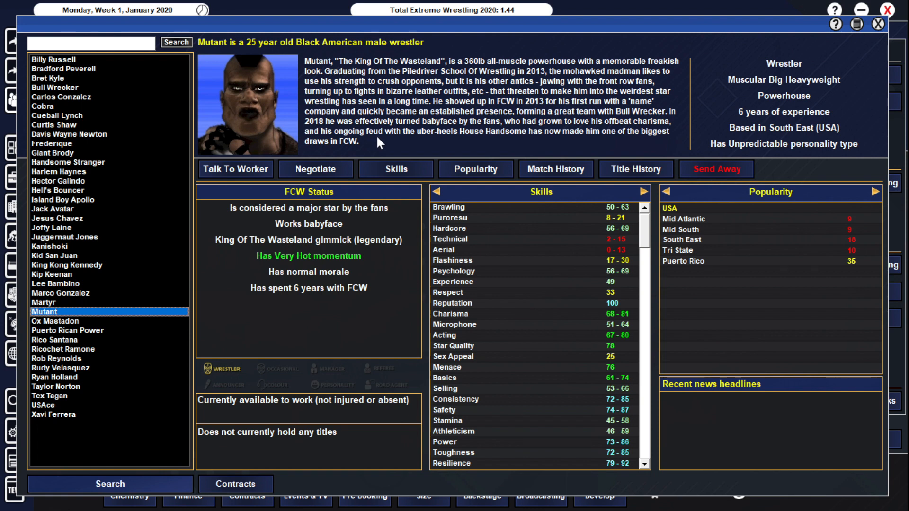
mouse_move(480, 200)
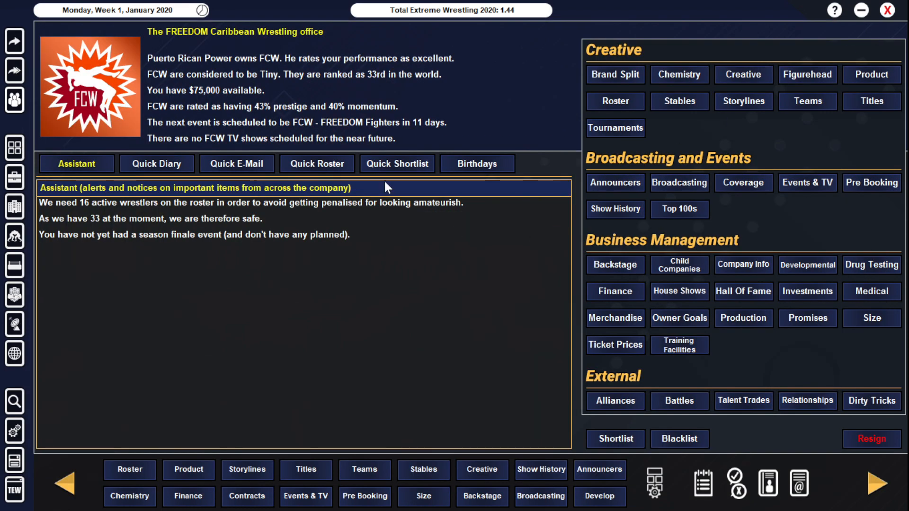
mouse_move(281, 91)
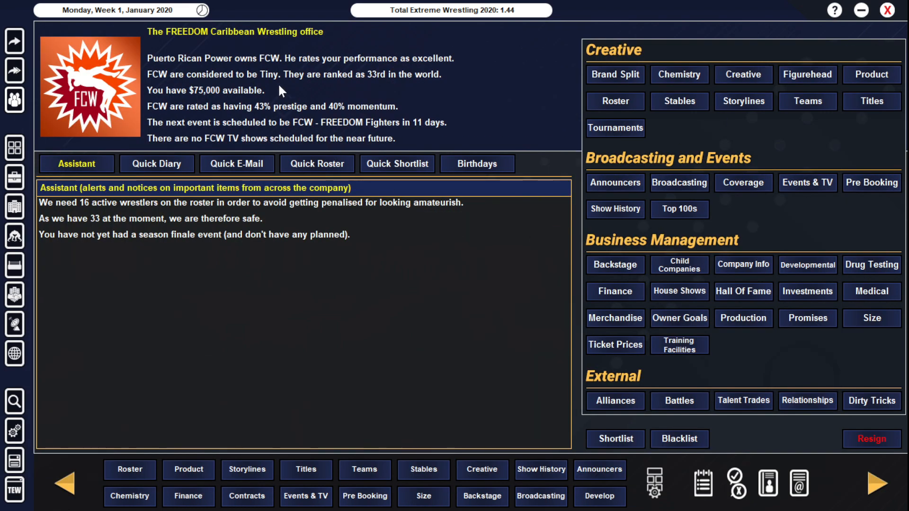
mouse_move(280, 95)
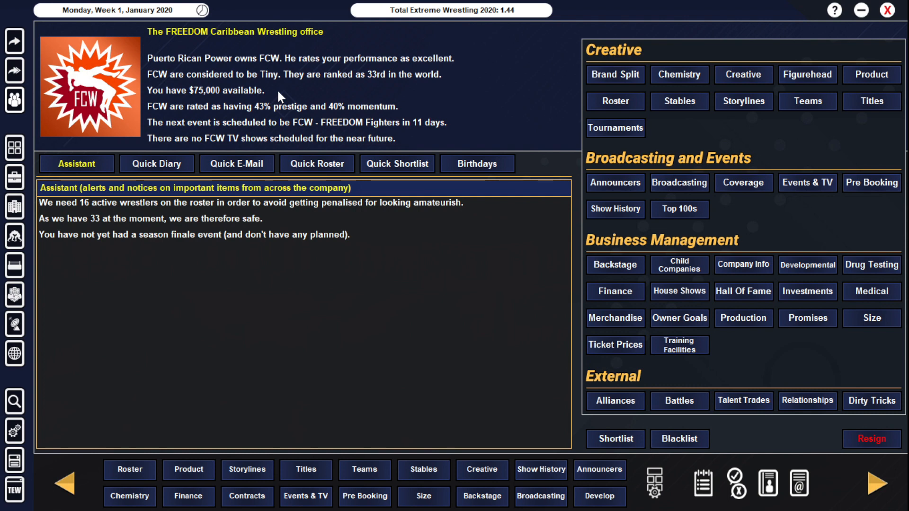
mouse_move(300, 41)
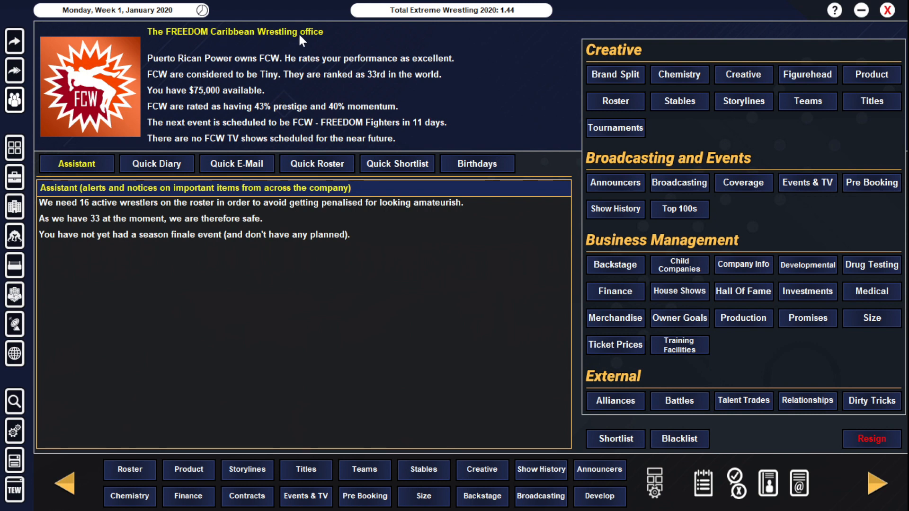
mouse_move(283, 139)
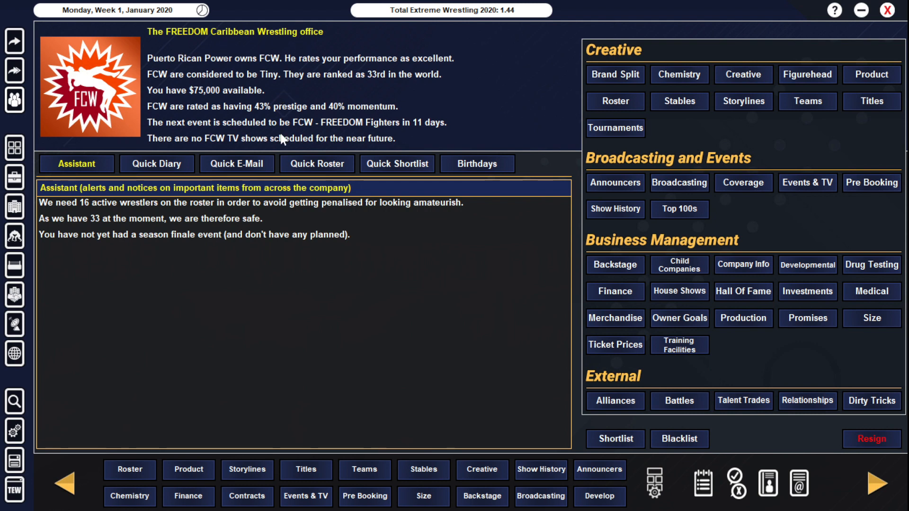
mouse_move(133, 104)
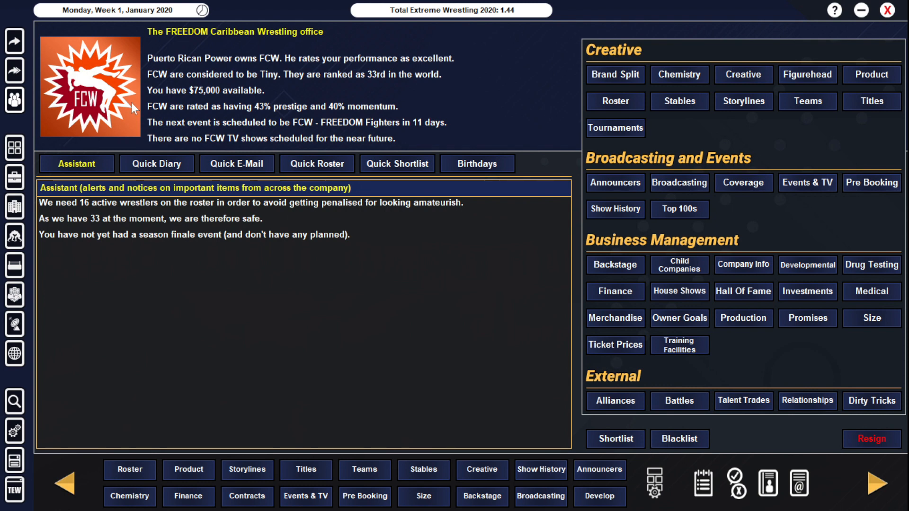
mouse_move(177, 52)
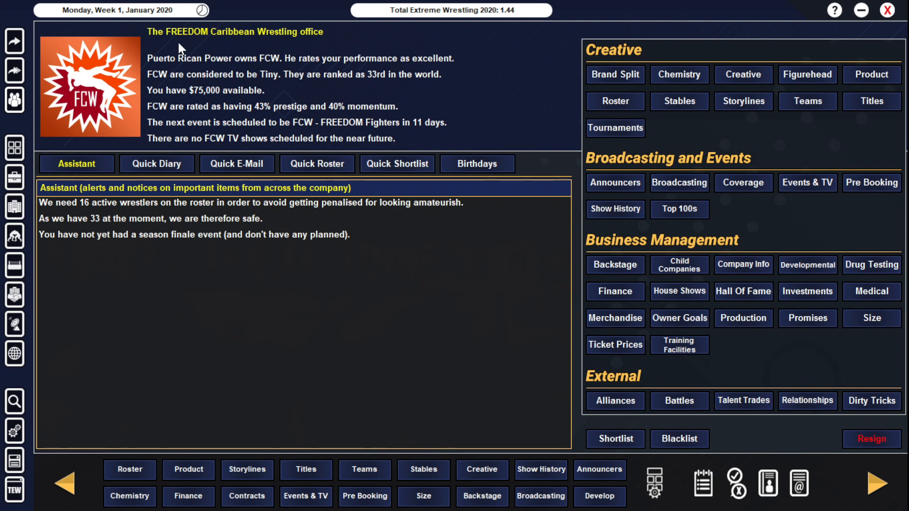
mouse_move(649, 60)
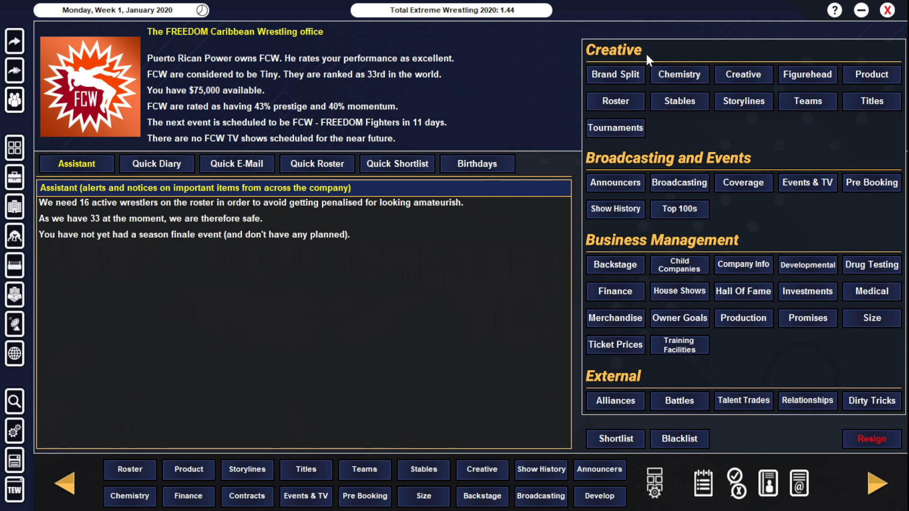
mouse_move(606, 97)
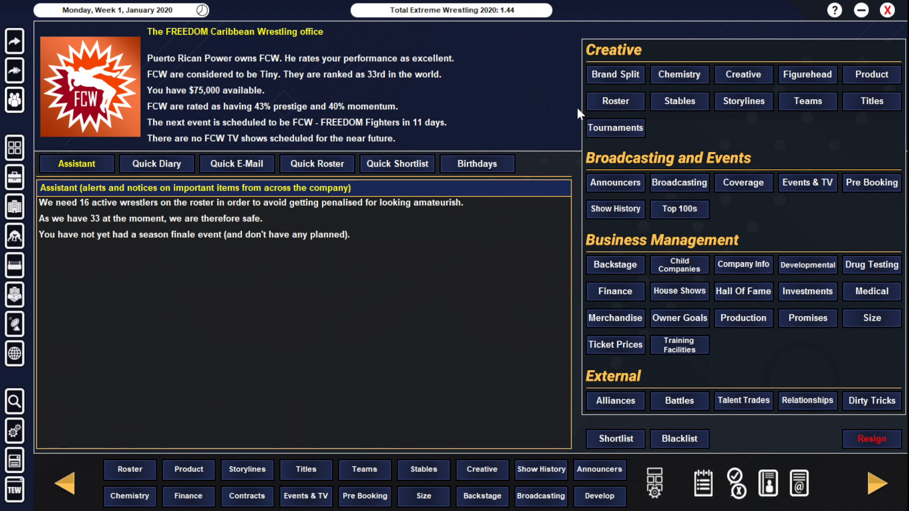
mouse_move(533, 88)
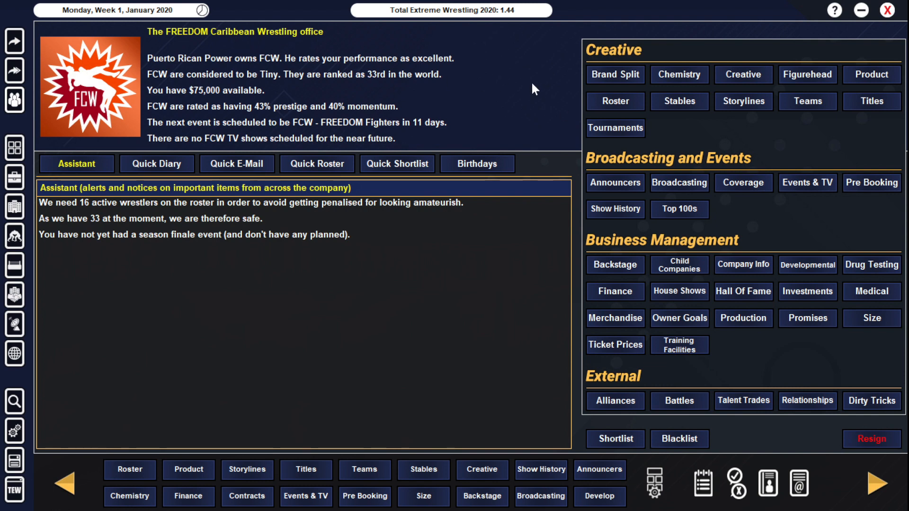
mouse_move(574, 89)
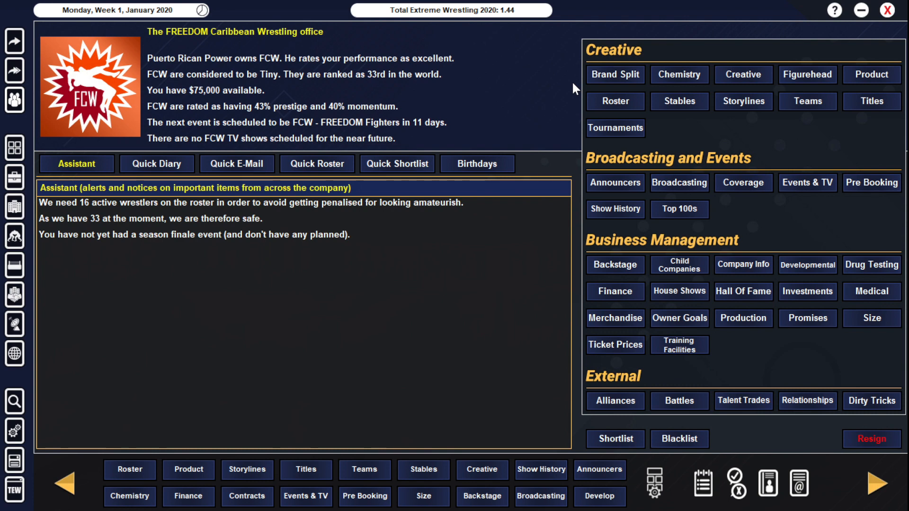
mouse_move(577, 87)
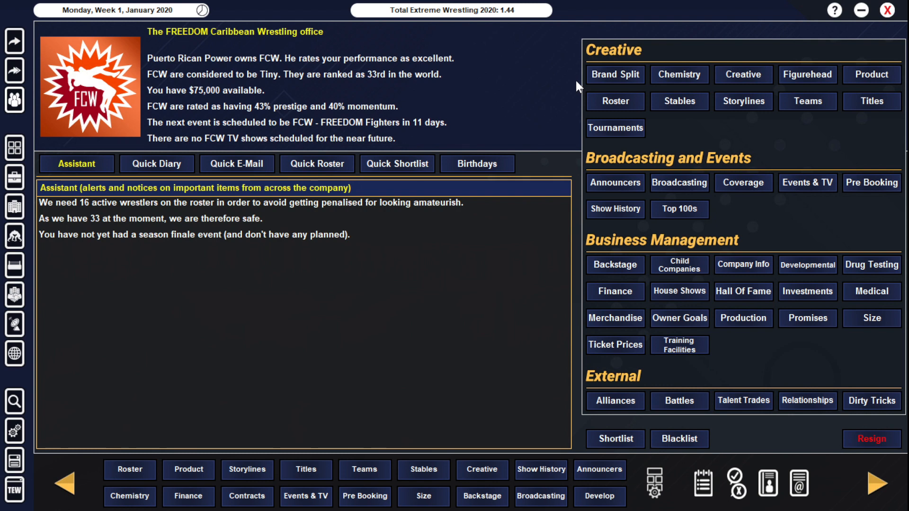
mouse_move(634, 46)
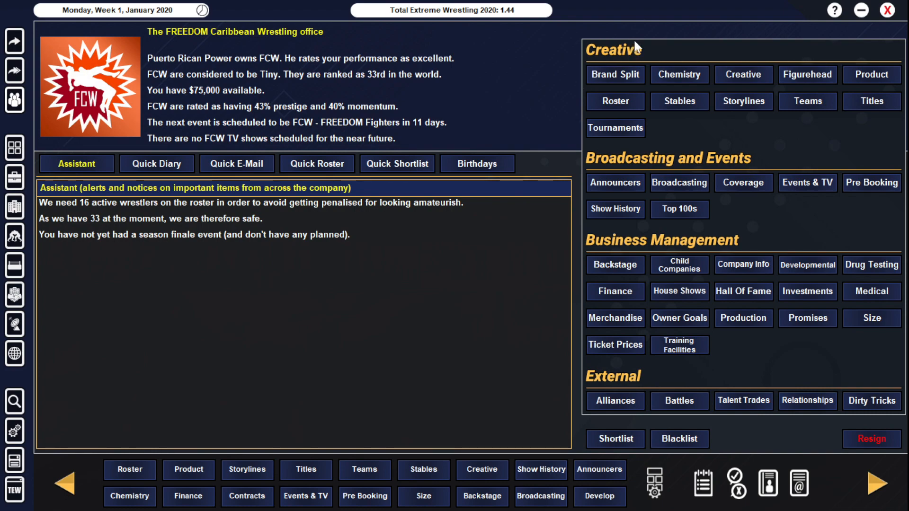